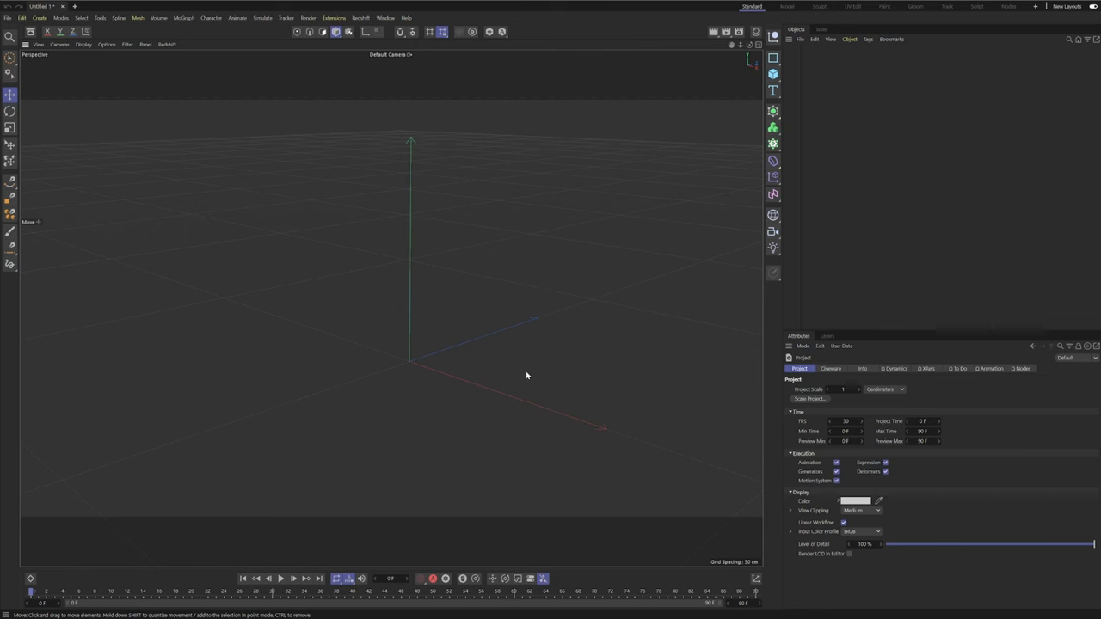
pyautogui.moveTo(528, 381)
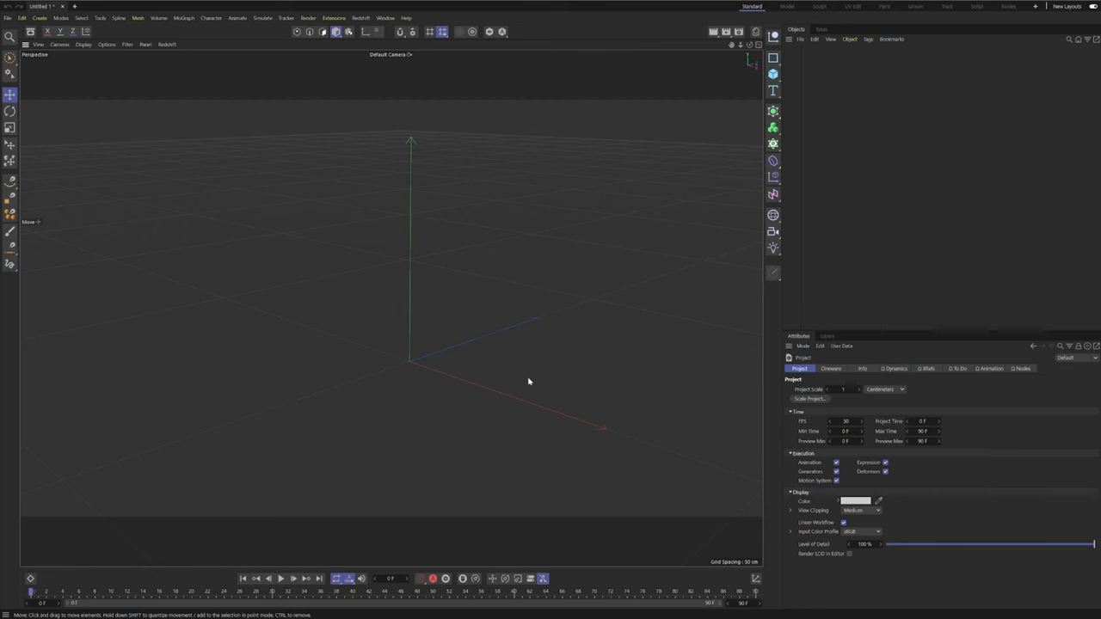
pyautogui.moveTo(789, 83)
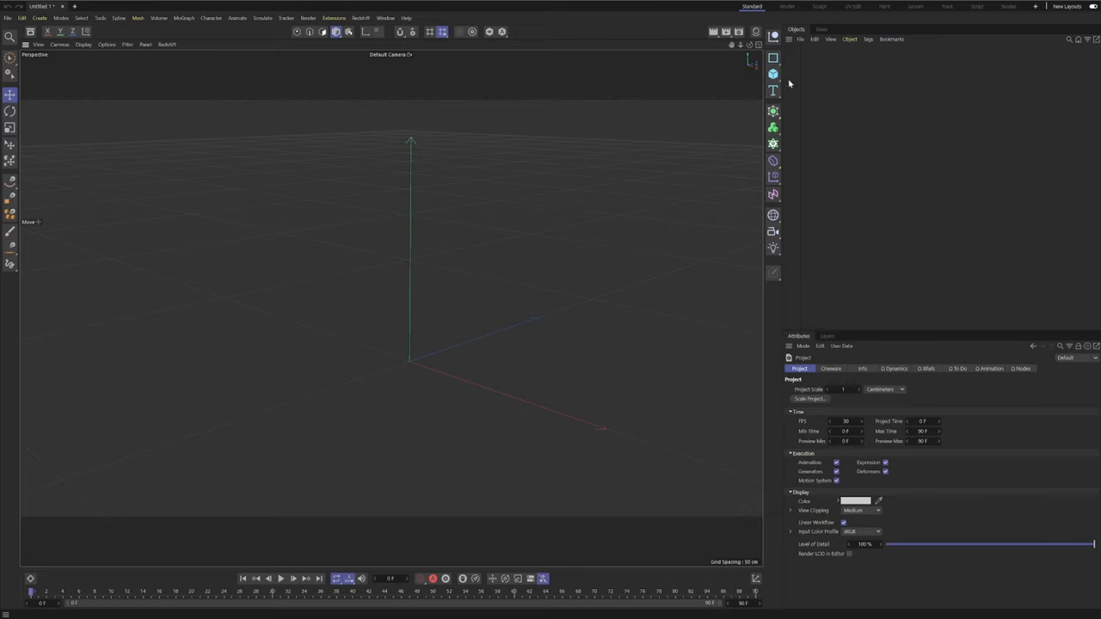
# - Add a Sphere with Icosahedron type and Segments raised from 16 to 32
pyautogui.click(773, 73)
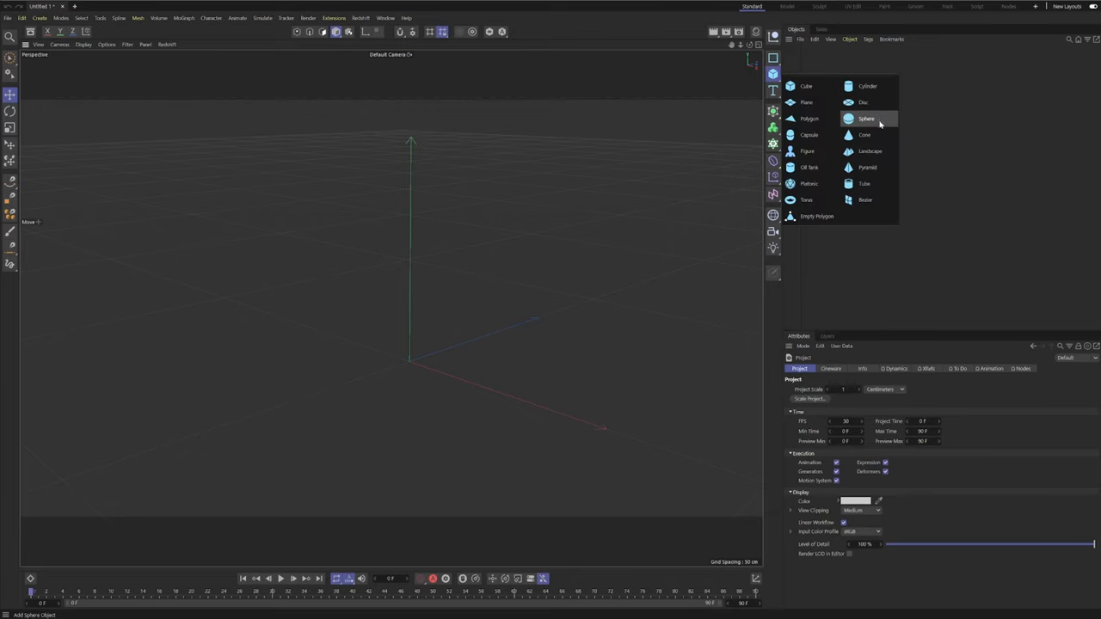
pyautogui.click(866, 118)
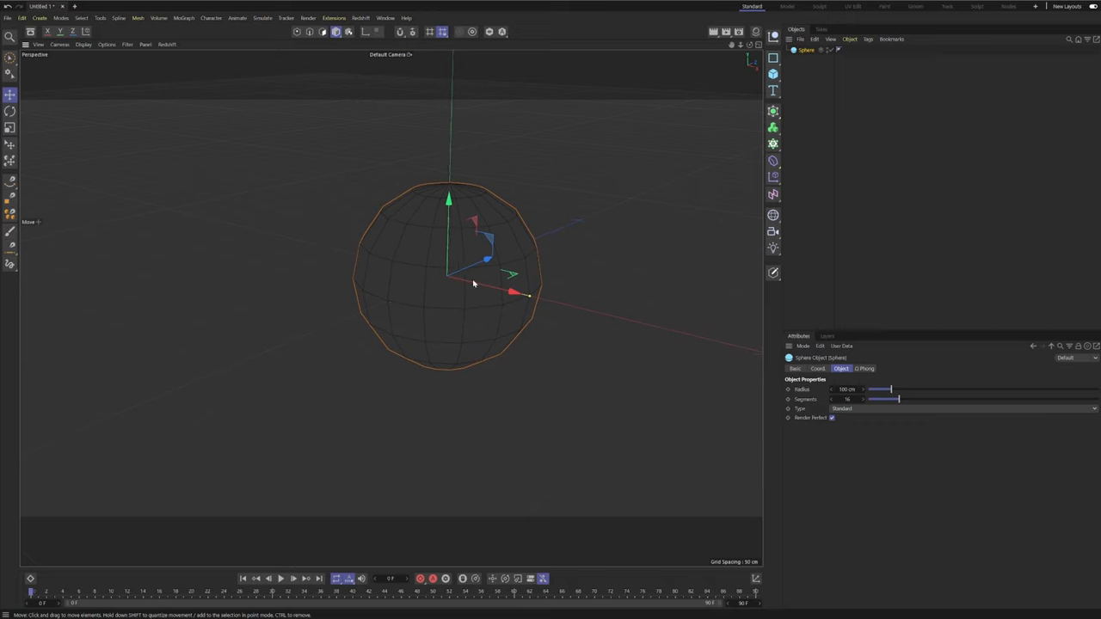
pyautogui.click(963, 409)
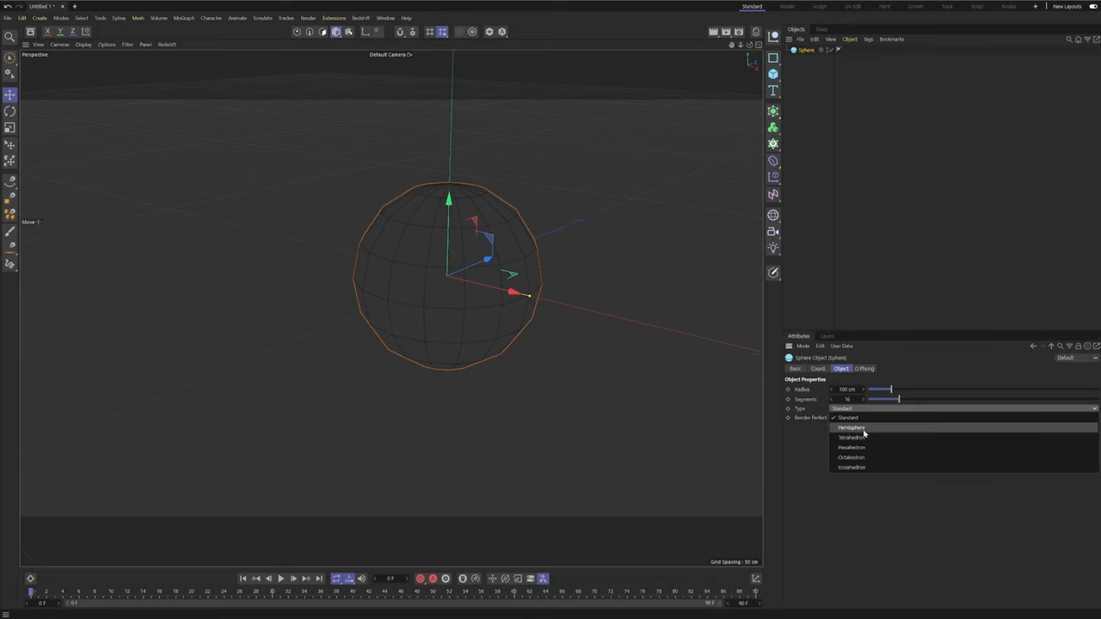
pyautogui.moveTo(852, 467)
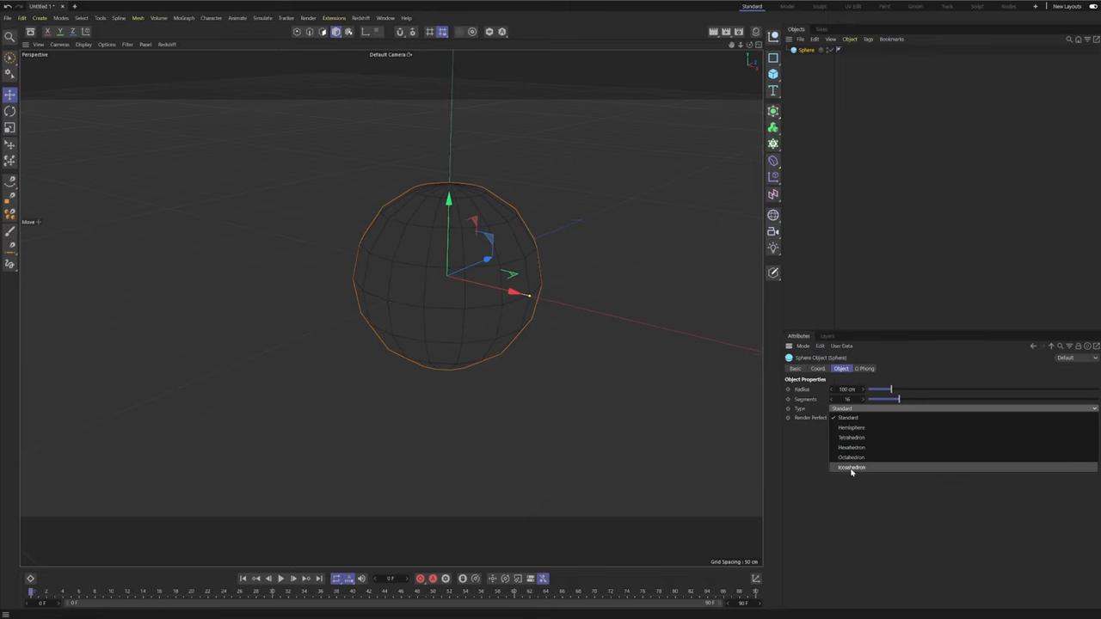
pyautogui.click(851, 467)
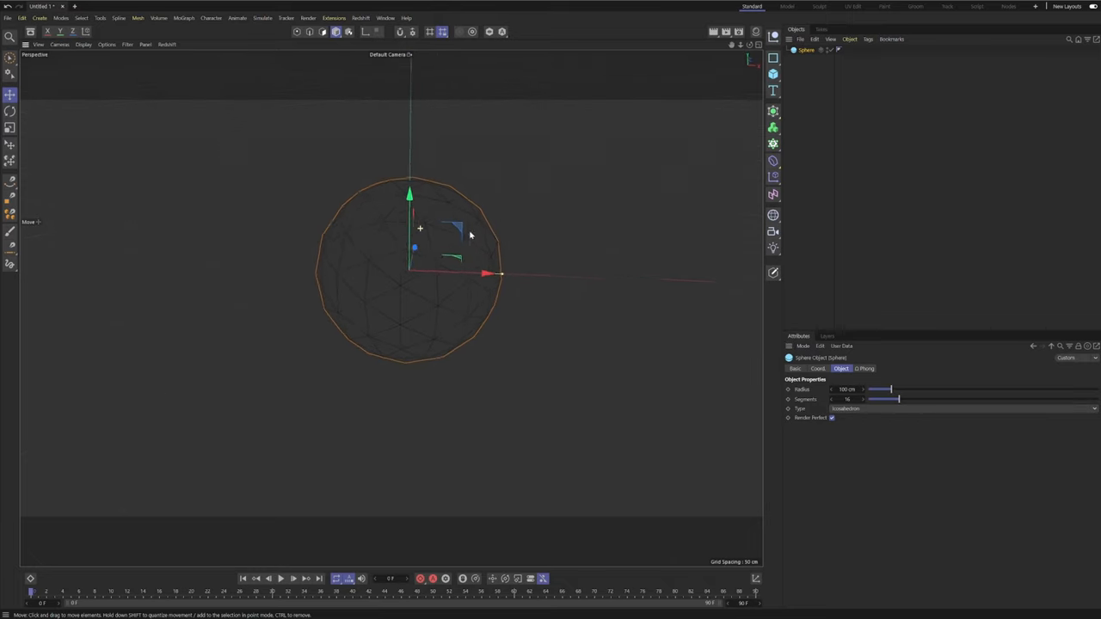
pyautogui.moveTo(410, 228); pyautogui.dragTo(415, 297)
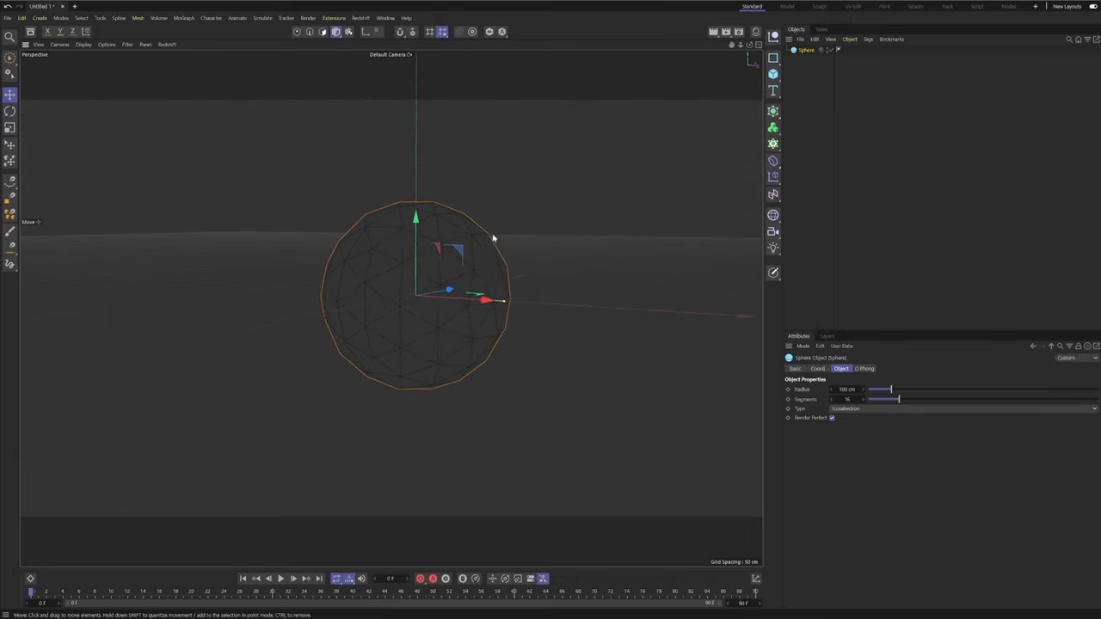
pyautogui.moveTo(493, 238); pyautogui.dragTo(446, 250)
pyautogui.write('32')
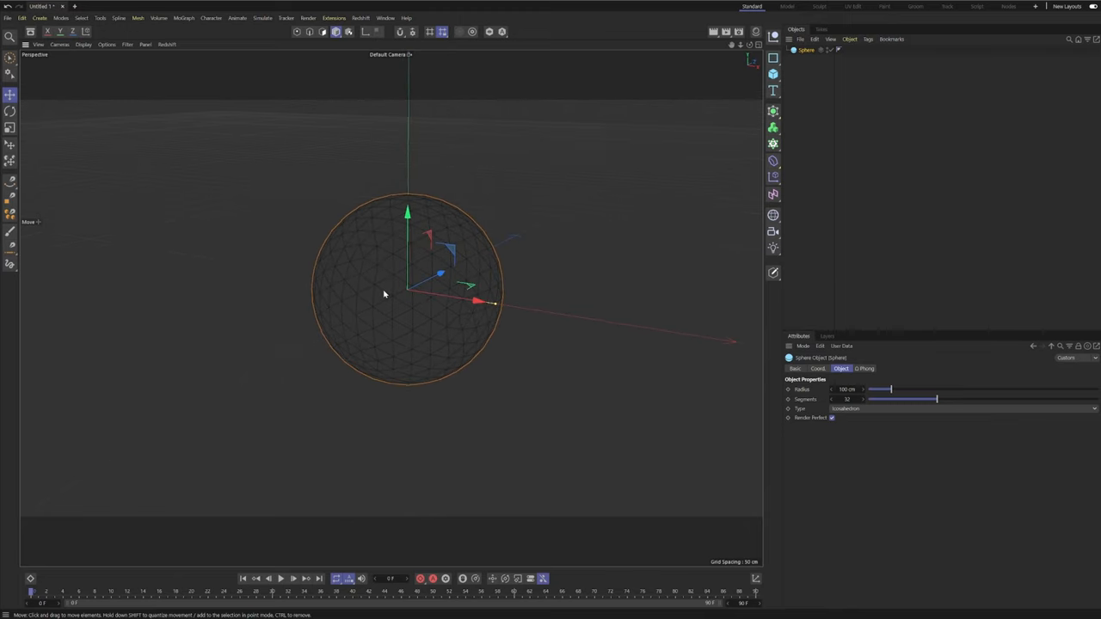
pyautogui.moveTo(772, 144)
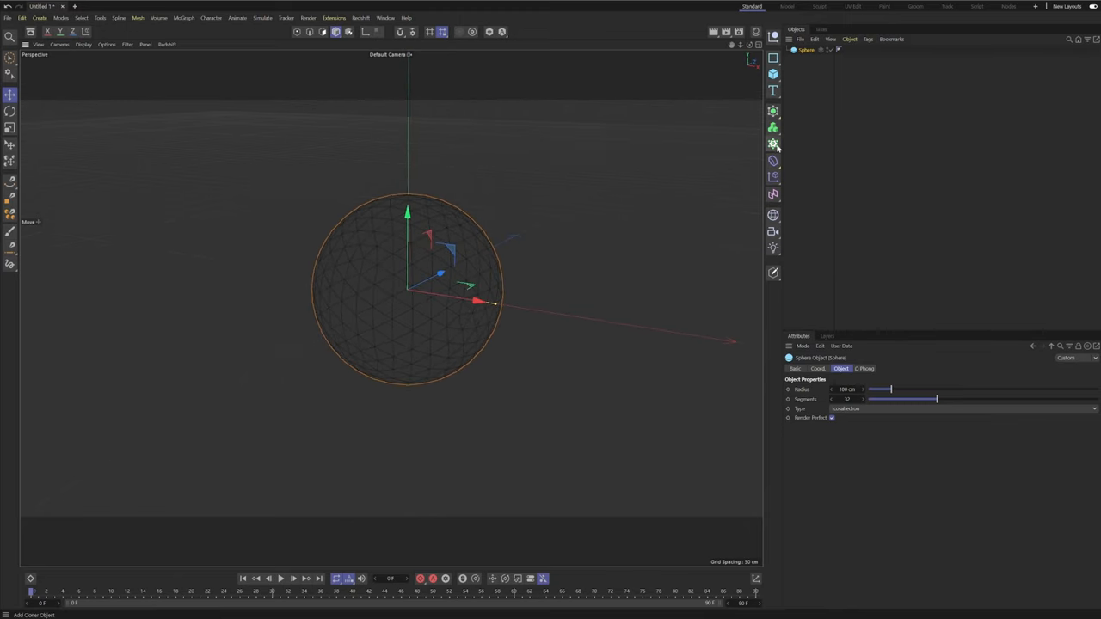
# - Add a Cloner and place the sphere inside it
pyautogui.click(773, 143)
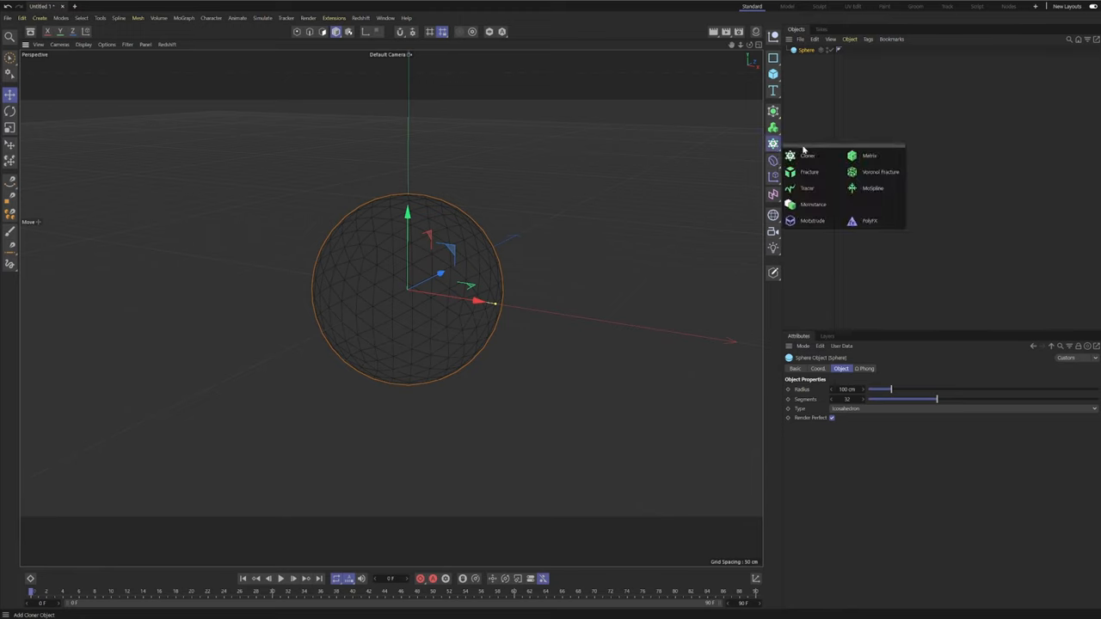
pyautogui.click(807, 156)
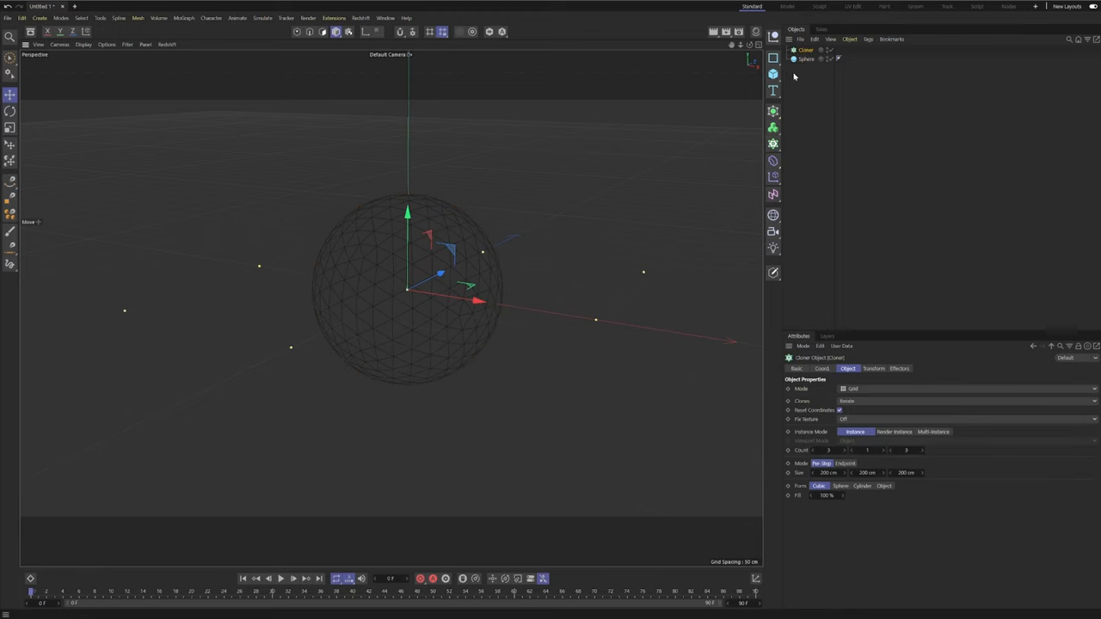
pyautogui.click(806, 58)
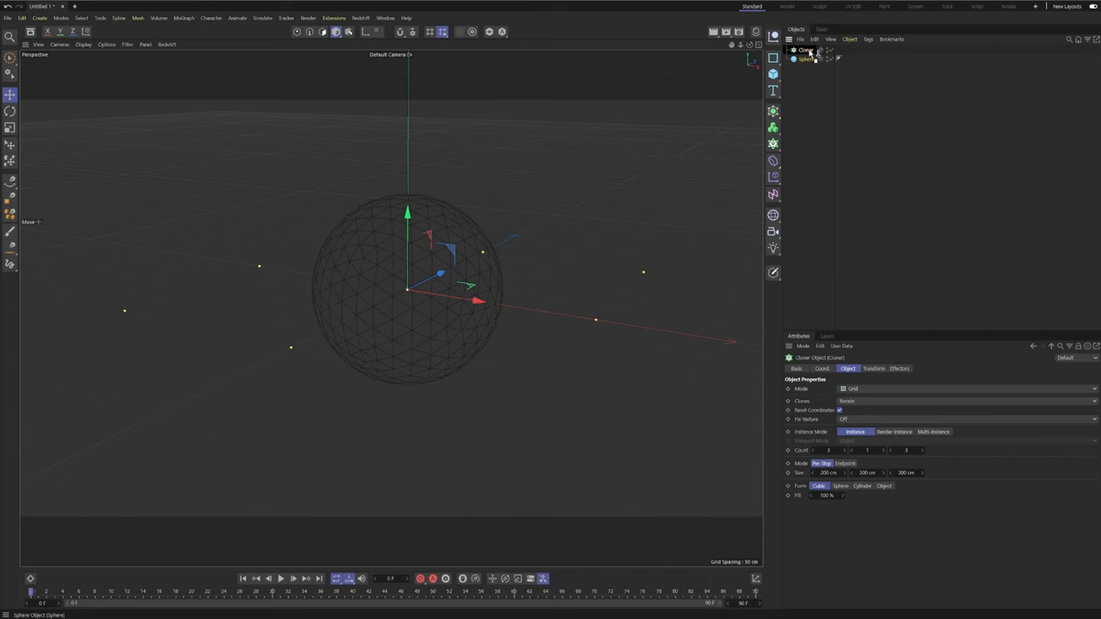
pyautogui.click(810, 60)
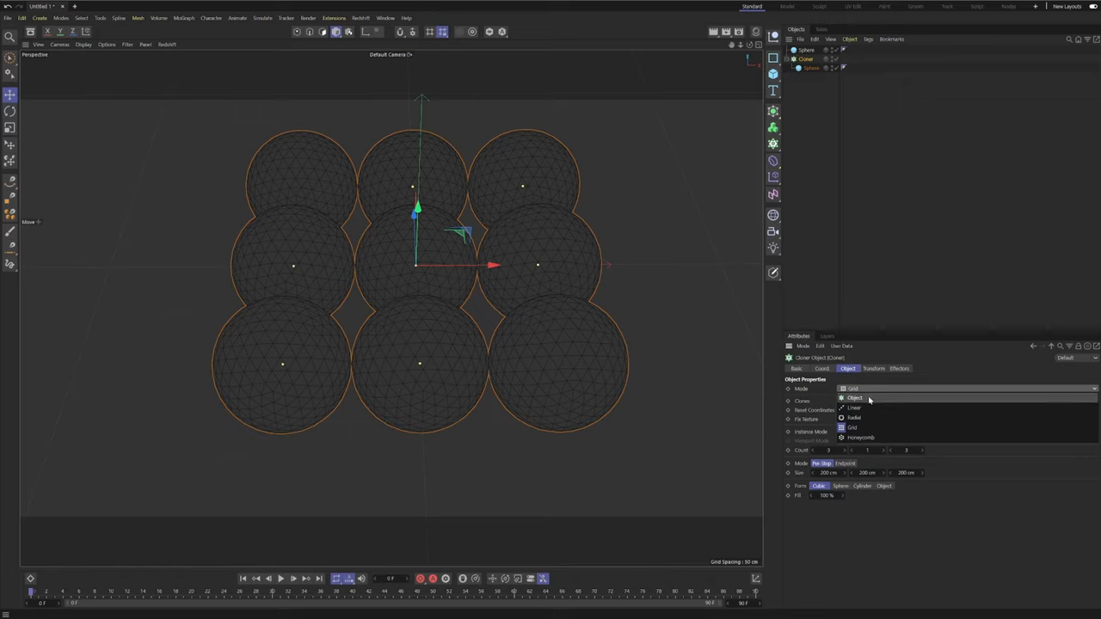
# - Set the Cloner to Object mode over the other sphere with Count 10
pyautogui.click(855, 398)
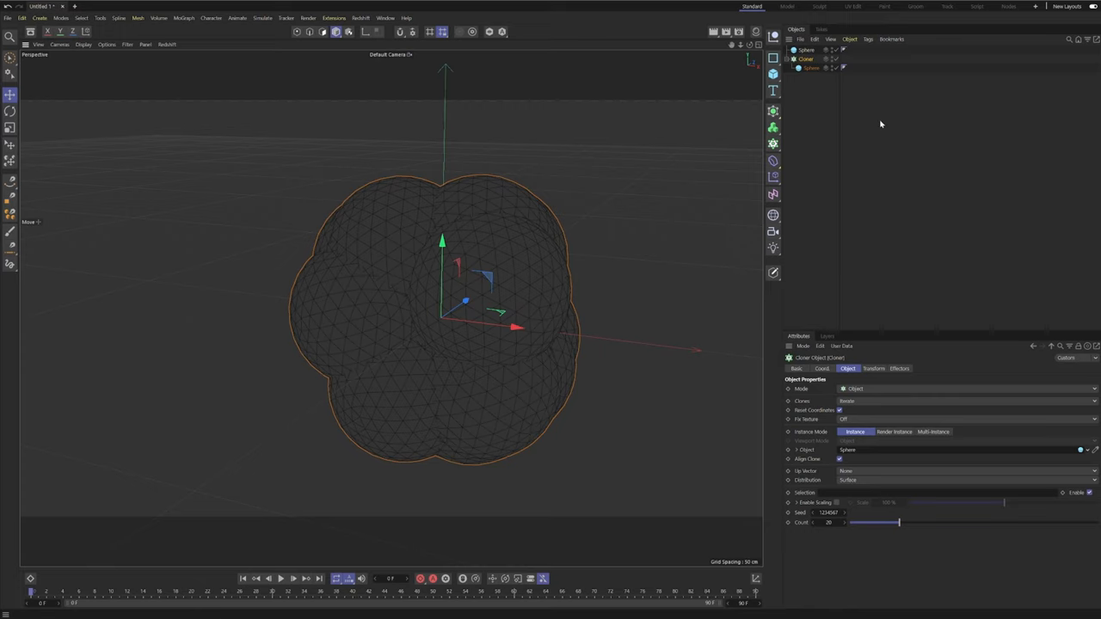
pyautogui.moveTo(334, 229)
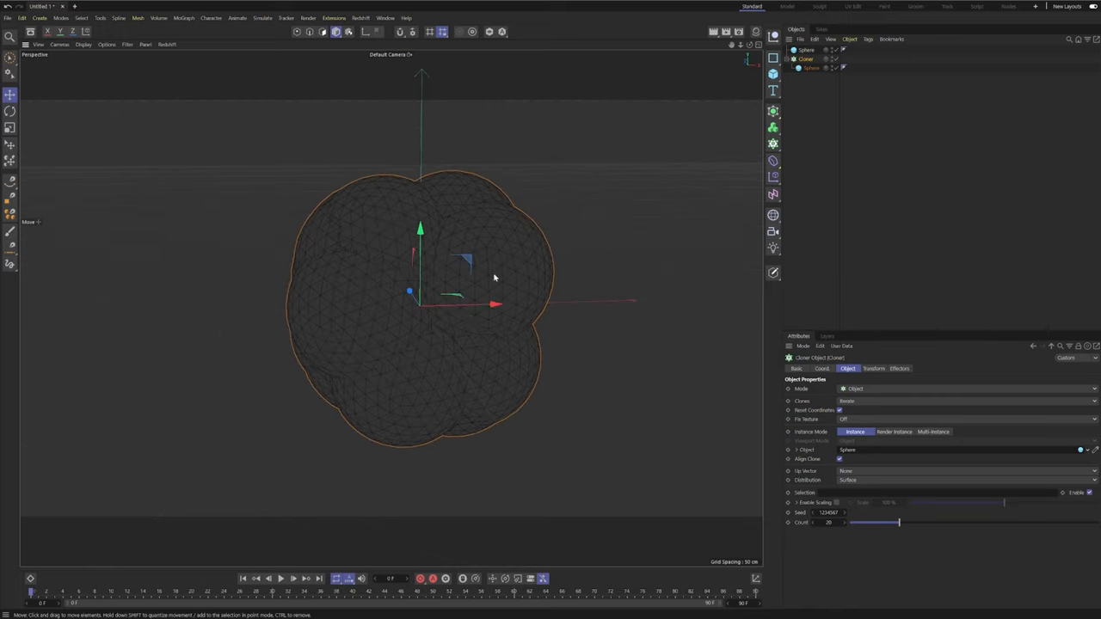
pyautogui.moveTo(495, 278); pyautogui.dragTo(390, 278)
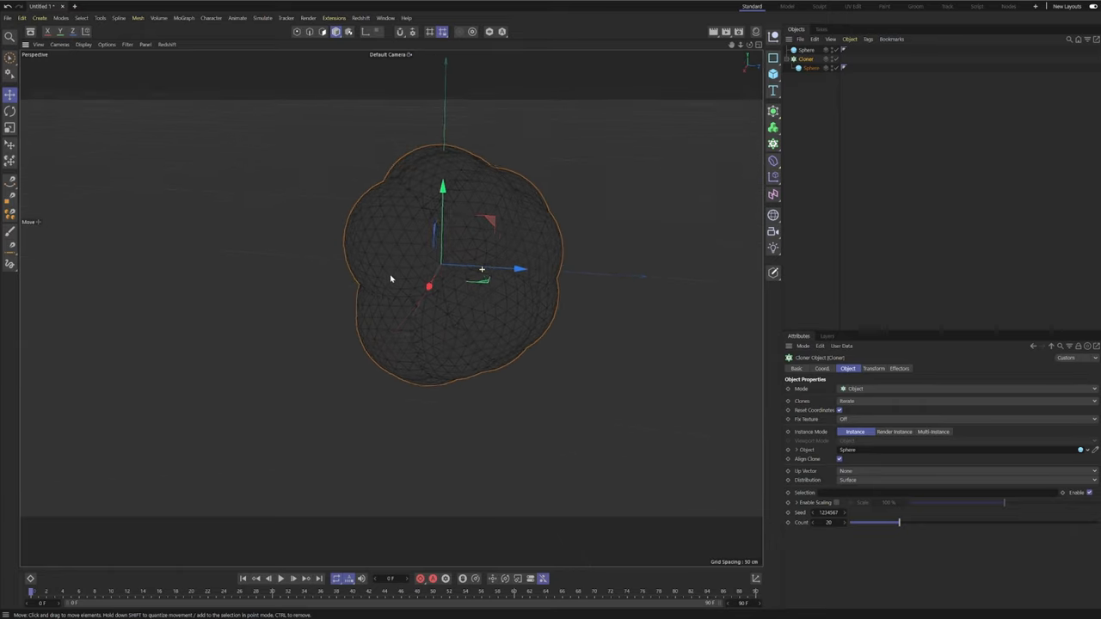
pyautogui.moveTo(899, 522); pyautogui.dragTo(884, 522)
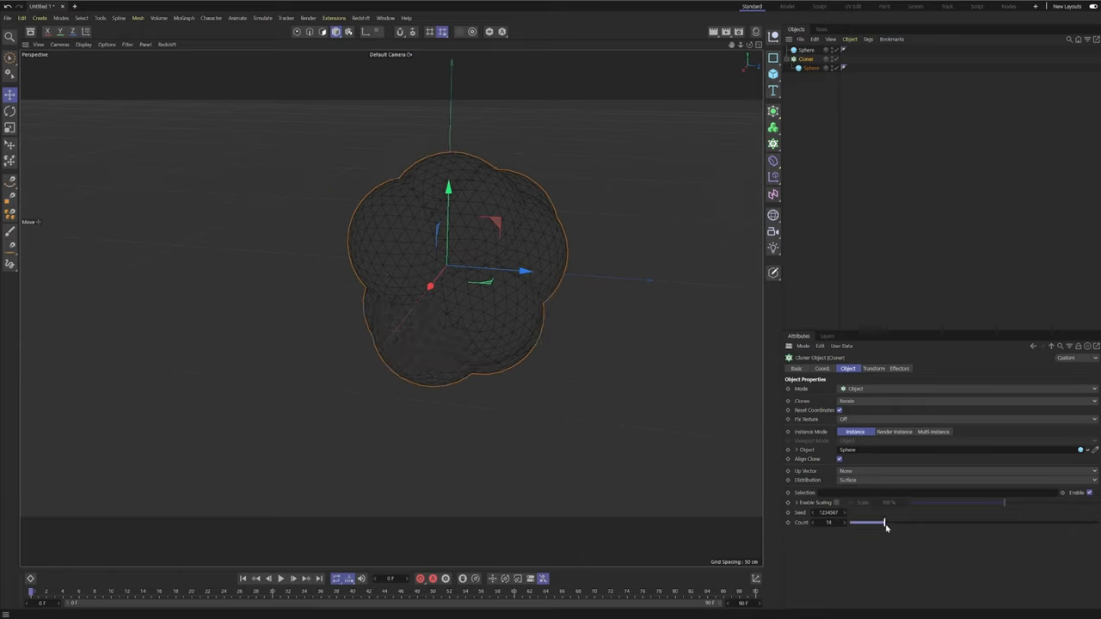
pyautogui.moveTo(883, 522); pyautogui.dragTo(874, 522)
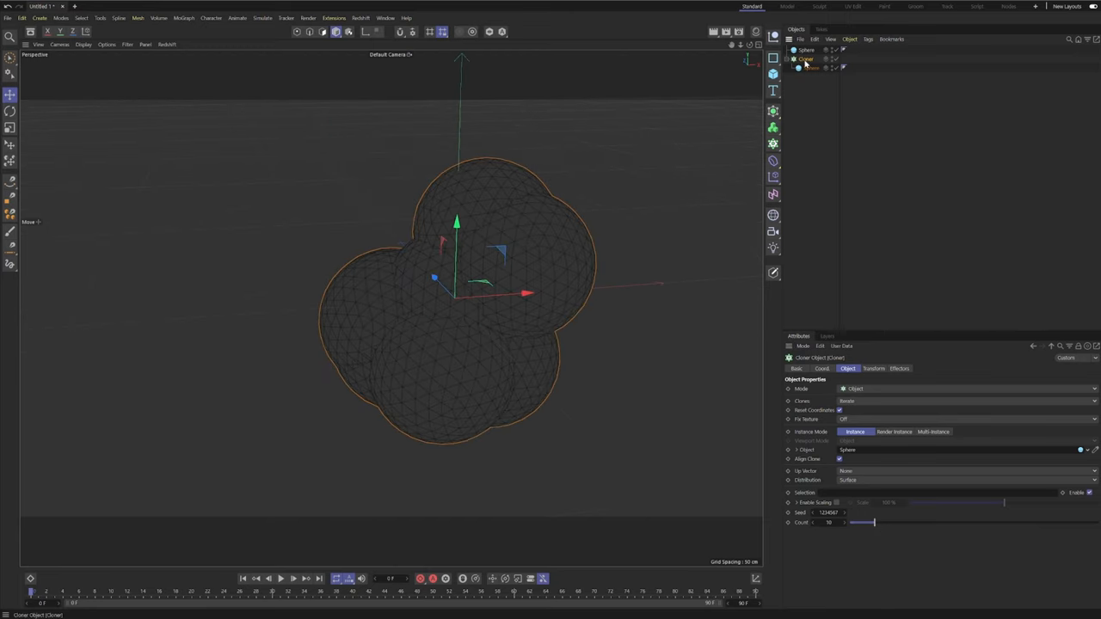
pyautogui.click(806, 49)
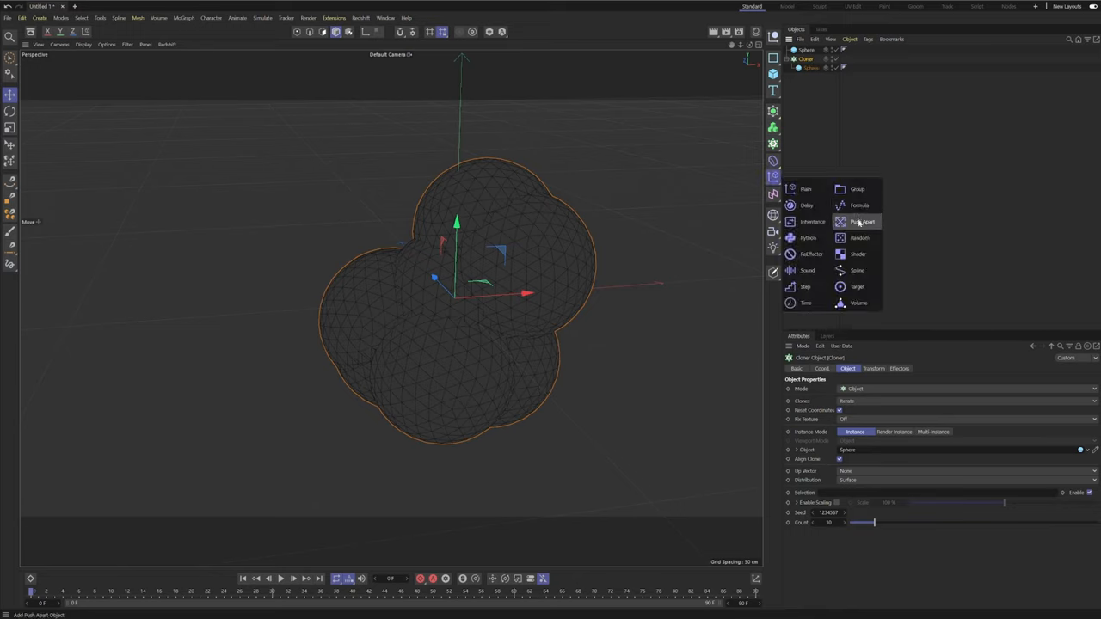
# - Add a Push Apart effector at 50 cm radius, rename the sphere 'Cloner Object', add a Random effector
pyautogui.click(863, 222)
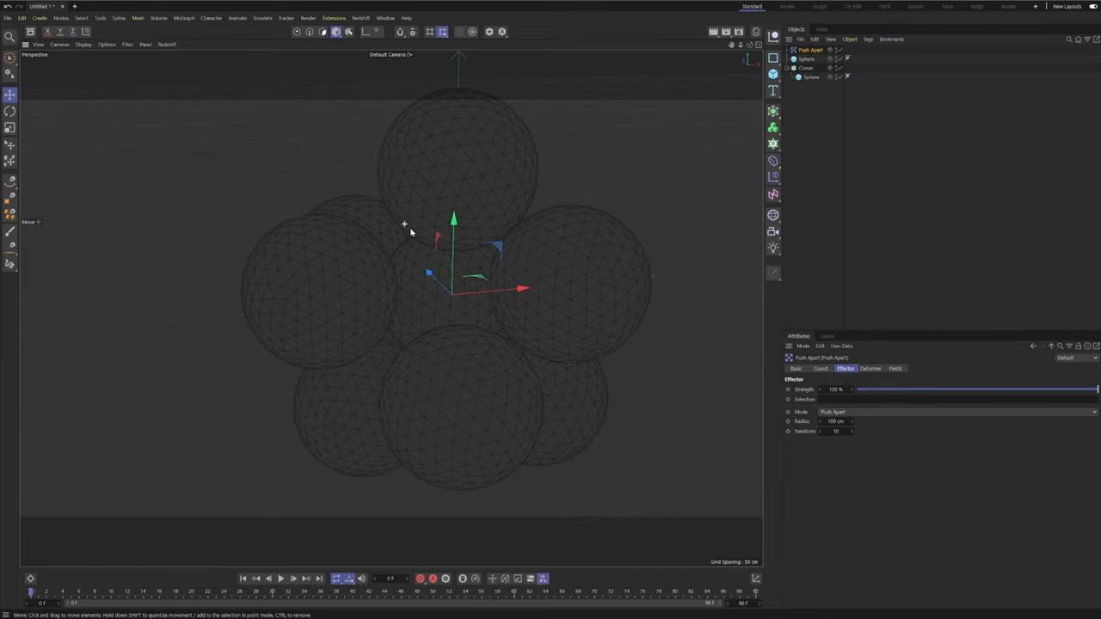
pyautogui.click(836, 59)
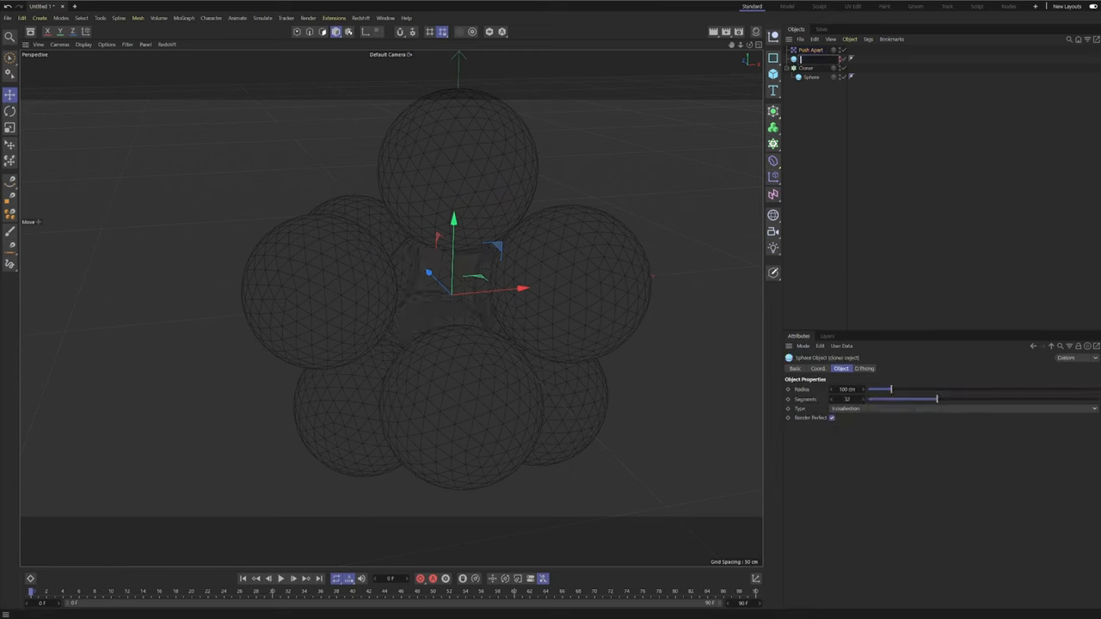
pyautogui.click(807, 59)
pyautogui.write('Cloner Object')
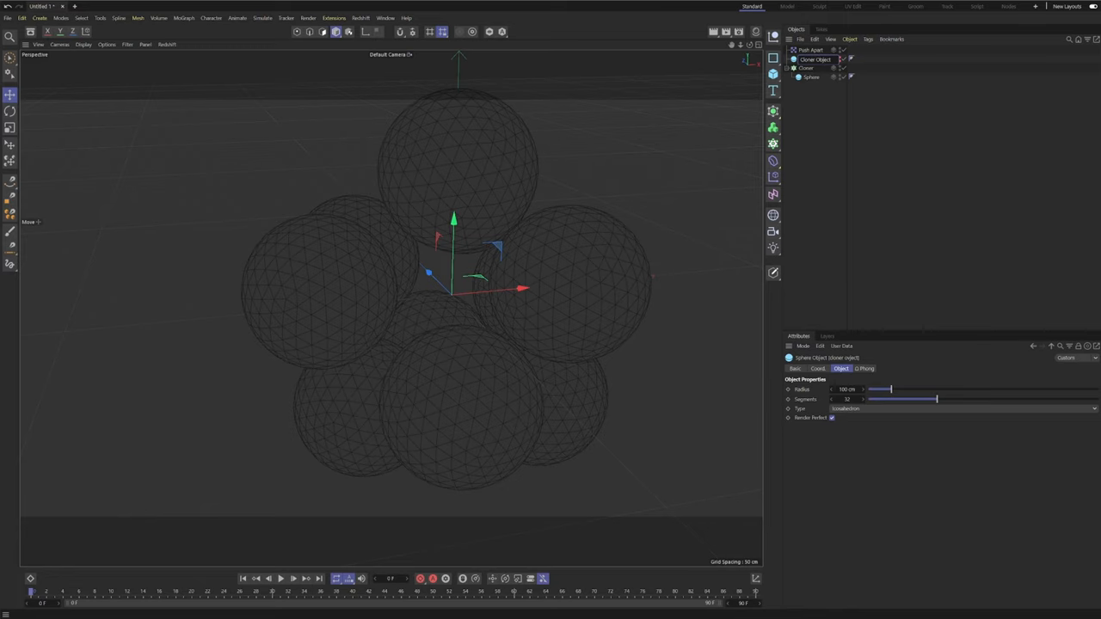
pyautogui.click(811, 49)
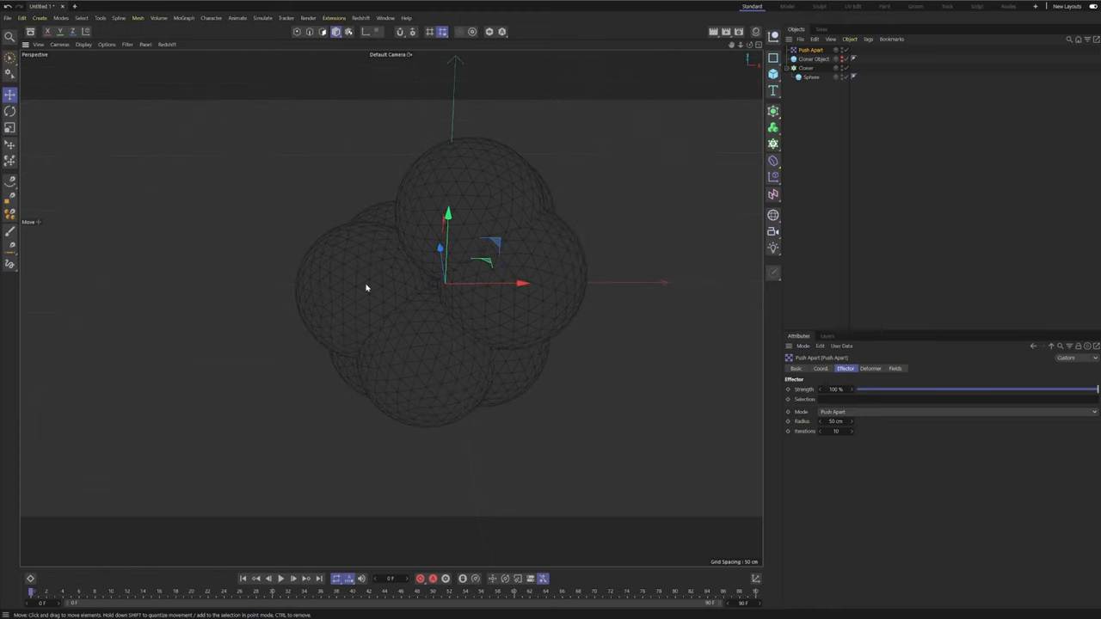
pyautogui.click(805, 68)
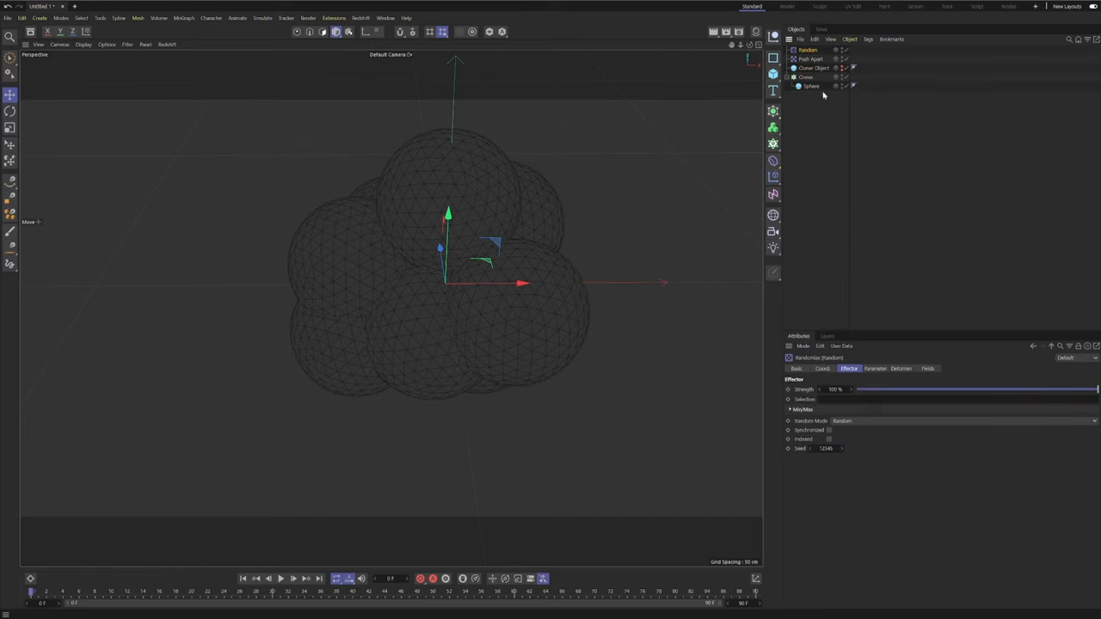
# - Make the Random effector vary scale uniformly with Scale 0.4
pyautogui.click(875, 369)
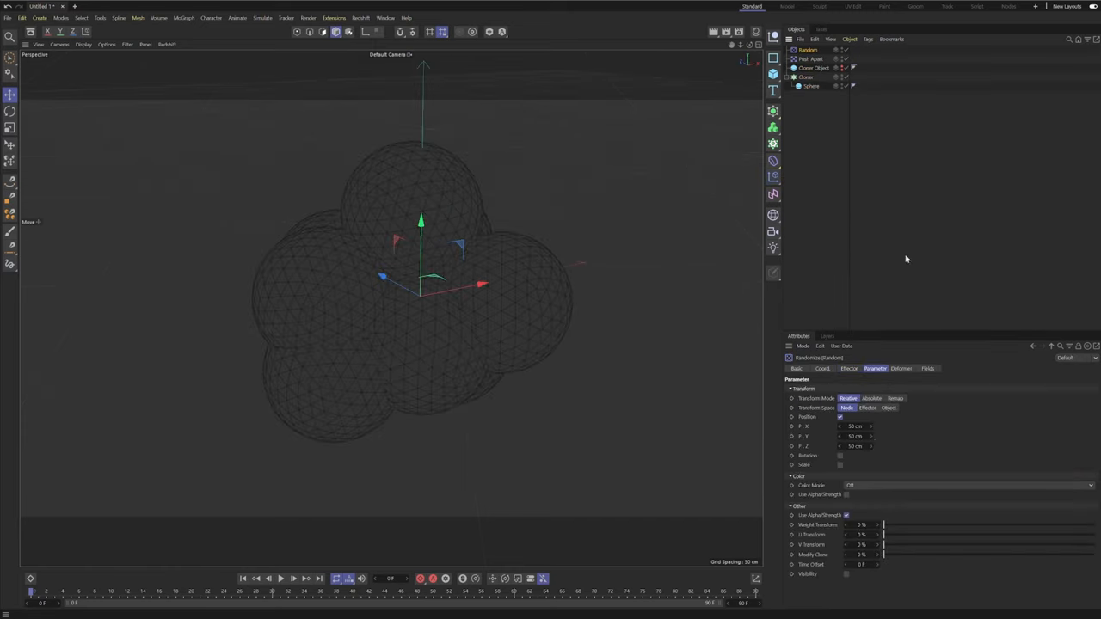
pyautogui.click(848, 408)
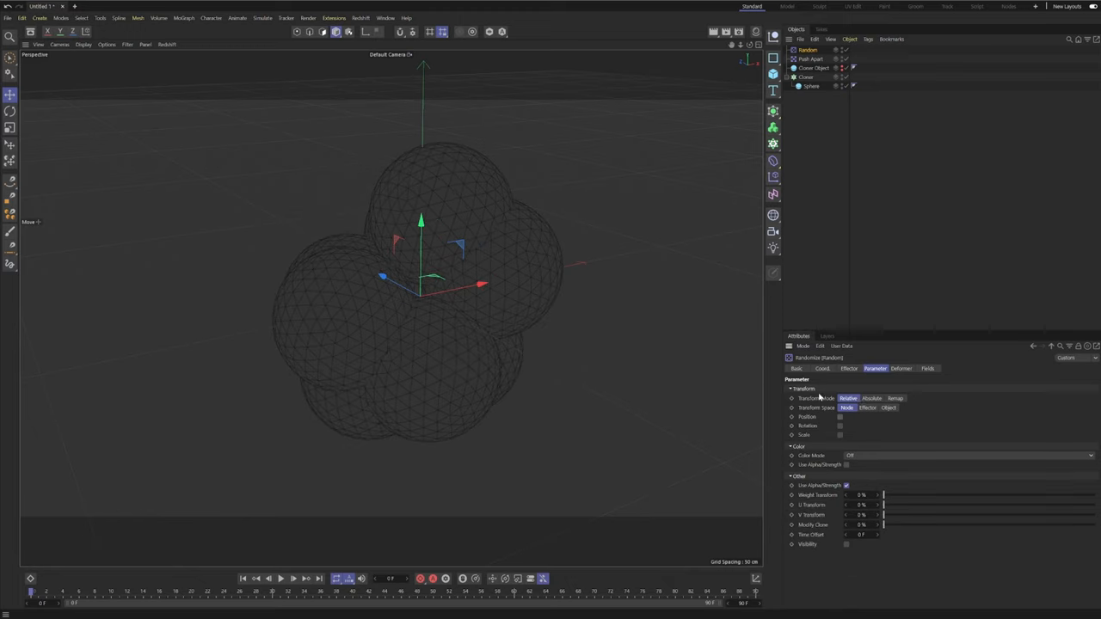
pyautogui.click(841, 435)
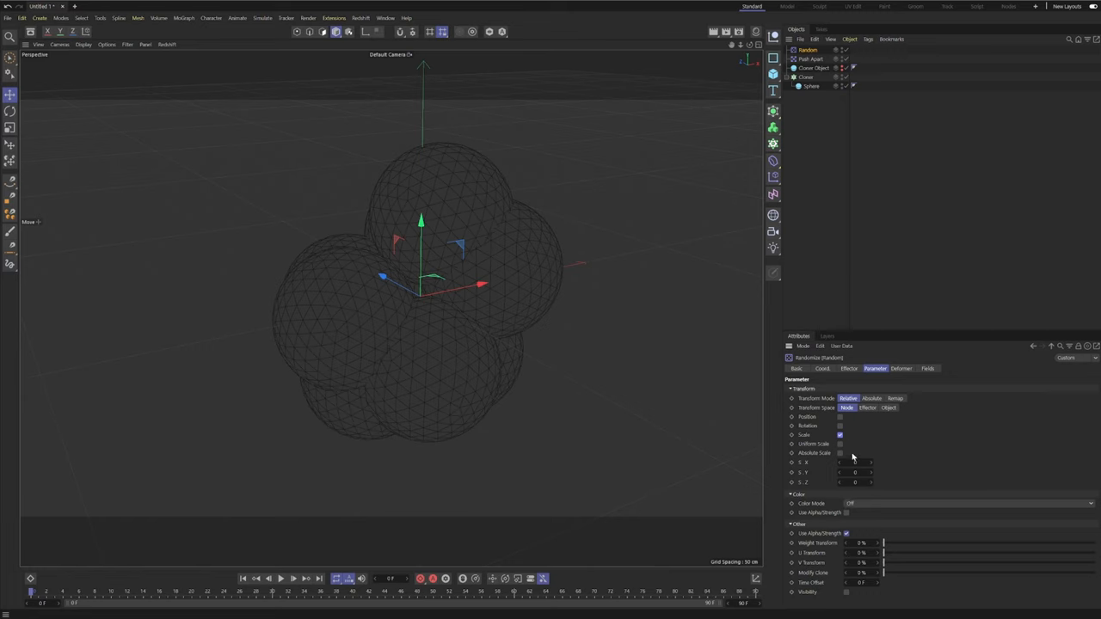
pyautogui.click(840, 444)
pyautogui.write('0.4')
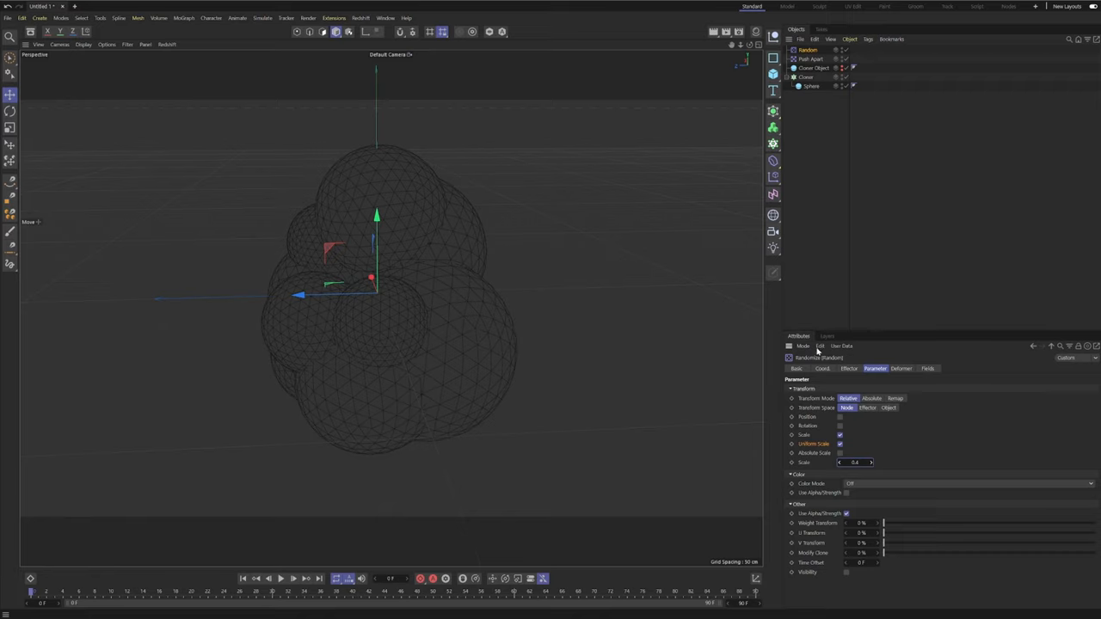
# - Rename the cloned sphere to 'Bubble'
pyautogui.click(811, 85)
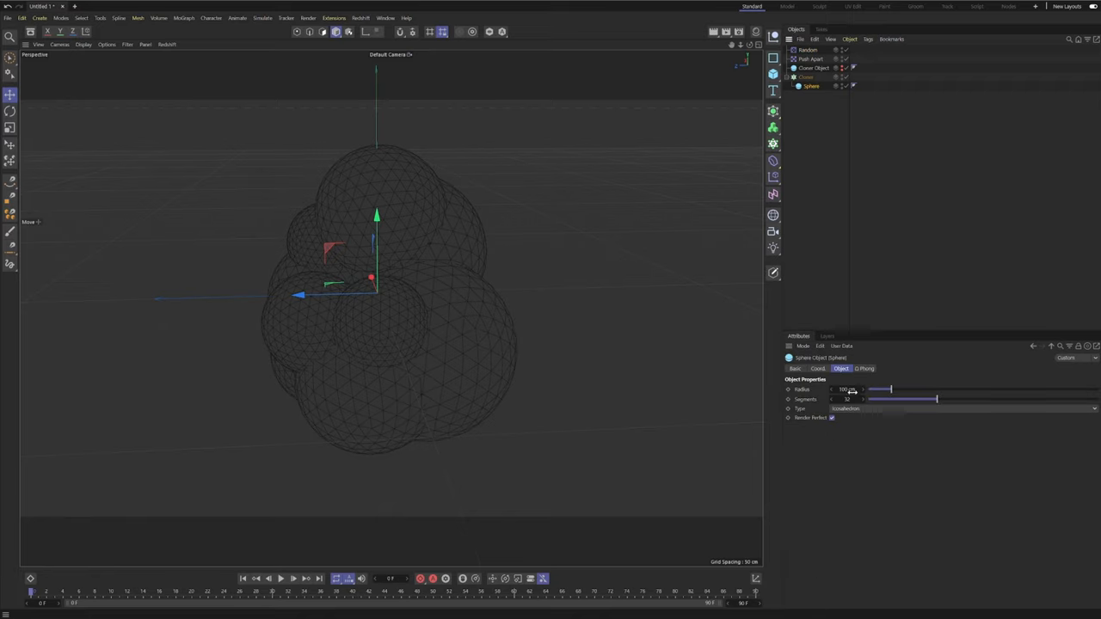
pyautogui.click(847, 389)
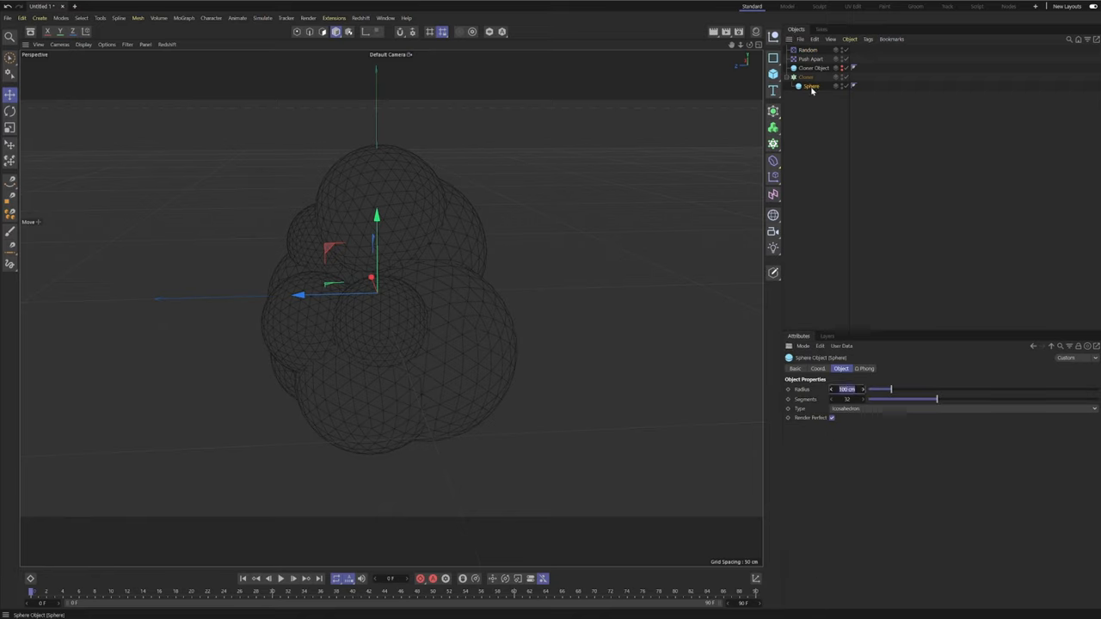
pyautogui.doubleClick(811, 86)
pyautogui.write('Bubble')
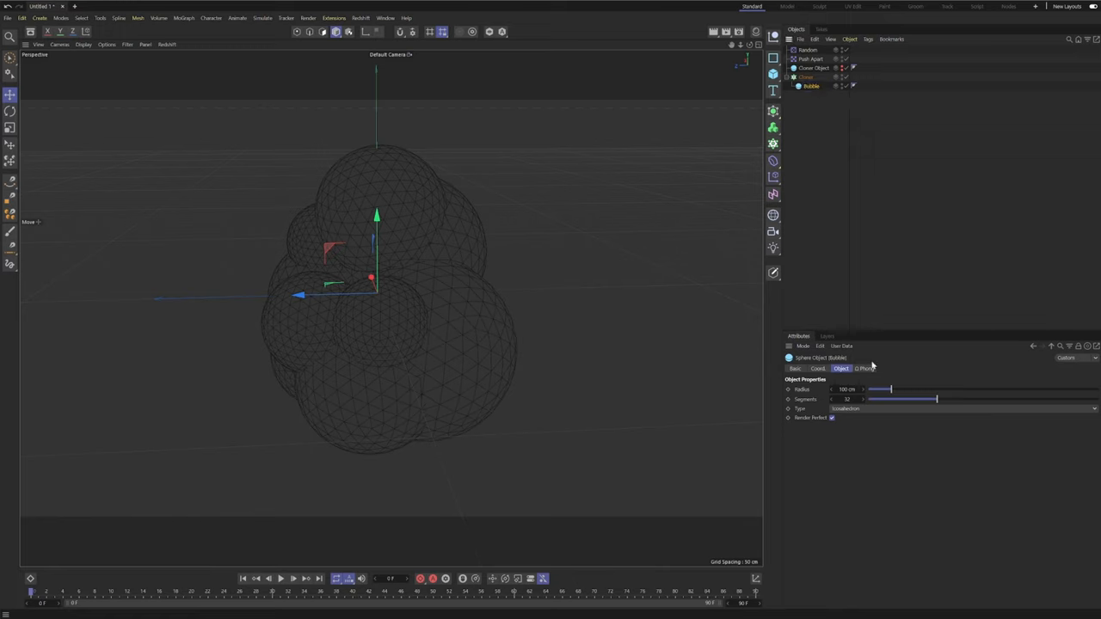
# - Shrink the Cloner Object sphere radius to 1 cm and raise Push Apart Strength to 64%
pyautogui.click(810, 58)
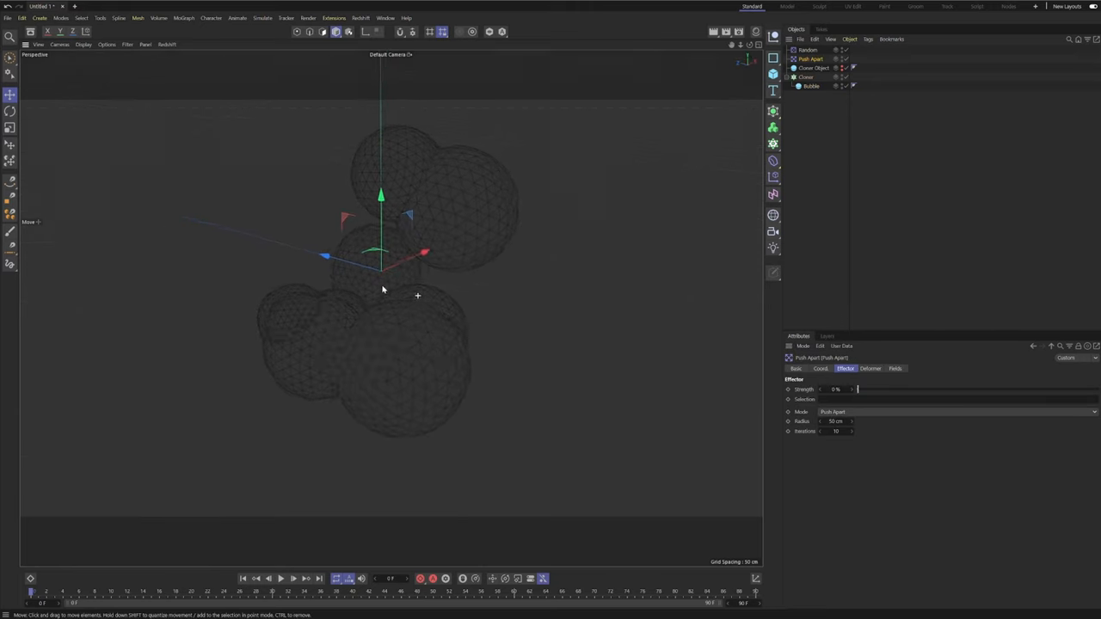
pyautogui.click(814, 68)
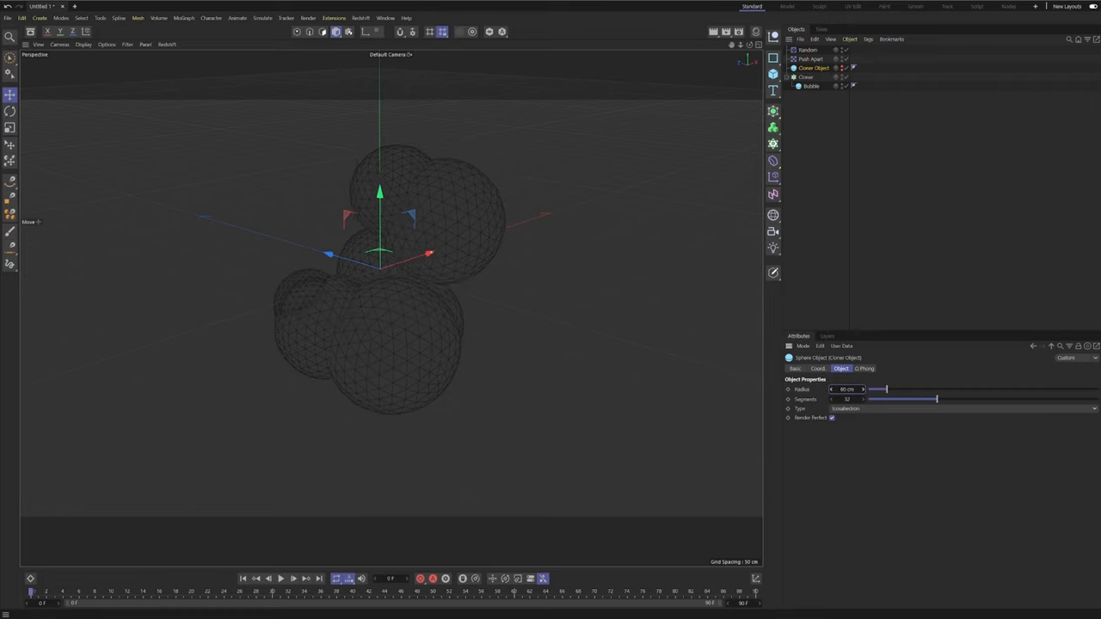
pyautogui.moveTo(881, 389); pyautogui.dragTo(878, 389)
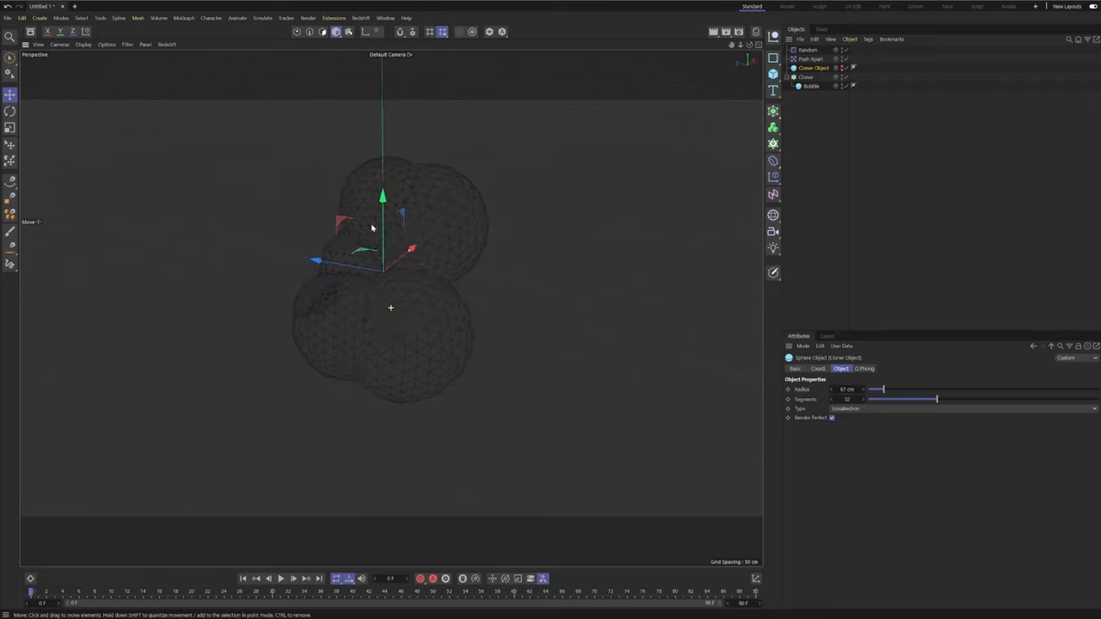
pyautogui.click(806, 76)
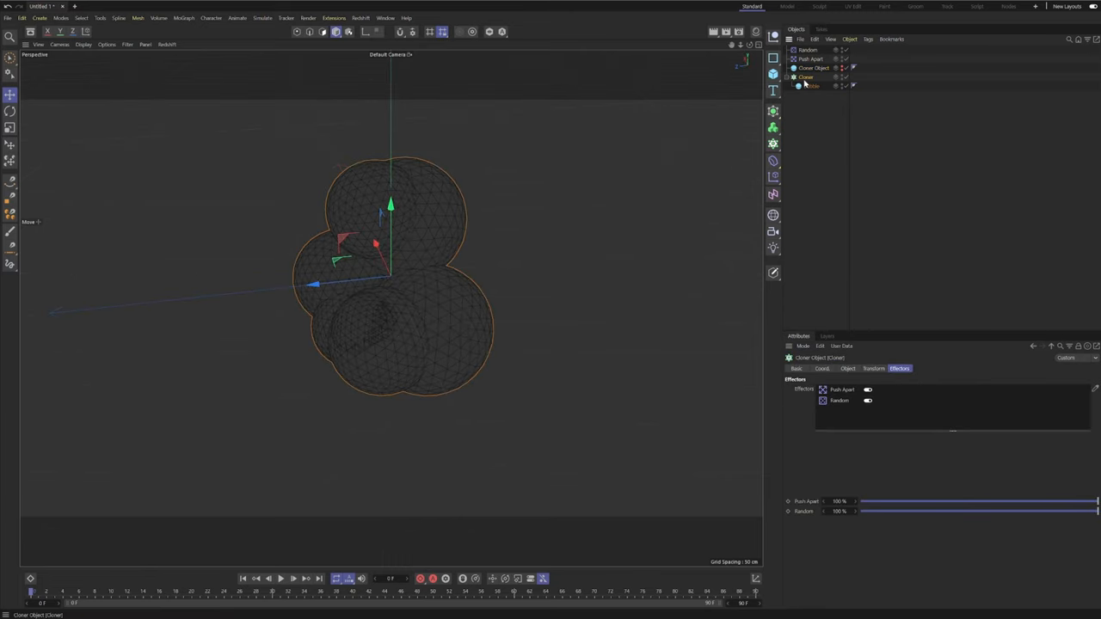
pyautogui.click(811, 59)
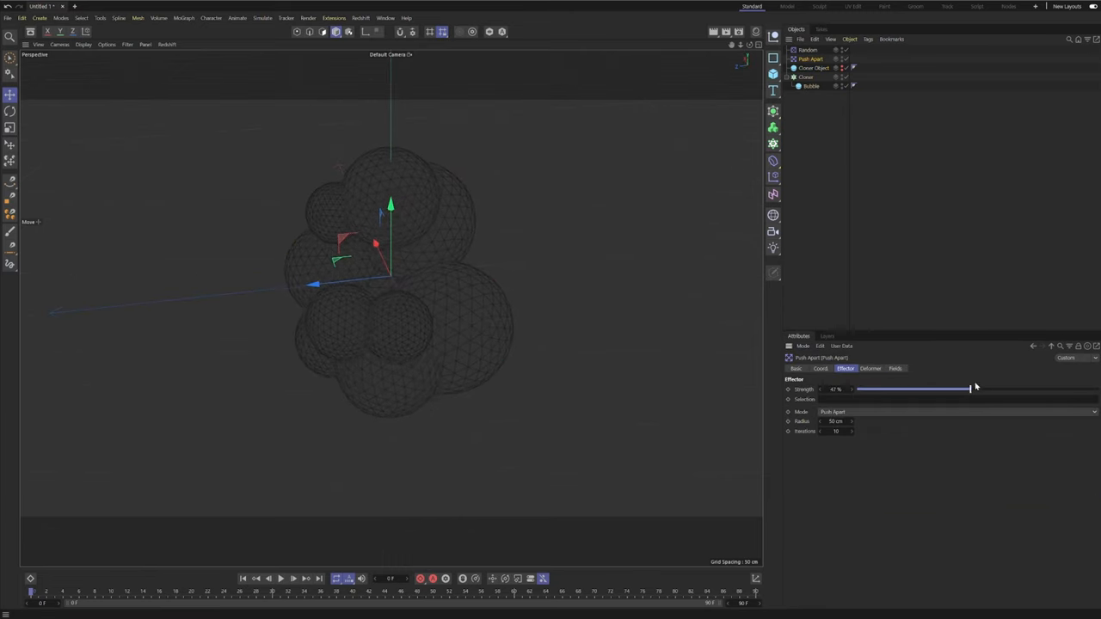
pyautogui.moveTo(970, 389); pyautogui.dragTo(1012, 389)
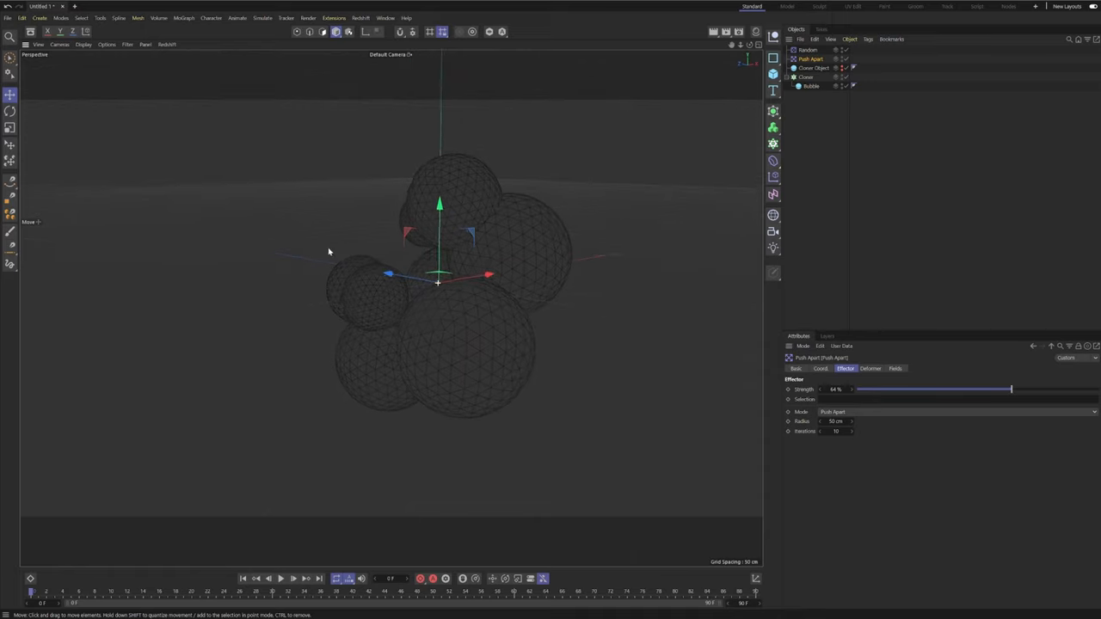
pyautogui.click(813, 68)
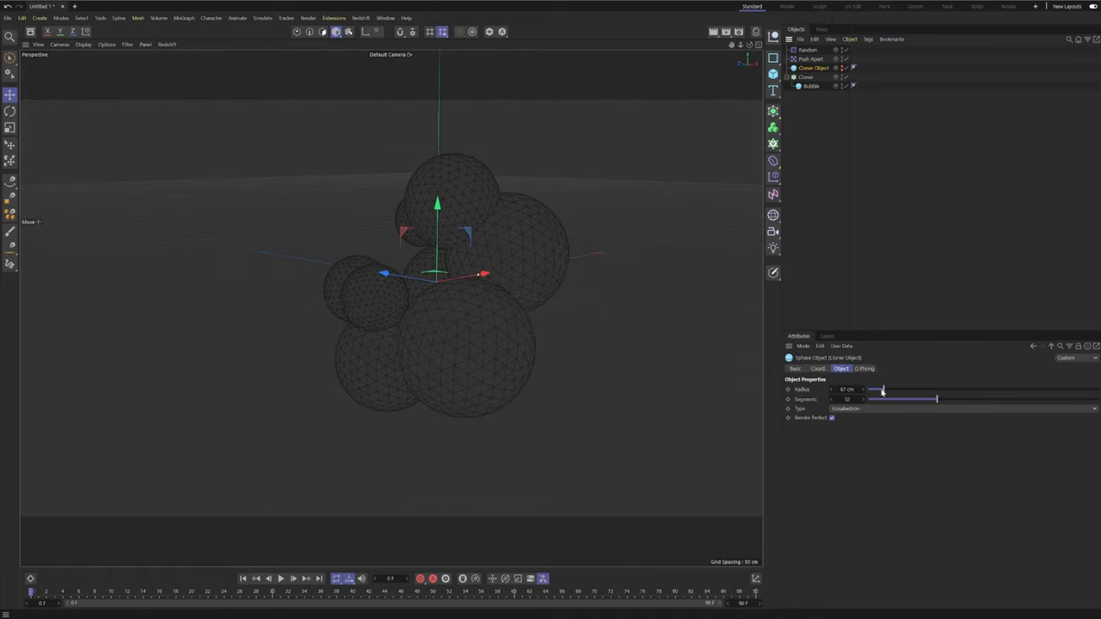
pyautogui.moveTo(881, 390); pyautogui.dragTo(867, 389)
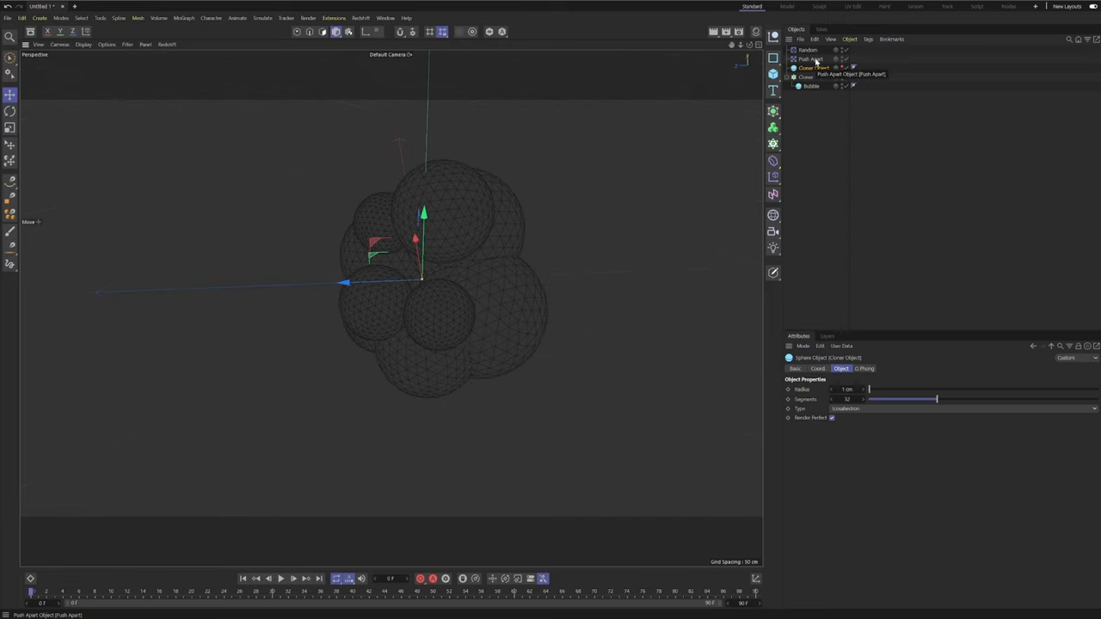
# - Adjust the Random effector's Seed and orbit to inspect the cluster
pyautogui.click(807, 49)
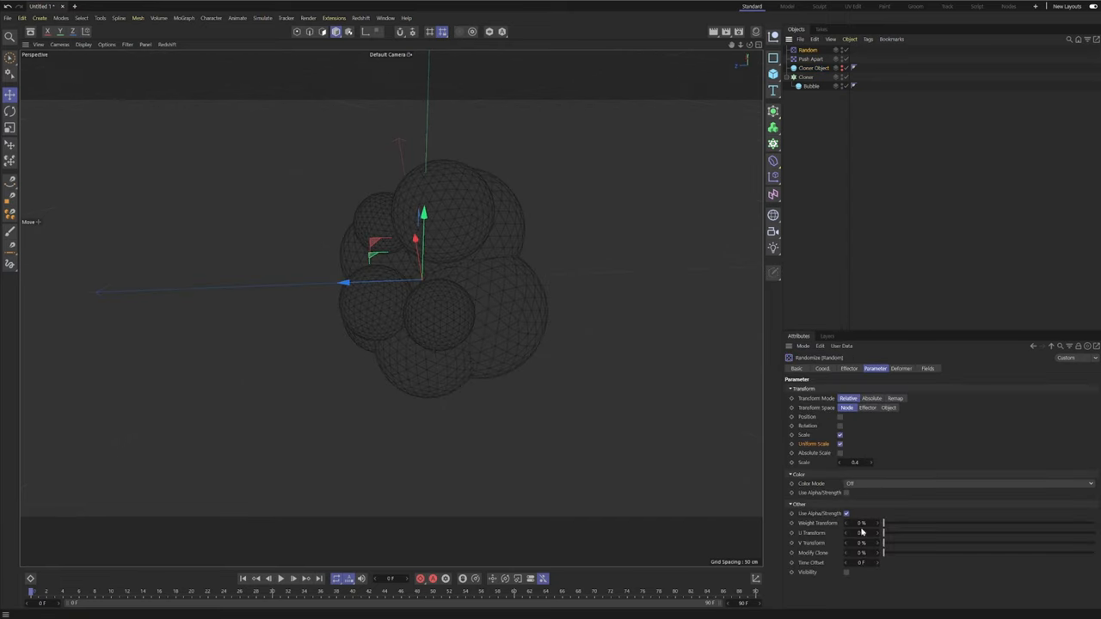
pyautogui.click(849, 369)
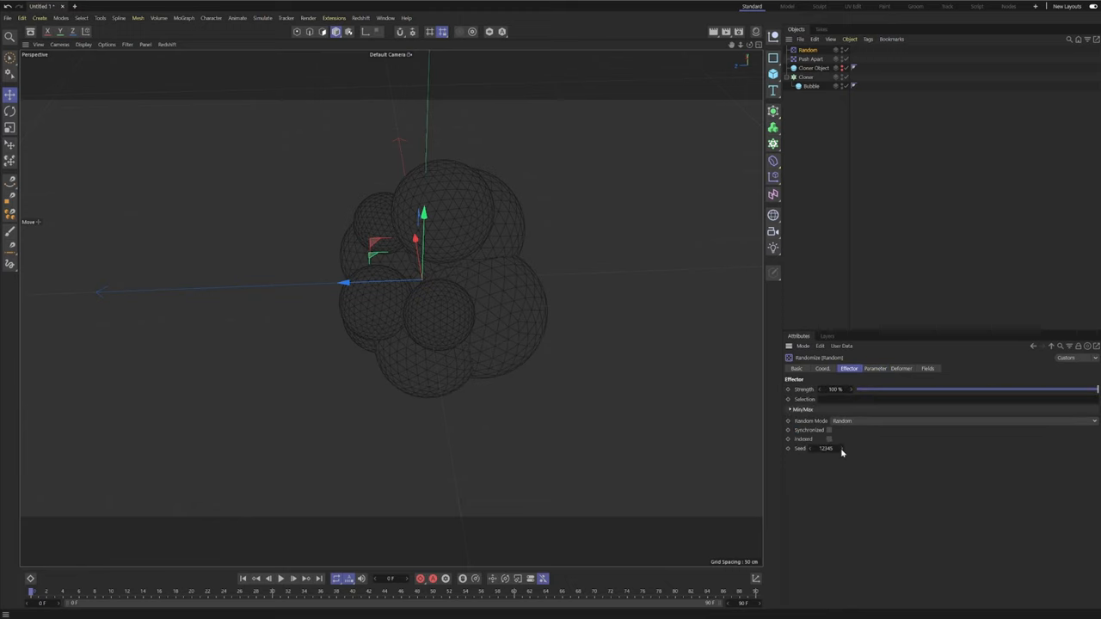
pyautogui.click(826, 448)
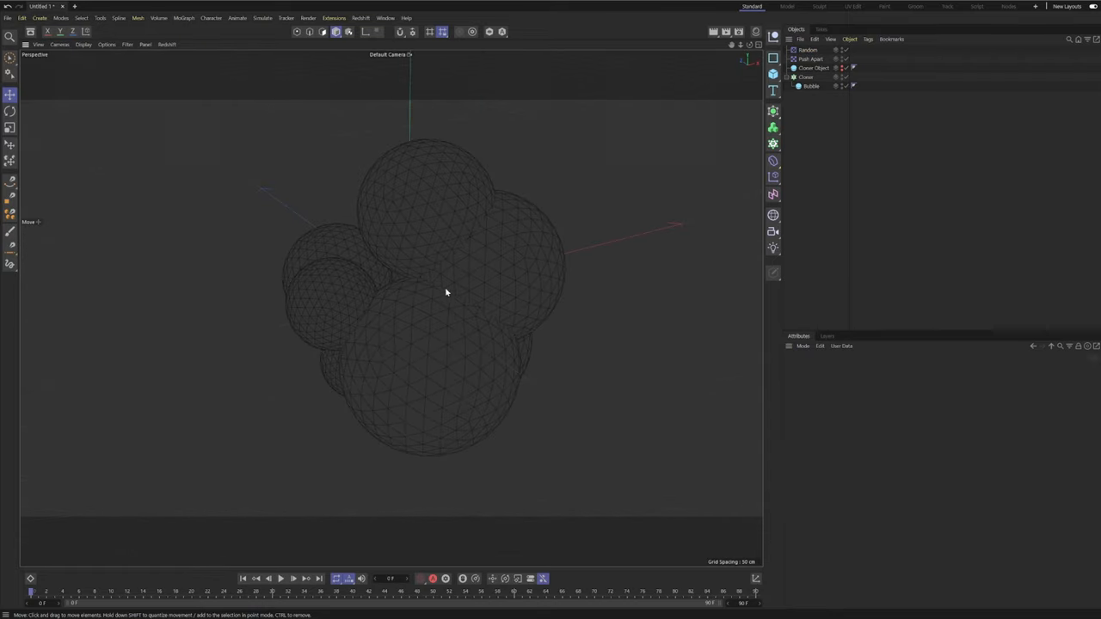
pyautogui.moveTo(445, 292); pyautogui.dragTo(501, 290)
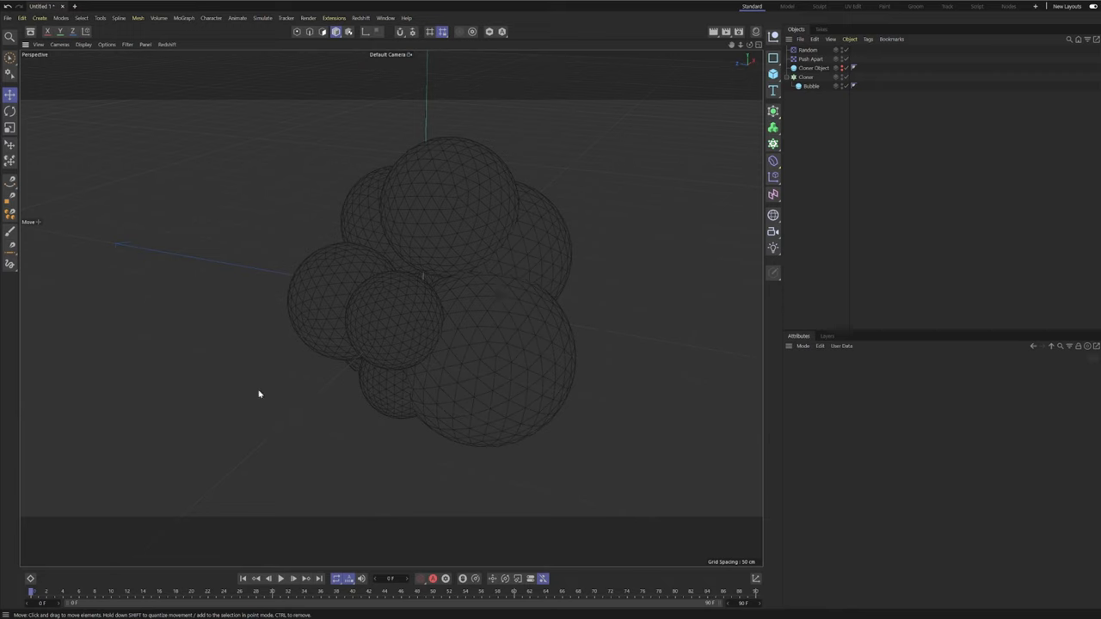
pyautogui.moveTo(465, 344)
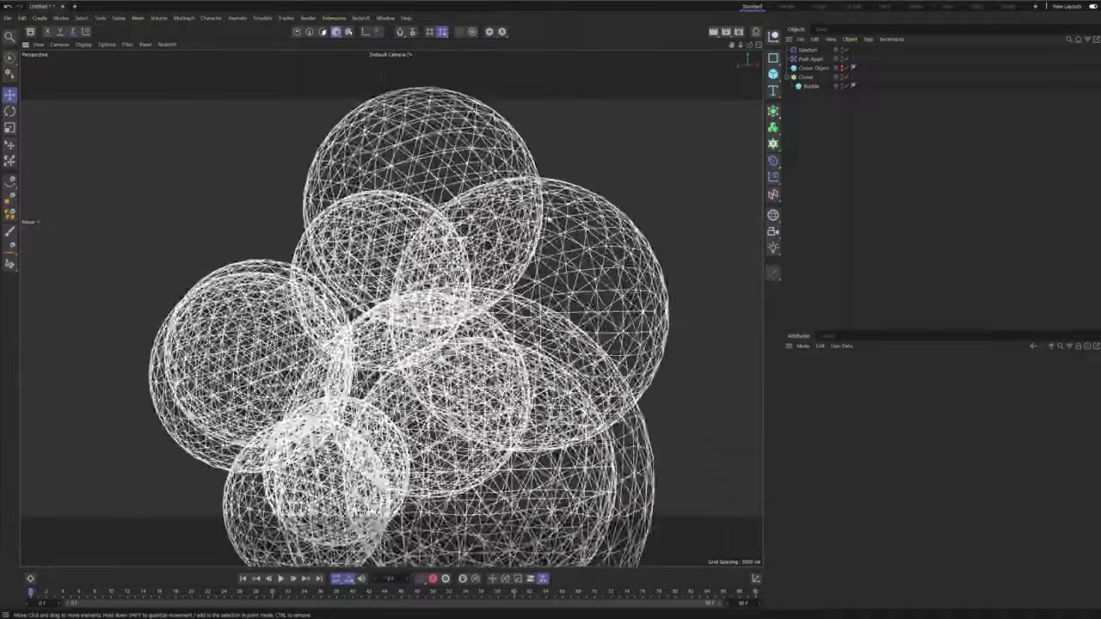
pyautogui.scroll(3)
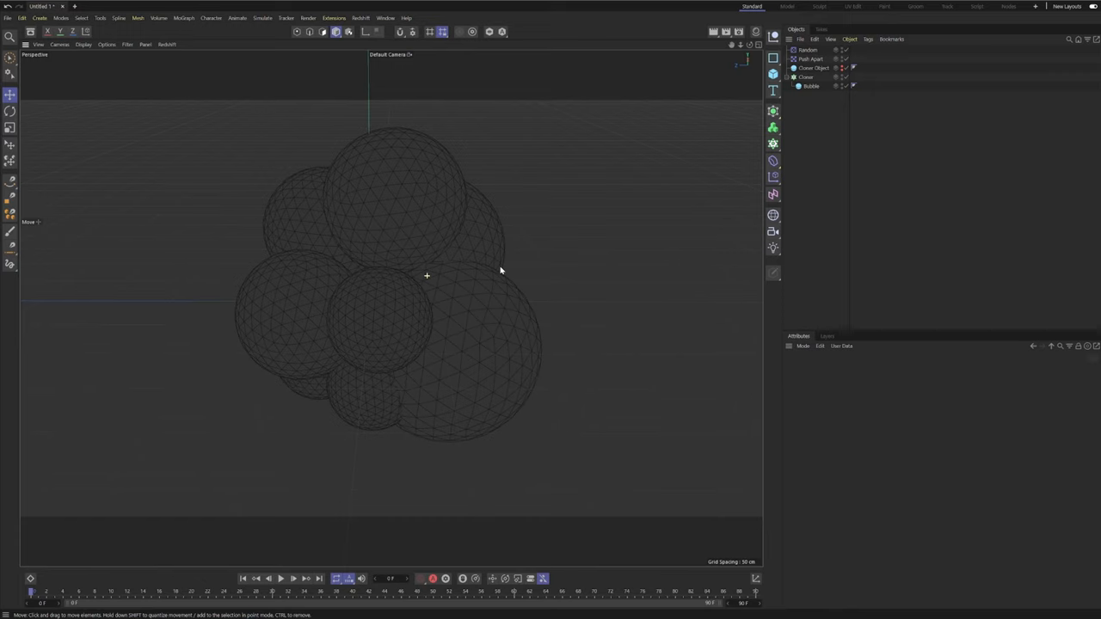
pyautogui.click(806, 77)
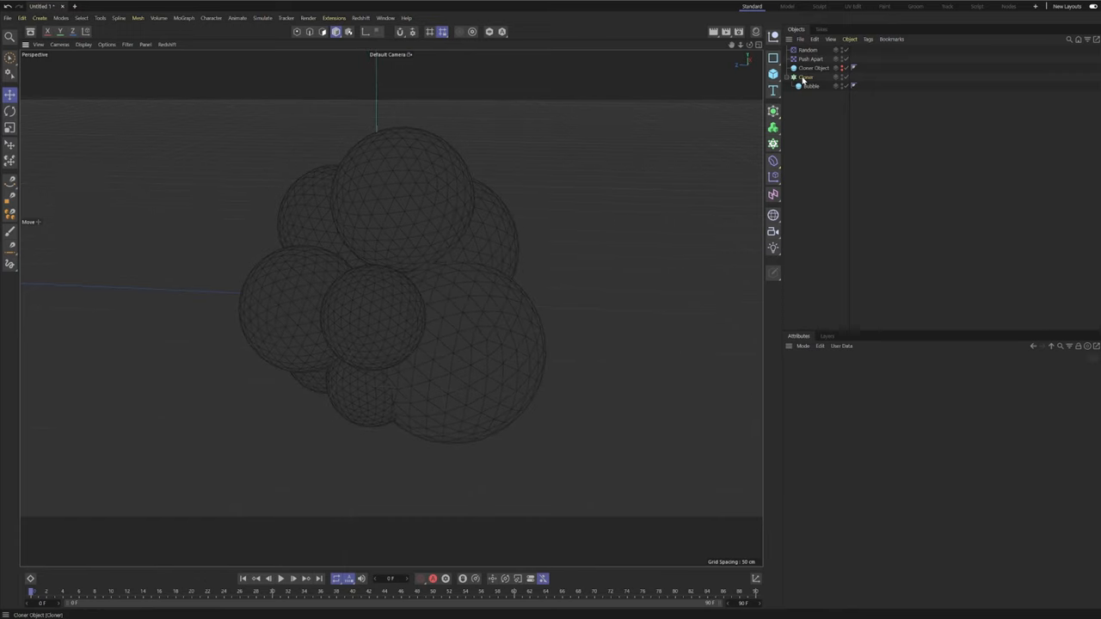
pyautogui.click(805, 76)
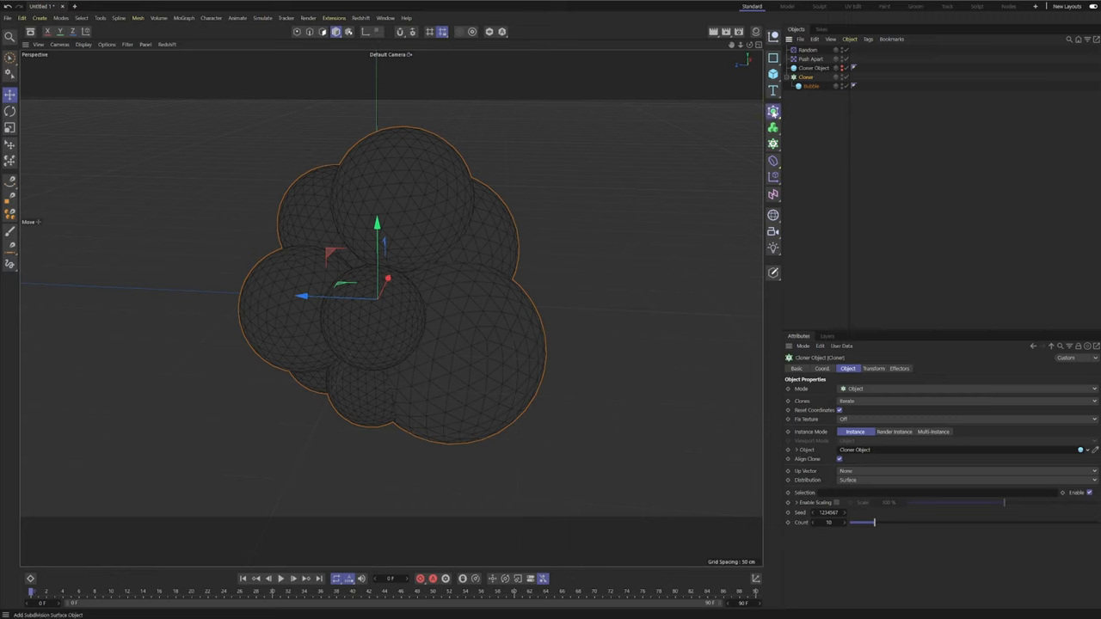
# - Add a Cloner Instance and group the effectors and spawn sphere into a null
pyautogui.click(773, 123)
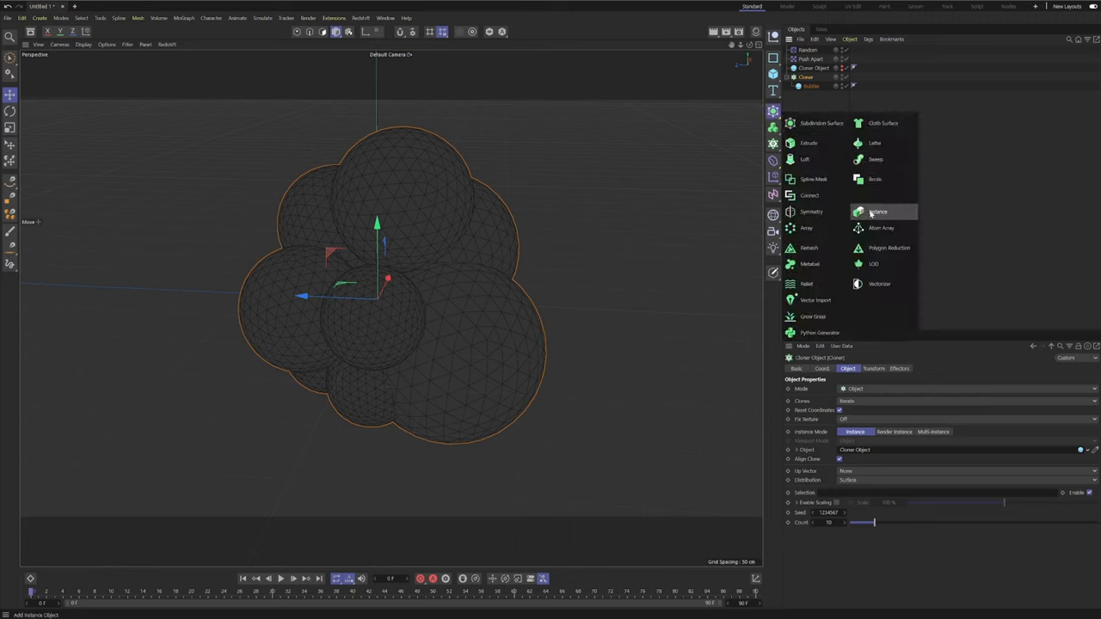
pyautogui.click(878, 211)
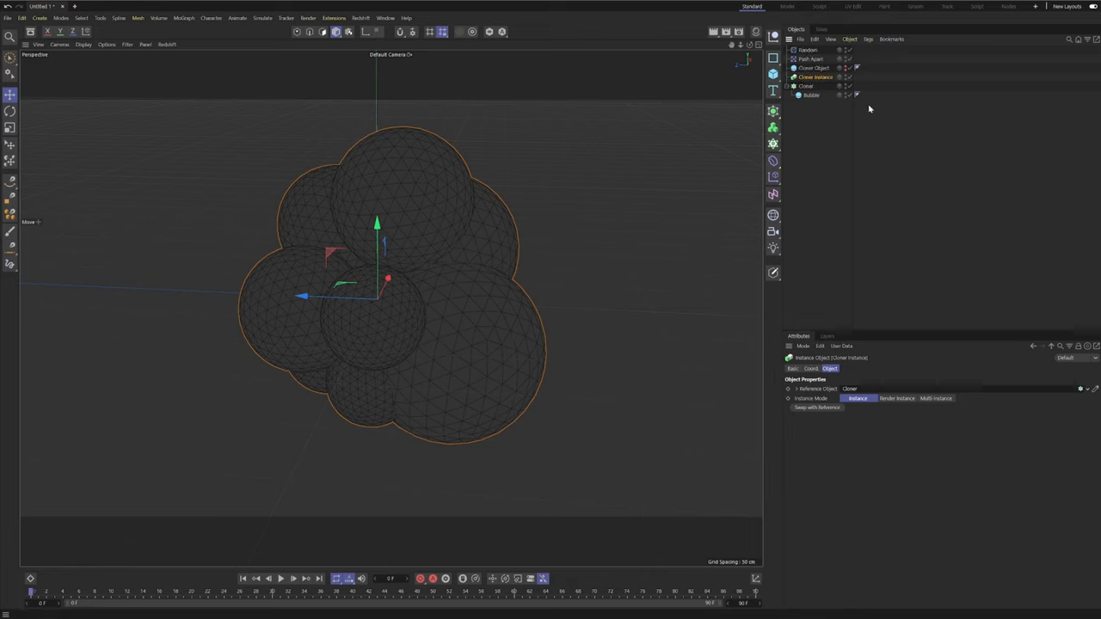
pyautogui.click(808, 49)
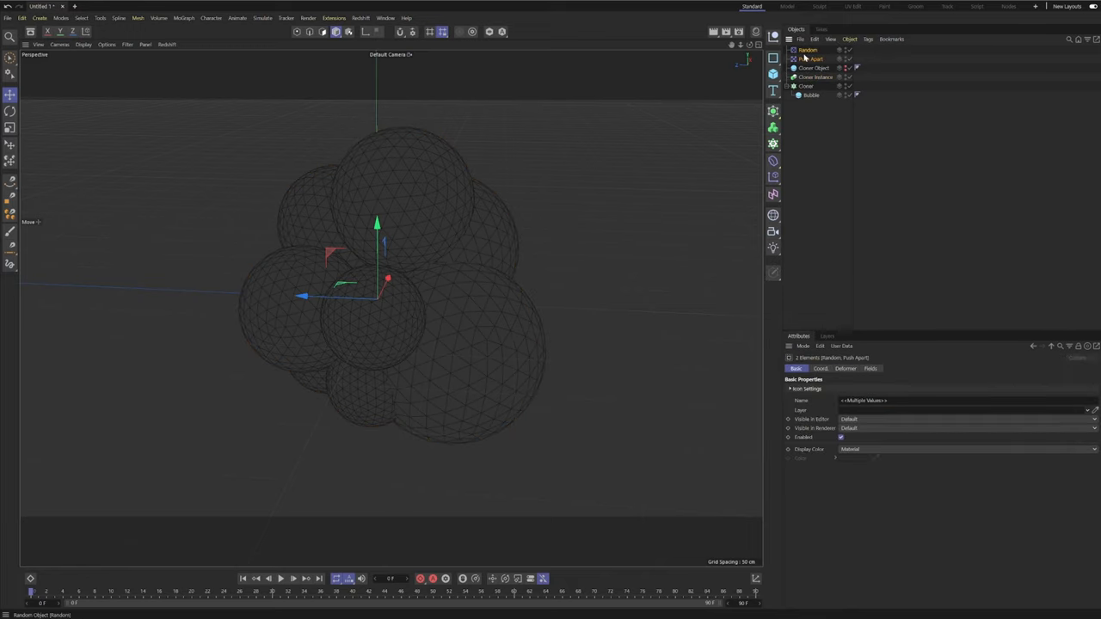
pyautogui.click(814, 68)
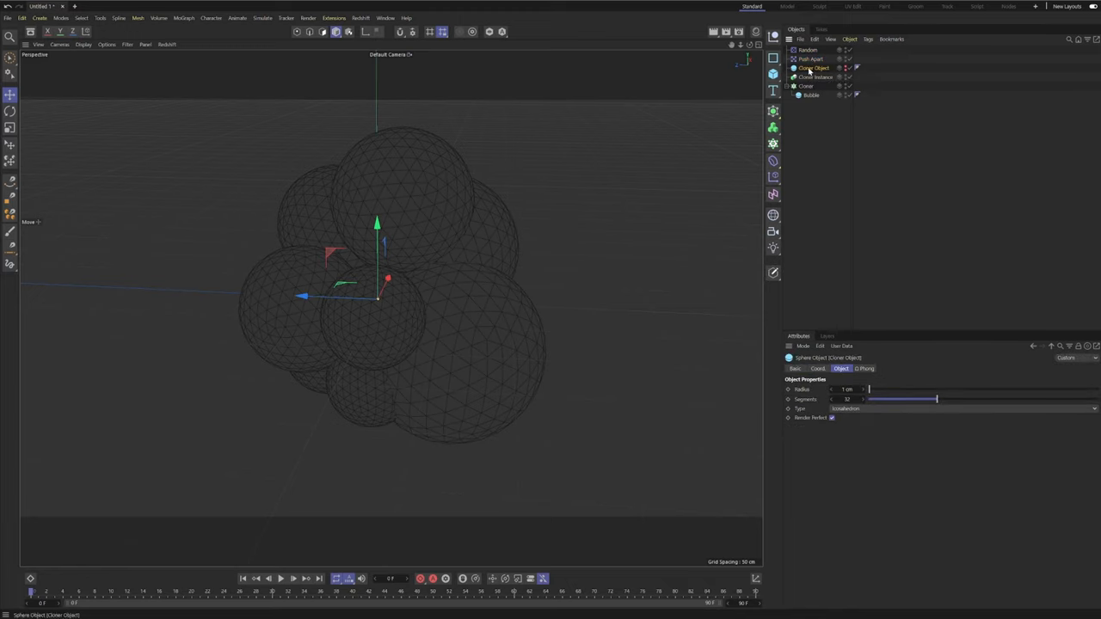
pyautogui.click(809, 54)
pyautogui.write('Effectors')
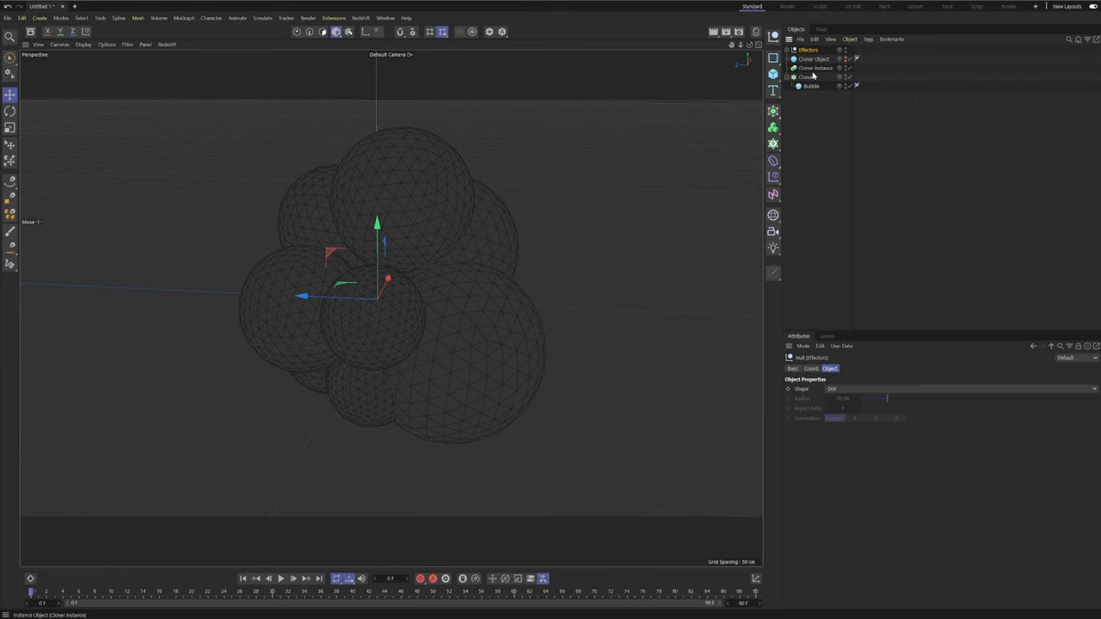
# - Create a 'Mask' null, group the Cloner Instance into 'Object', and move the Cloner under Mask
pyautogui.click(806, 77)
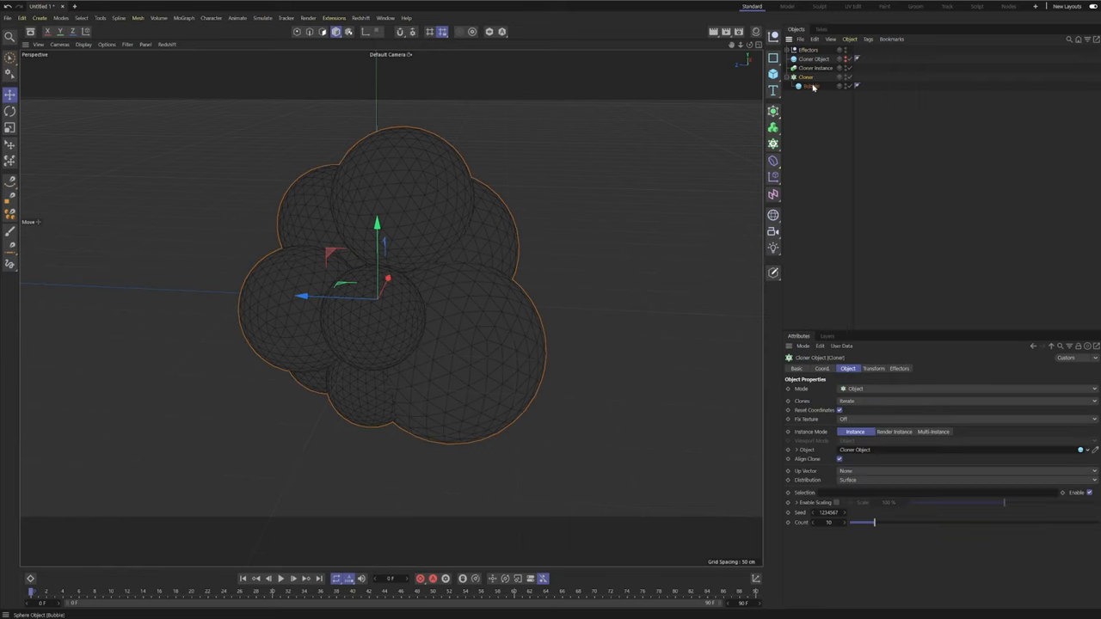
pyautogui.click(804, 78)
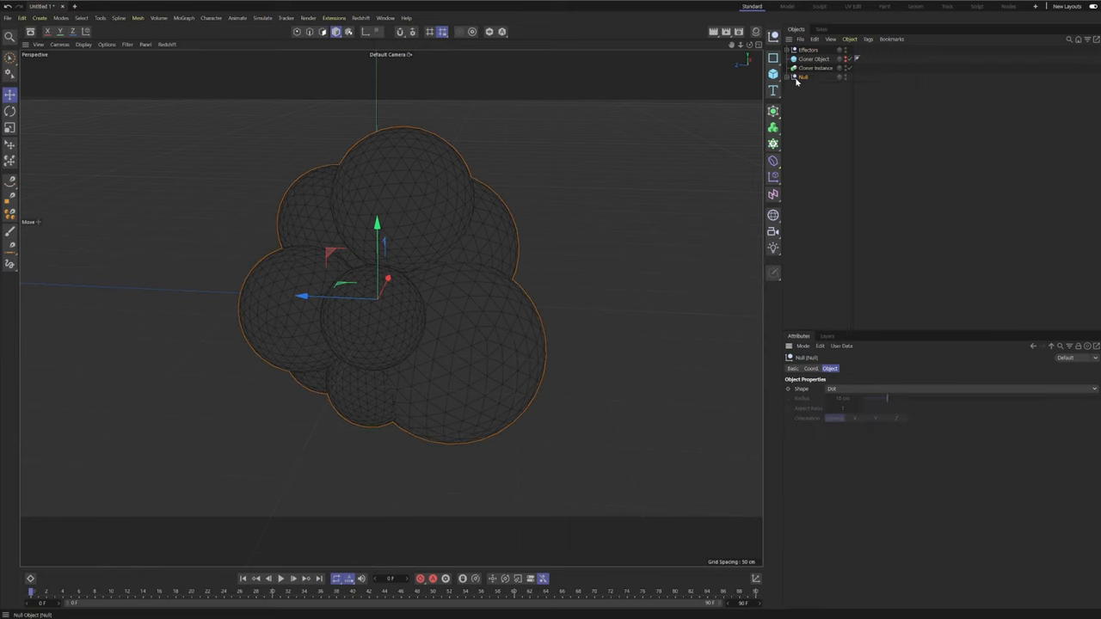
pyautogui.doubleClick(804, 77)
pyautogui.write('Mask')
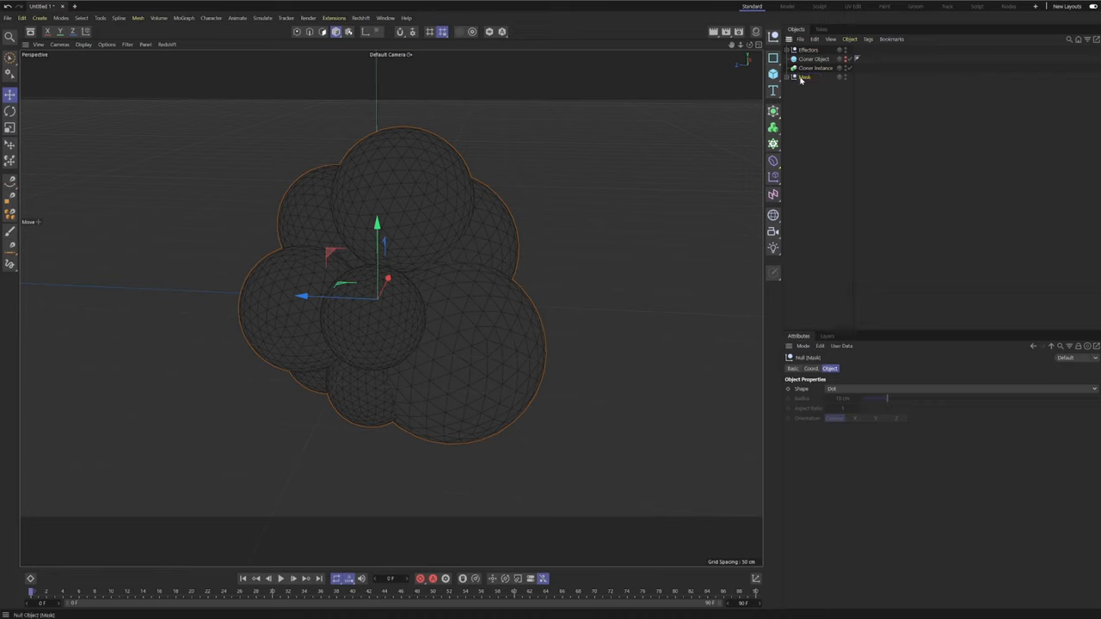
pyautogui.click(814, 67)
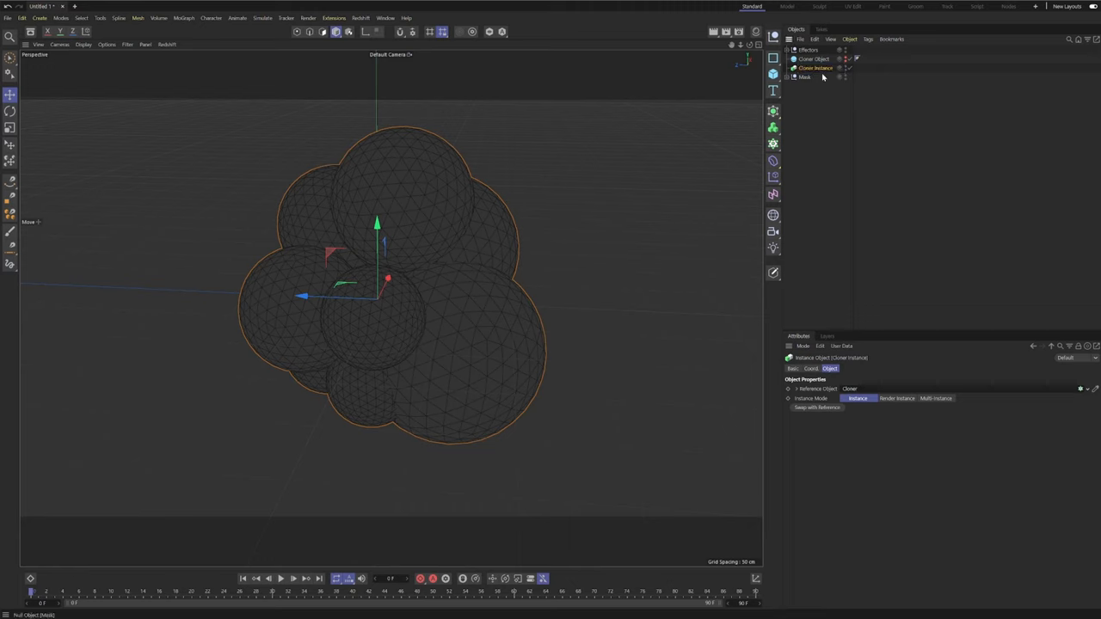
pyautogui.click(813, 68)
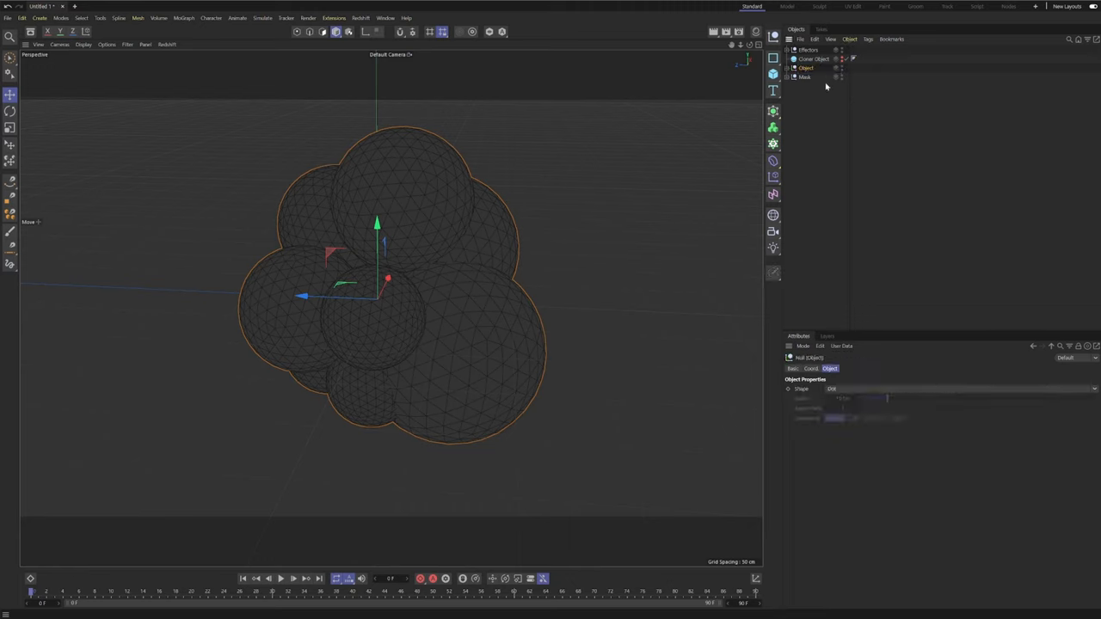
pyautogui.click(815, 59)
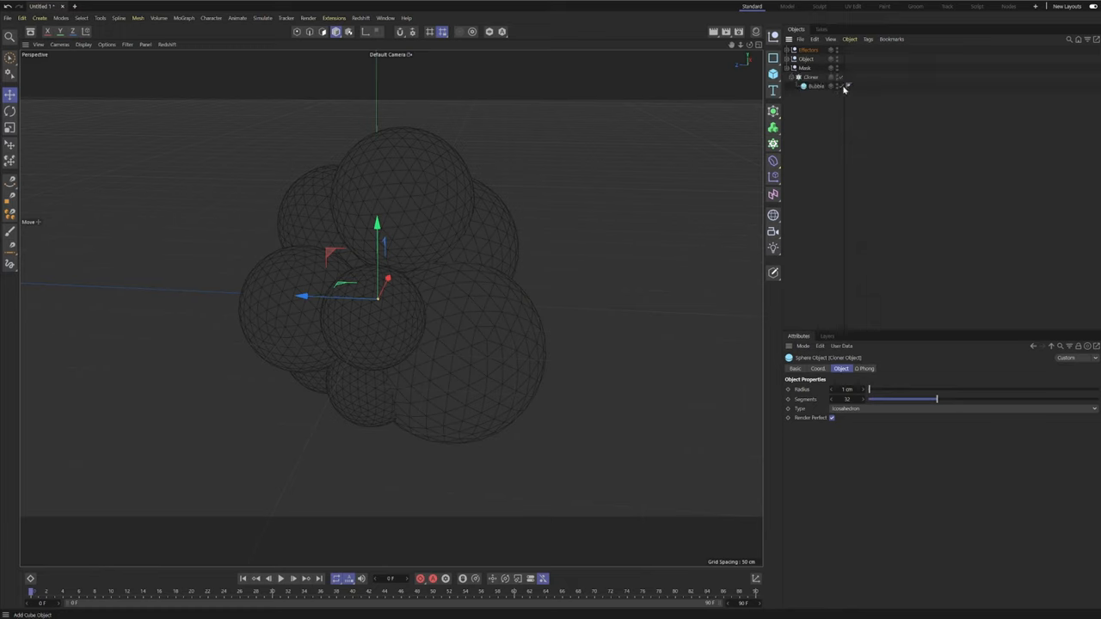
# - Put the Cloner inside a new Volume Builder under Mask with Voxel Size 2 cm
pyautogui.click(810, 77)
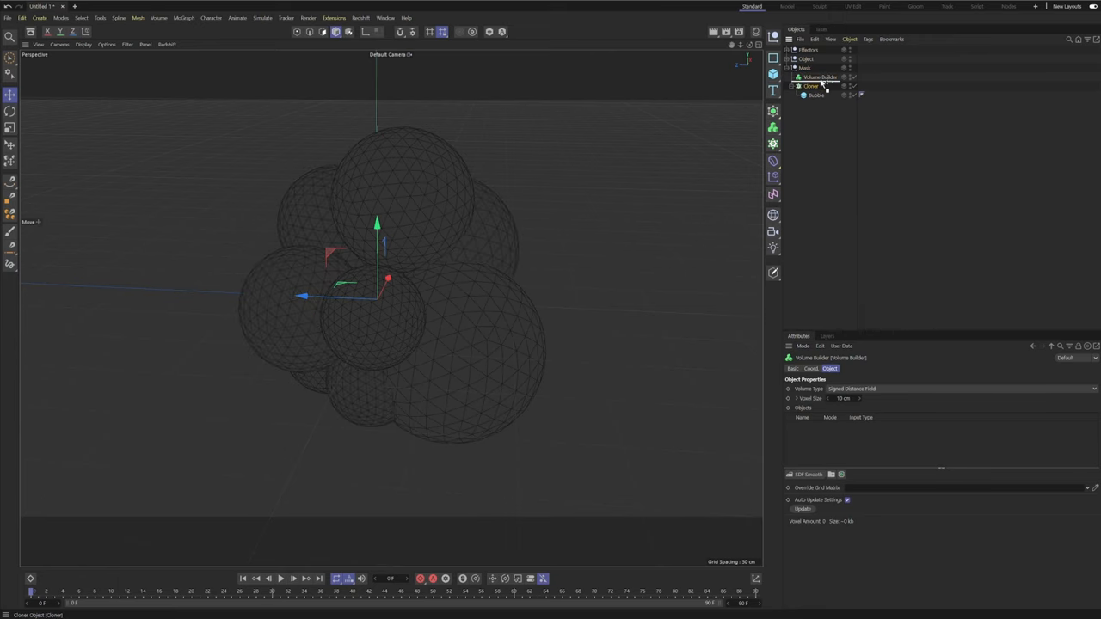
pyautogui.click(815, 85)
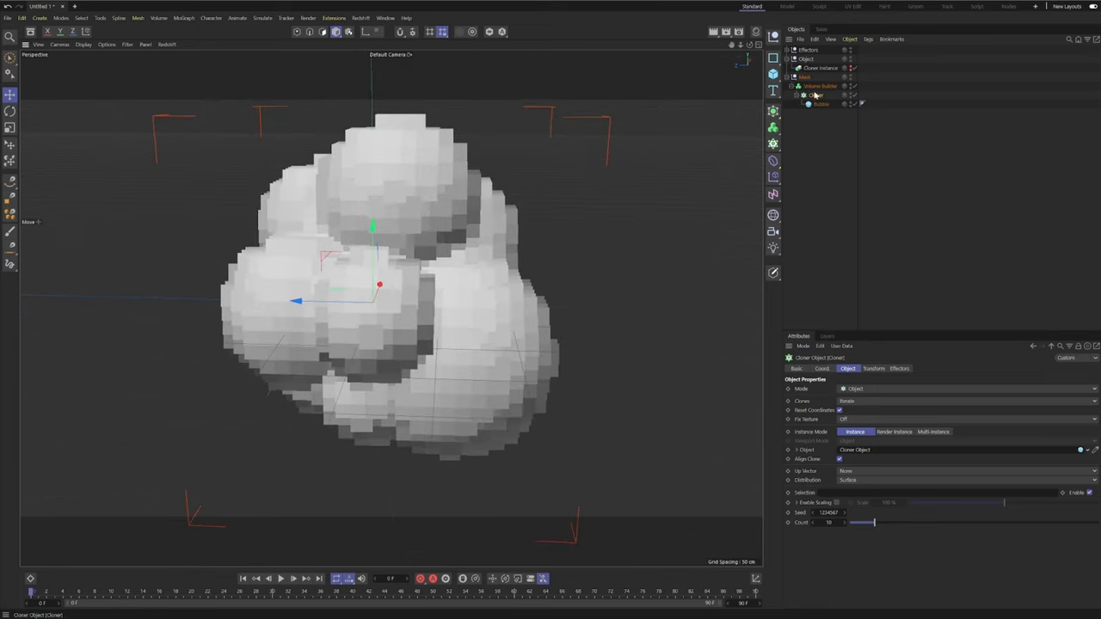
pyautogui.click(820, 85)
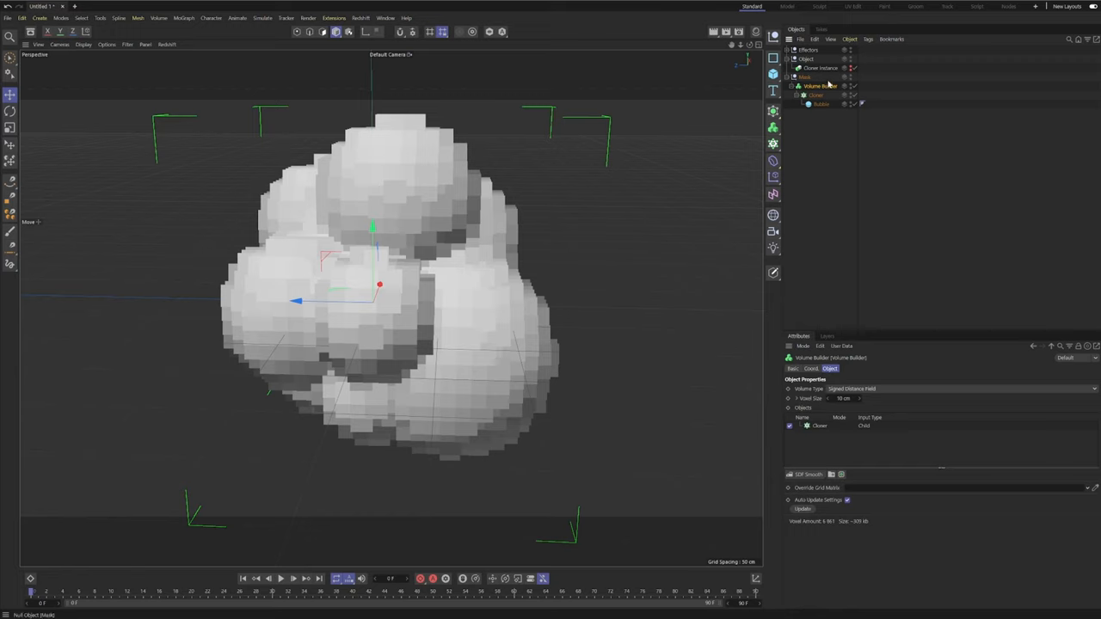
pyautogui.moveTo(848, 381)
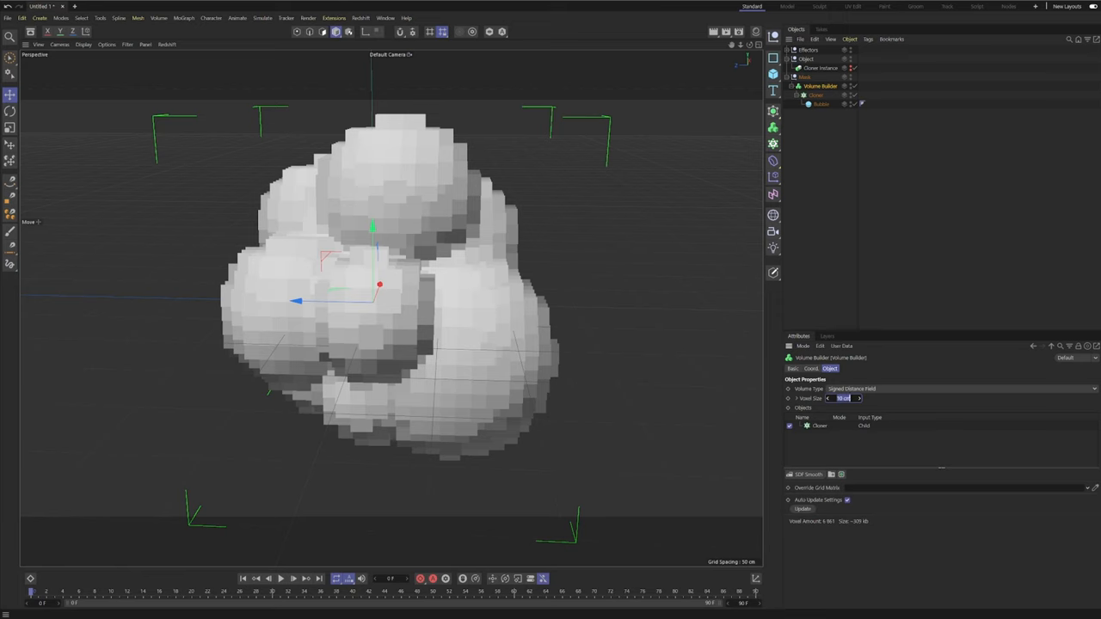
pyautogui.write('2 cm')
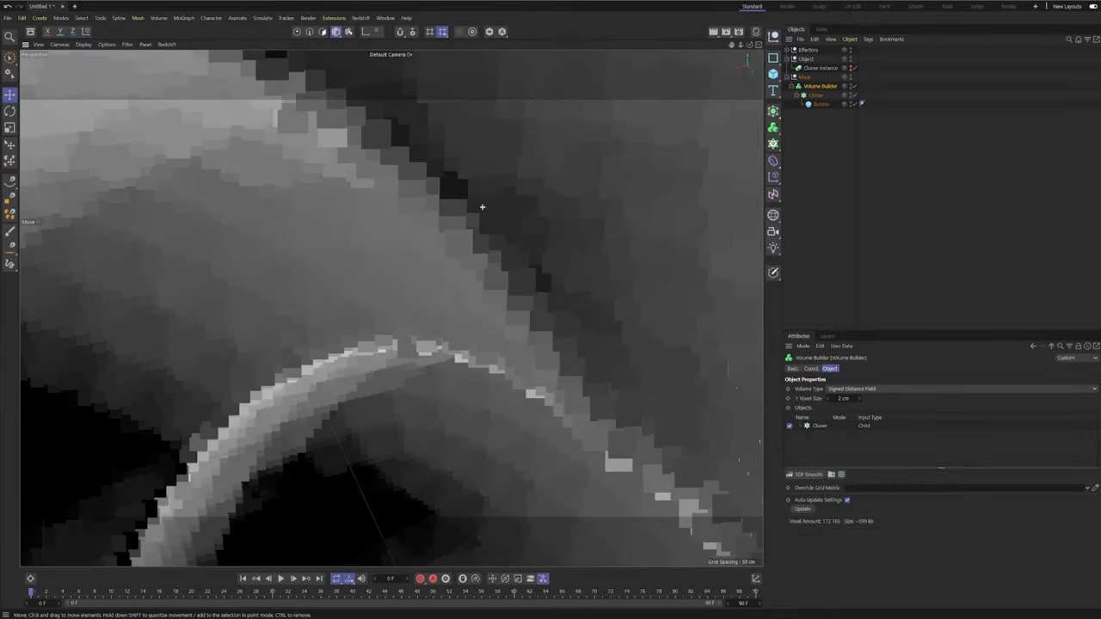
pyautogui.moveTo(481, 207); pyautogui.dragTo(340, 323)
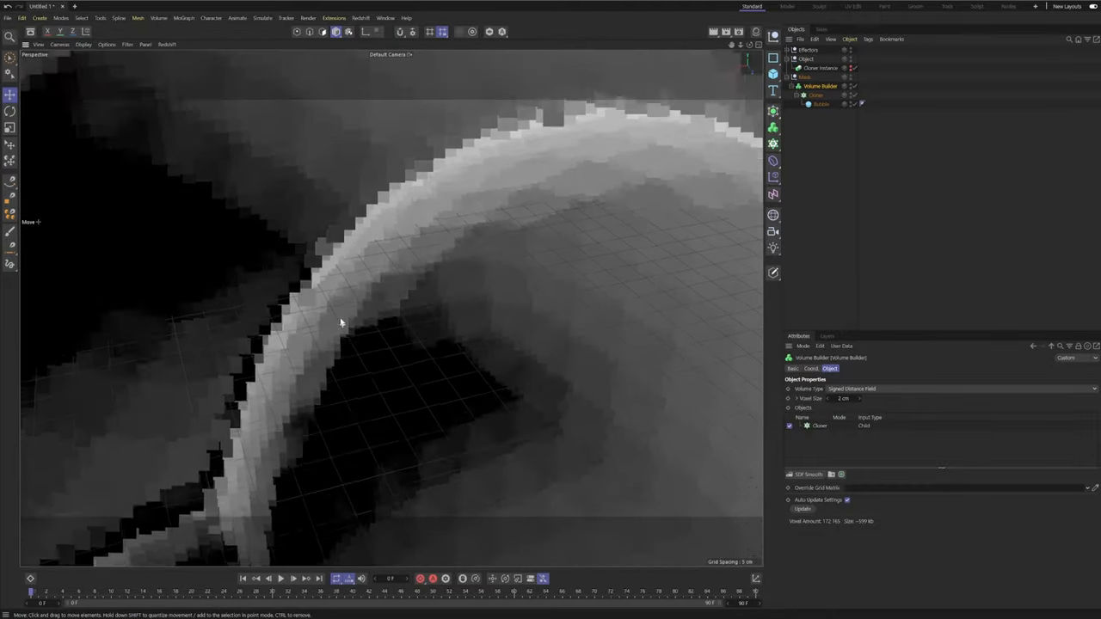
pyautogui.moveTo(340, 322); pyautogui.dragTo(410, 334)
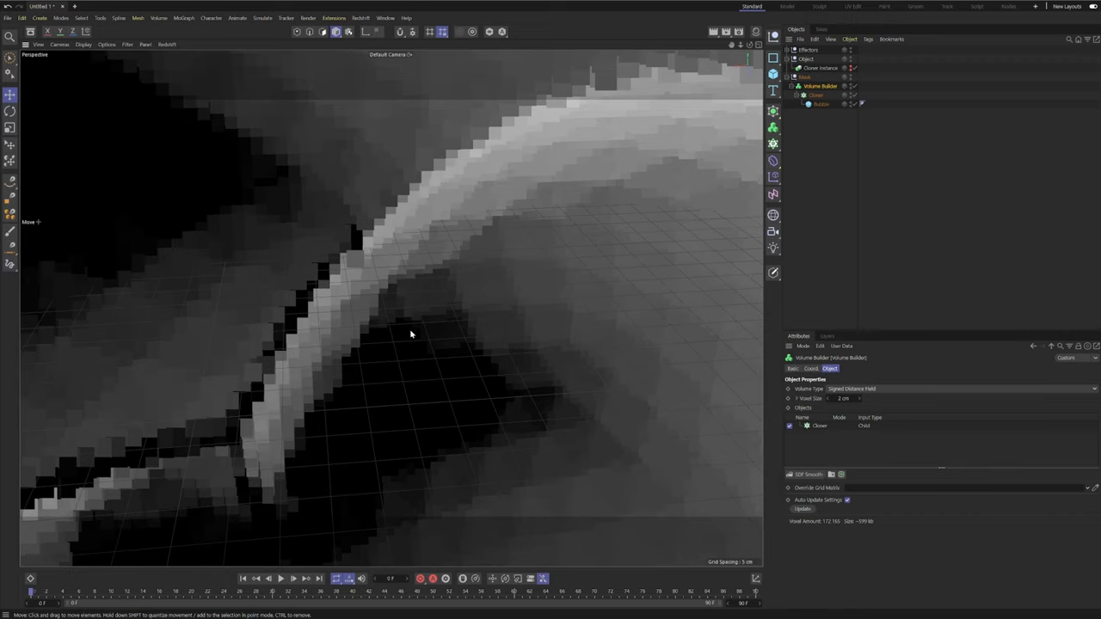
pyautogui.moveTo(577, 250)
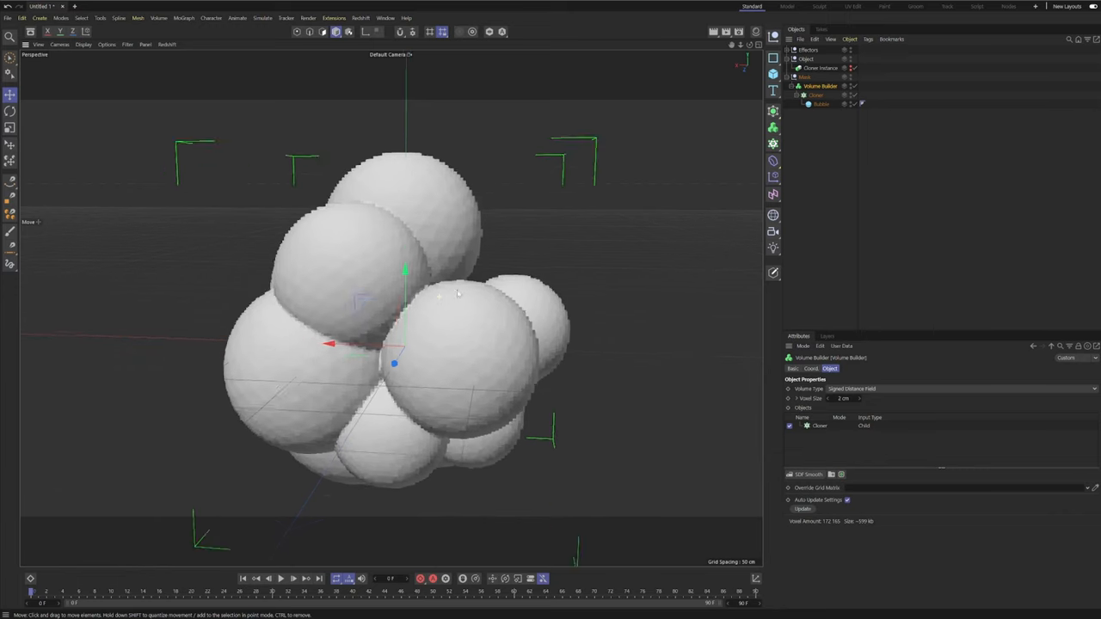
# - Add a Smoothing deformer beside the Cloner Instance in Object, with 100 iterations and 0% stiffness
pyautogui.moveTo(456, 292); pyautogui.dragTo(473, 262)
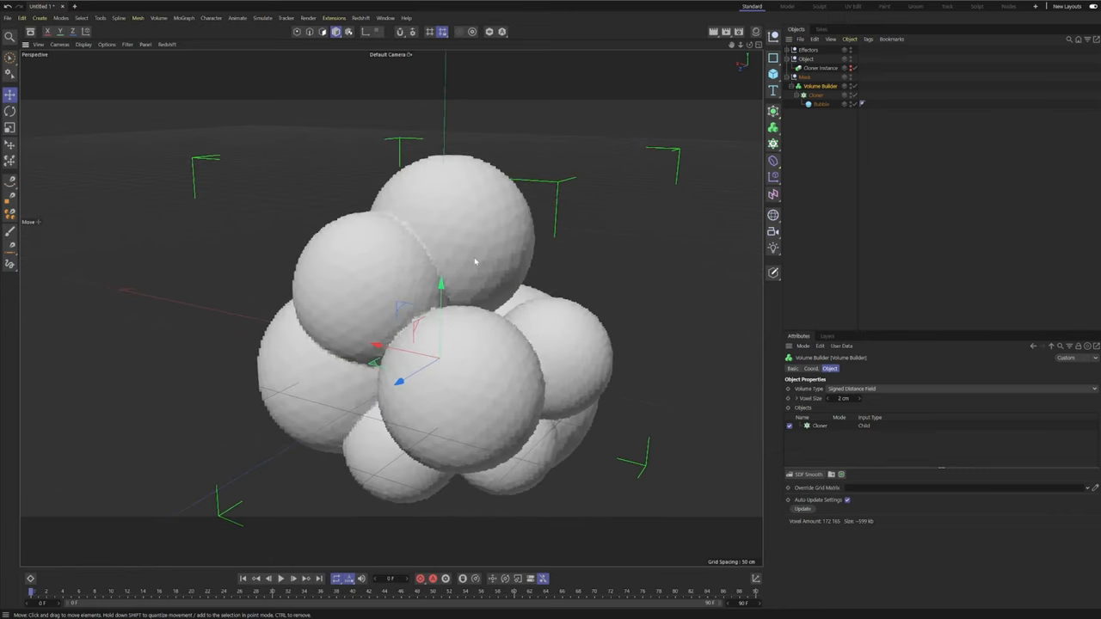
pyautogui.click(773, 161)
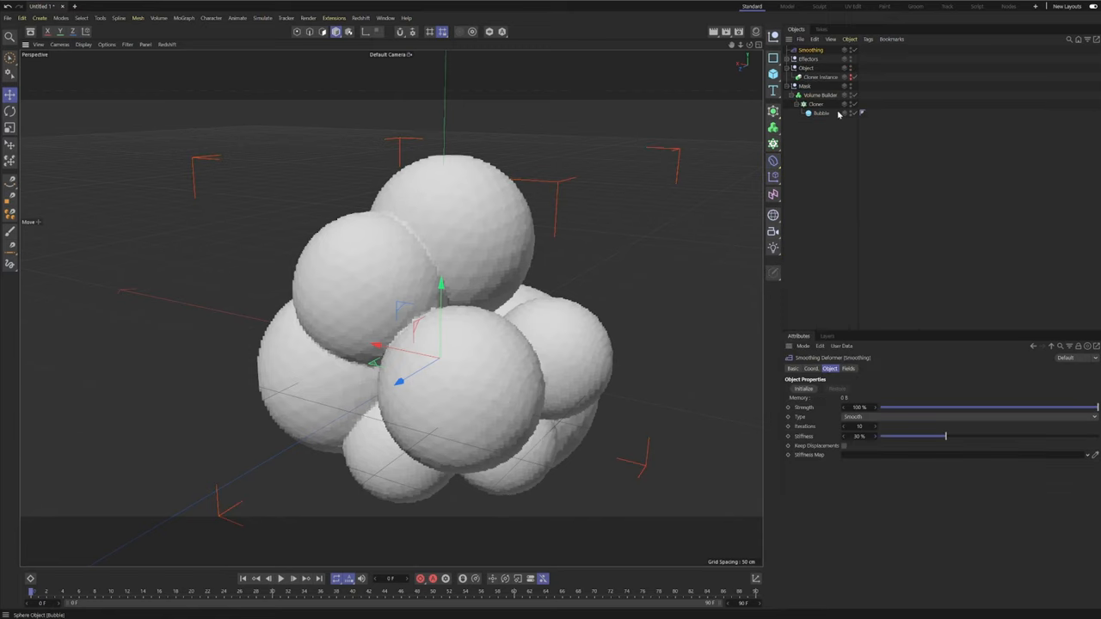
pyautogui.click(822, 76)
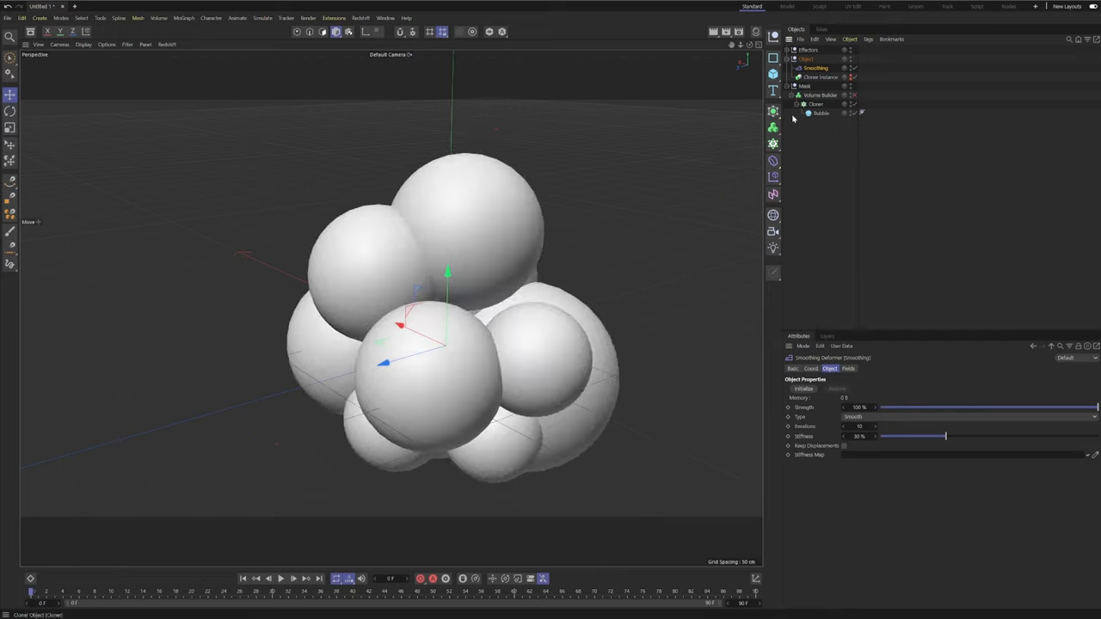
pyautogui.click(844, 77)
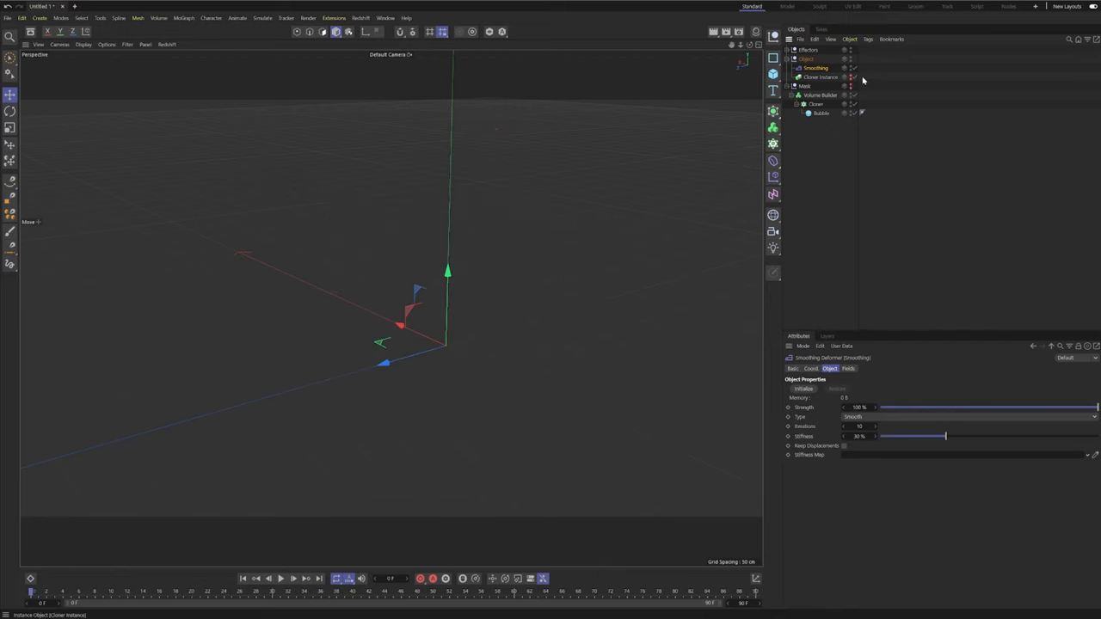
pyautogui.click(844, 68)
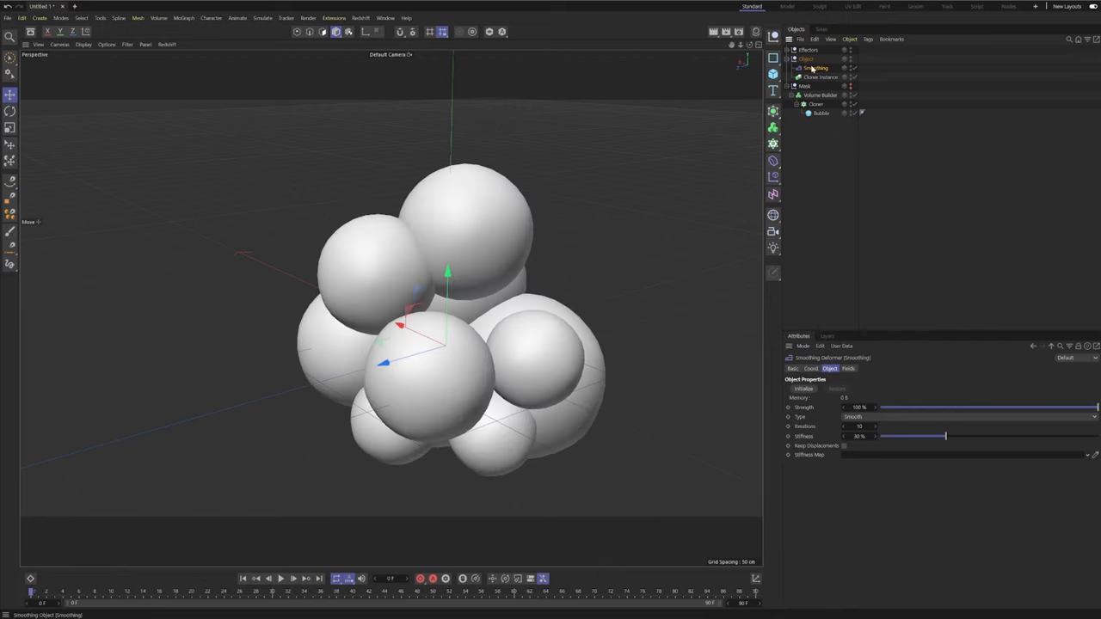
pyautogui.click(822, 77)
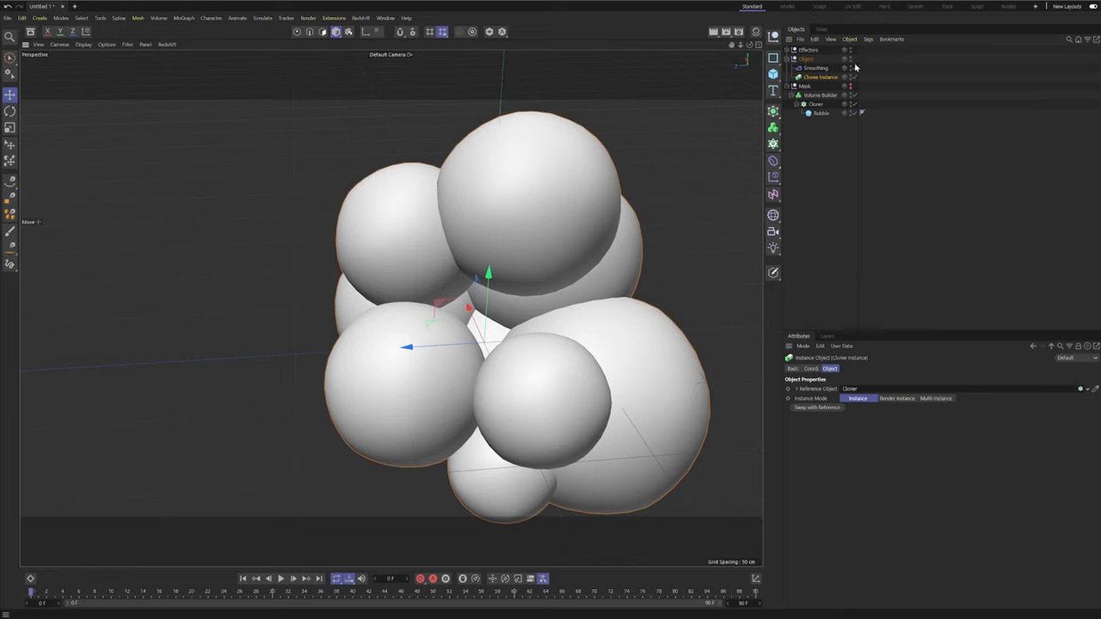
pyautogui.moveTo(855, 71)
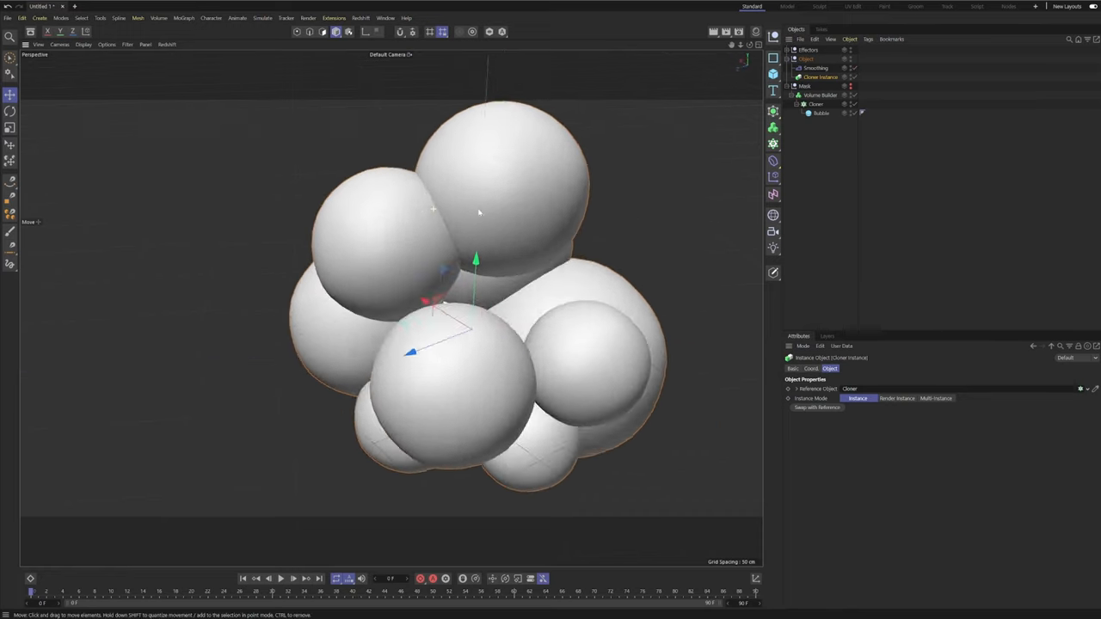
pyautogui.moveTo(479, 213); pyautogui.dragTo(479, 189)
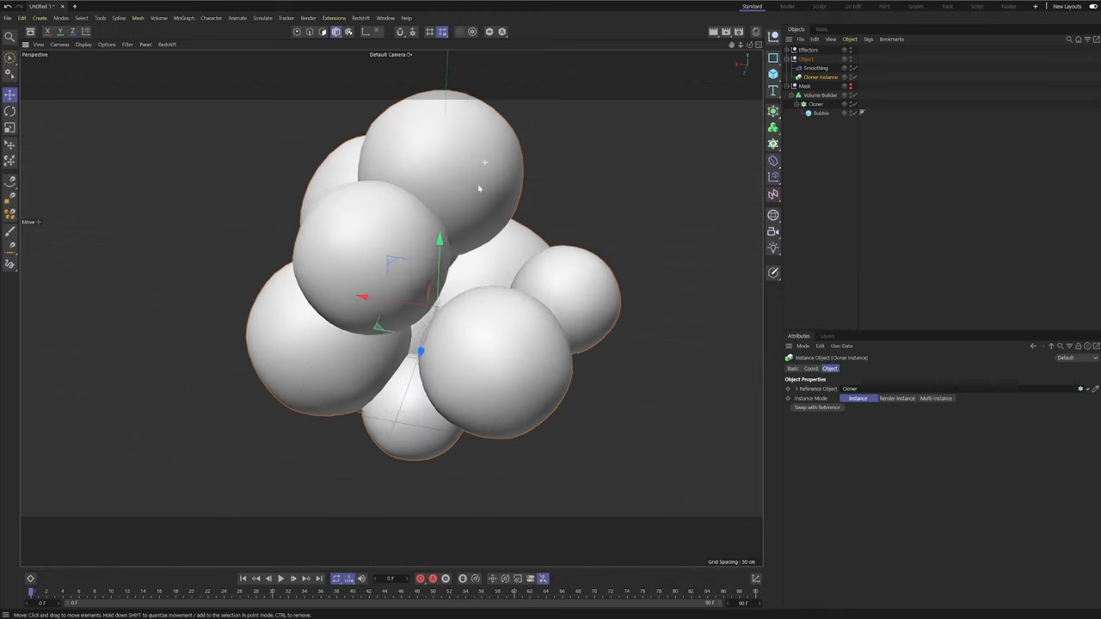
pyautogui.click(815, 68)
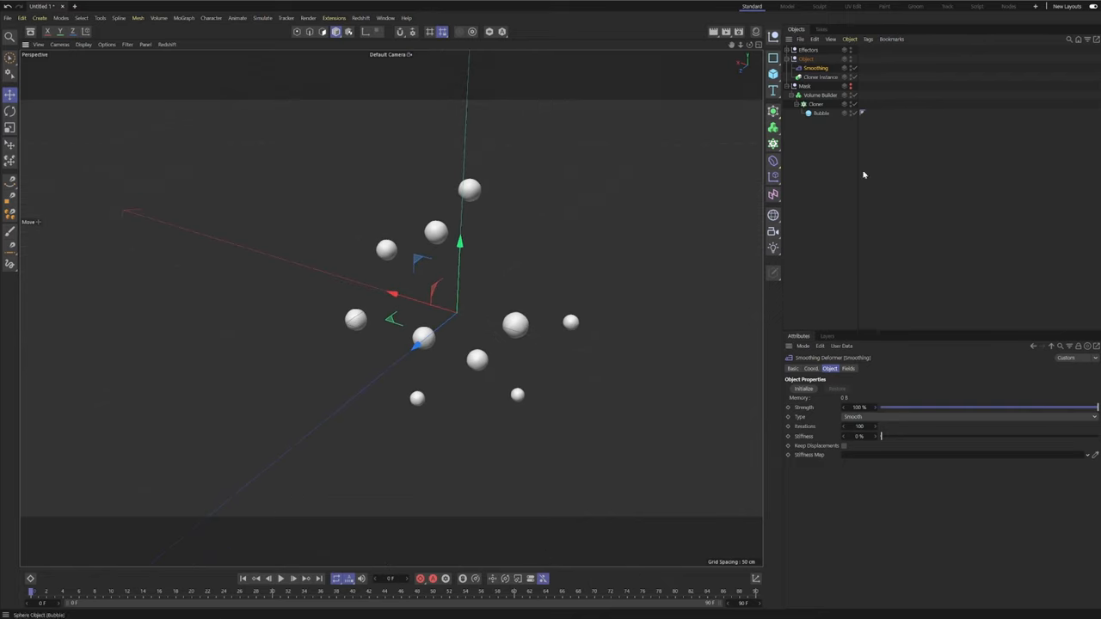
pyautogui.click(848, 368)
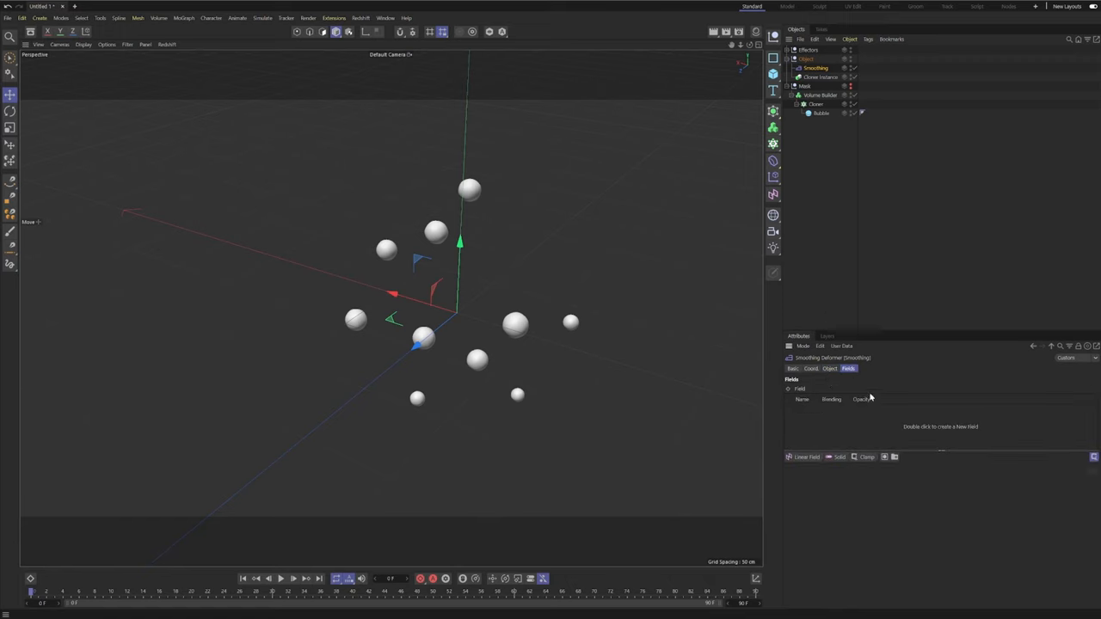
pyautogui.click(820, 95)
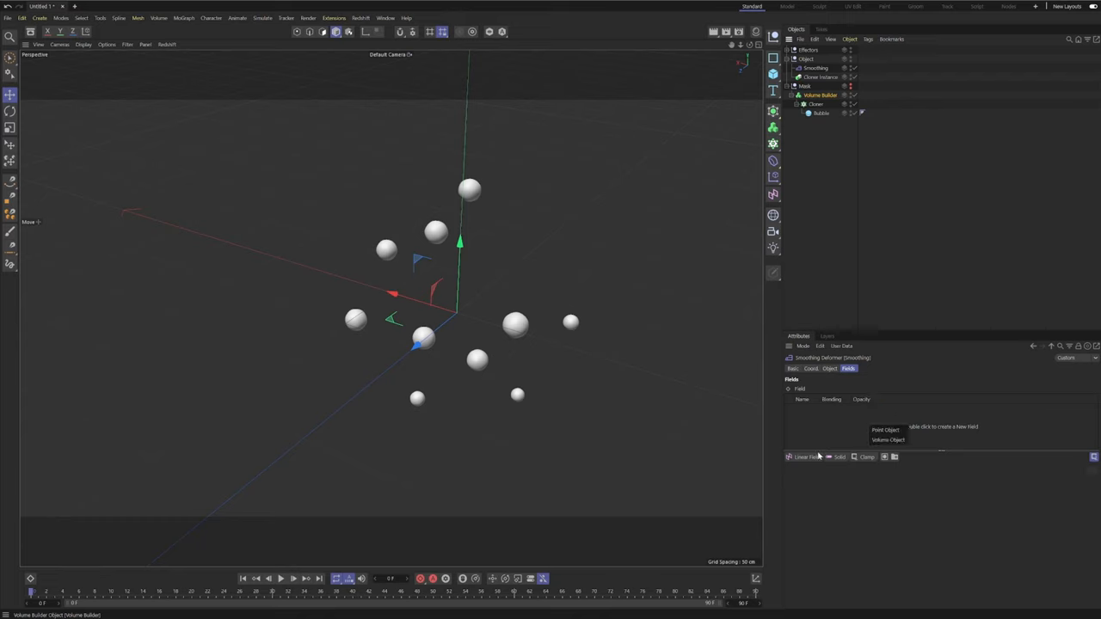
pyautogui.moveTo(891, 464)
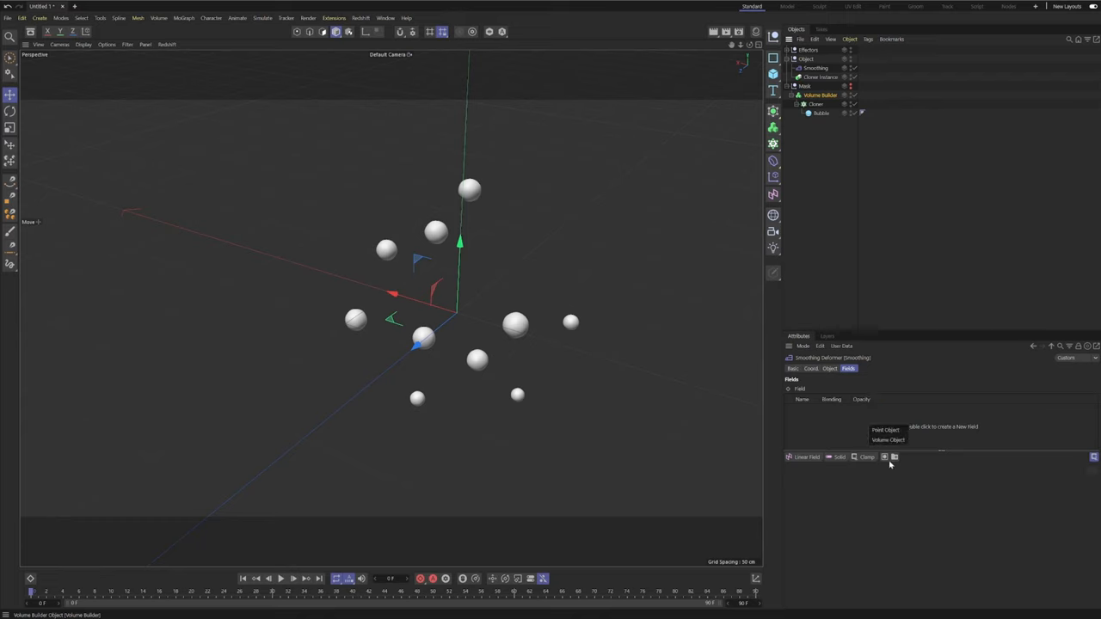
pyautogui.moveTo(888, 440)
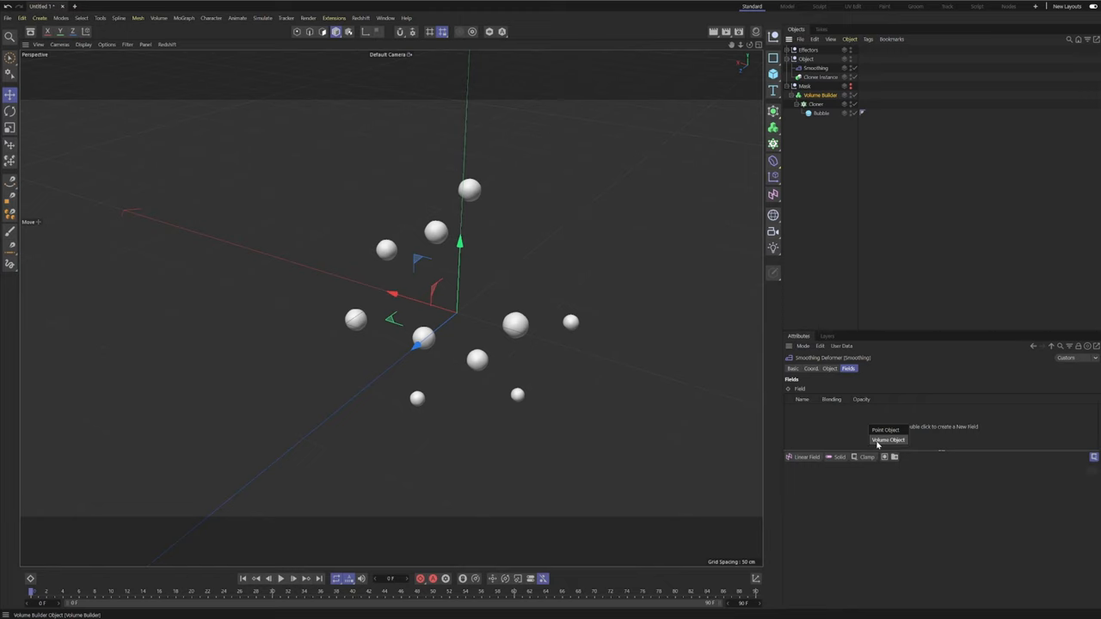
pyautogui.click(888, 440)
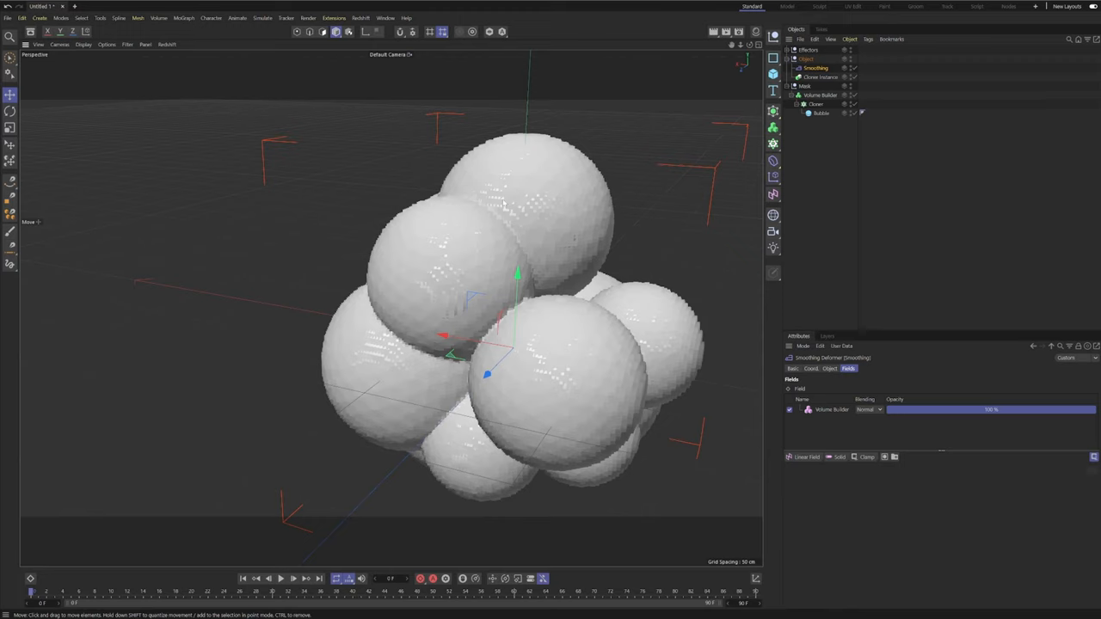
pyautogui.moveTo(565, 301)
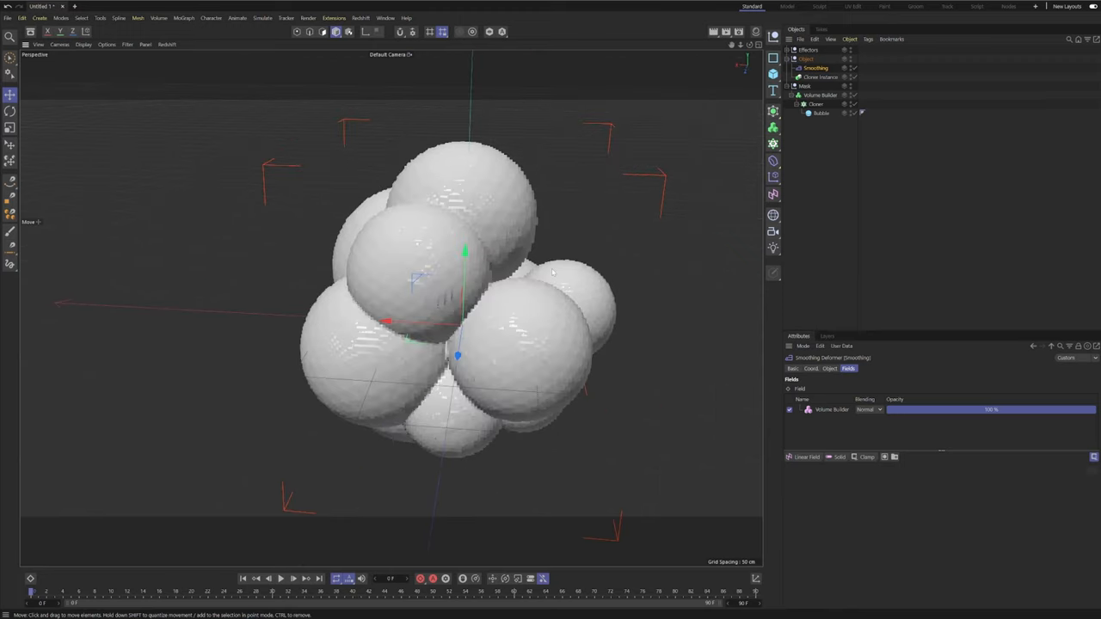
pyautogui.moveTo(630, 285)
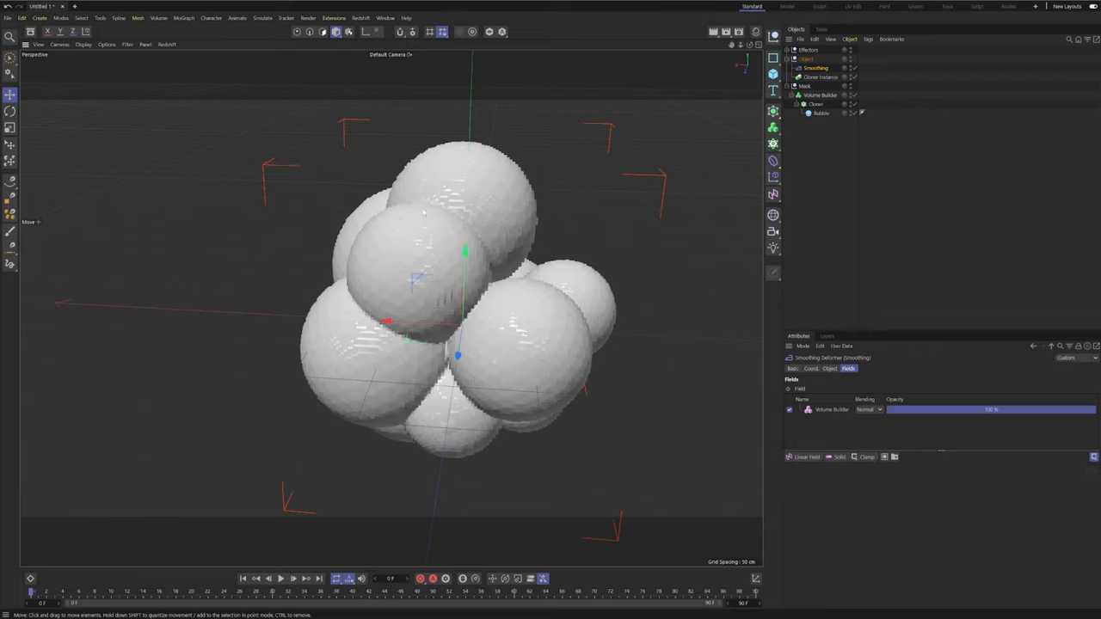
pyautogui.moveTo(669, 181)
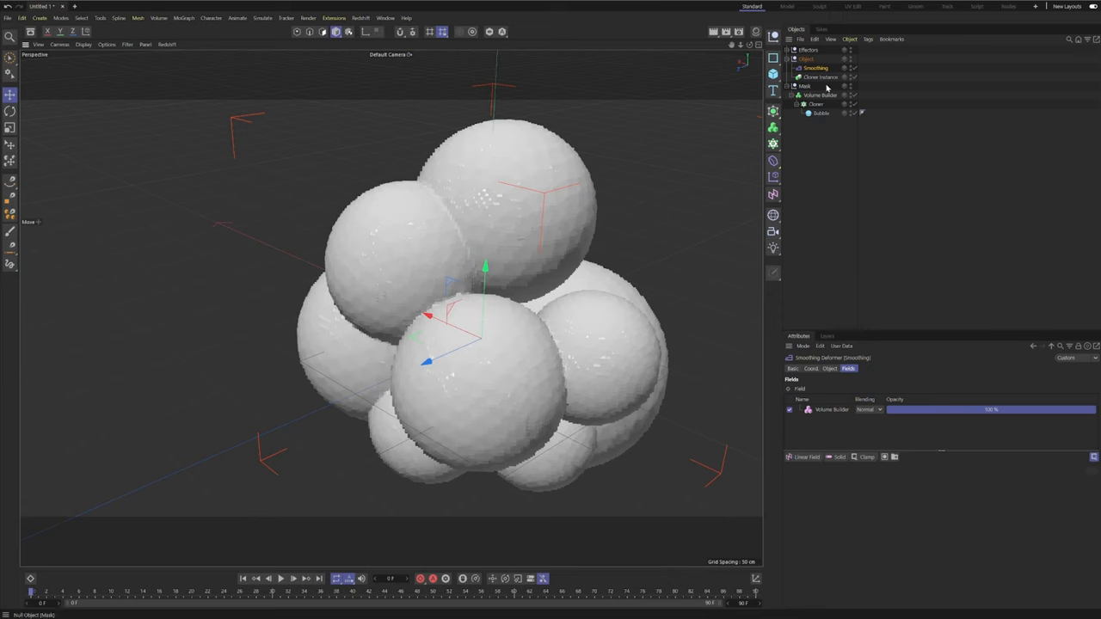
# - Give the Volume Builder an SDF Dilate and Erode filter with -5 cm offset
pyautogui.click(820, 94)
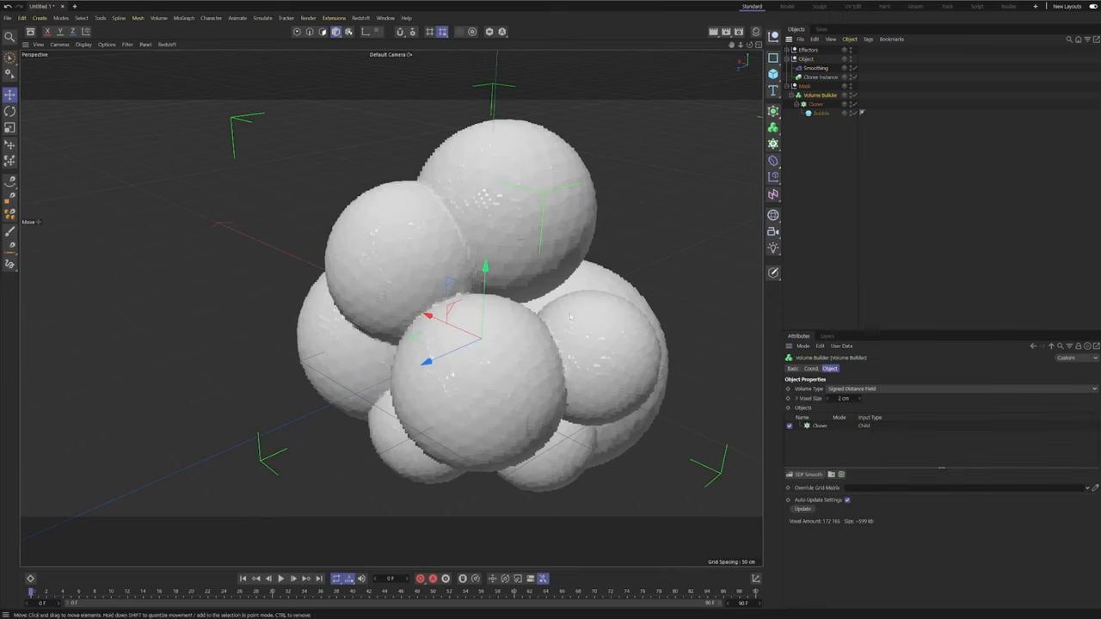
pyautogui.moveTo(503, 224)
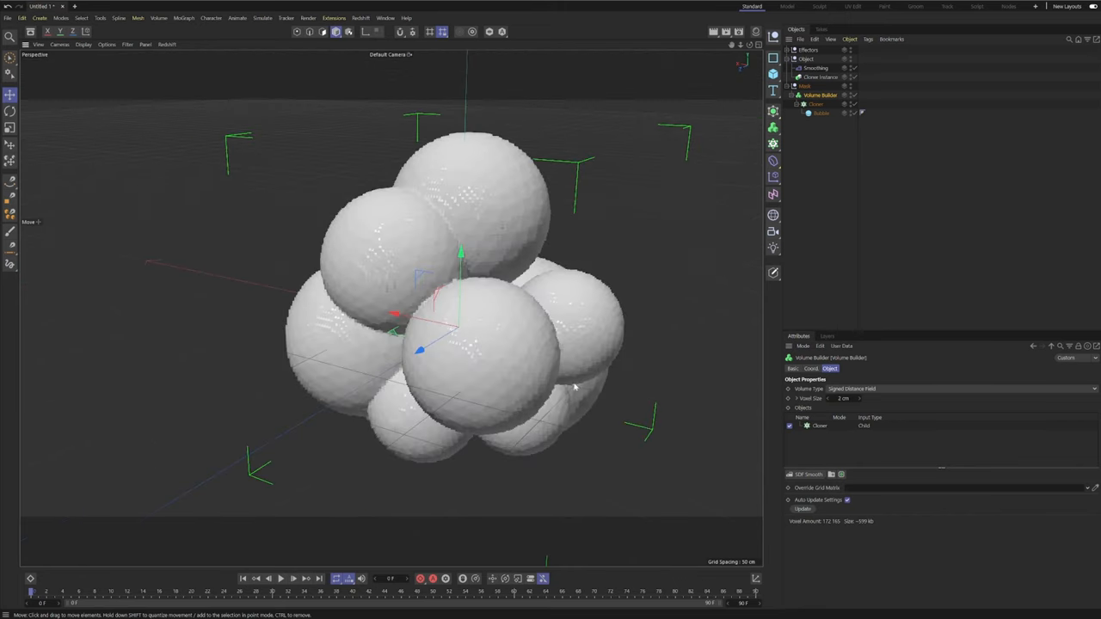
pyautogui.moveTo(473, 344); pyautogui.dragTo(431, 353)
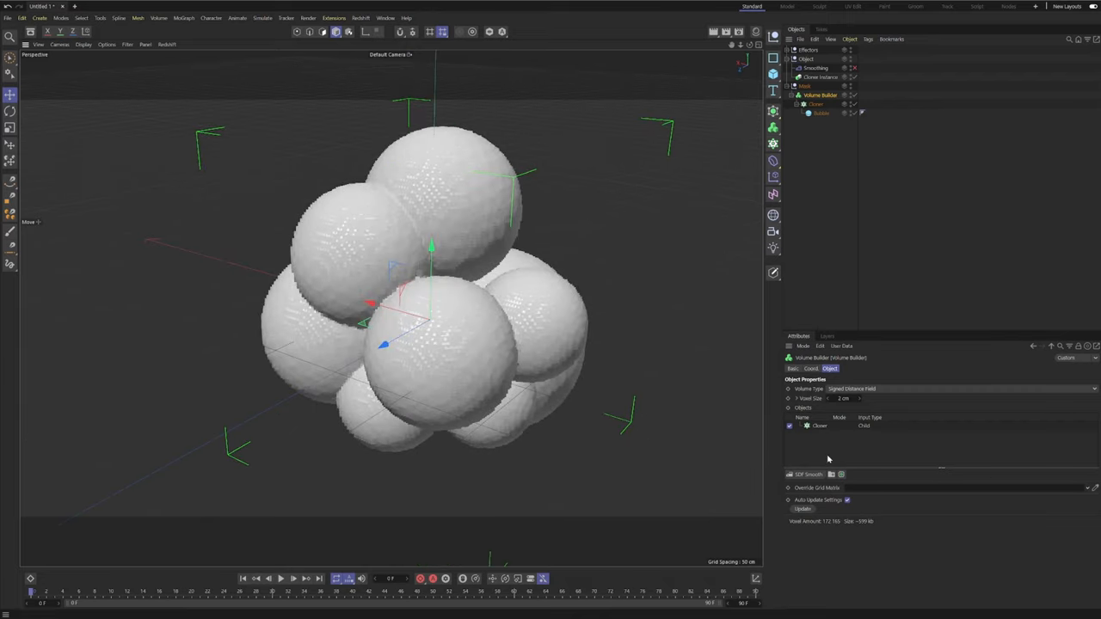
pyautogui.click(807, 475)
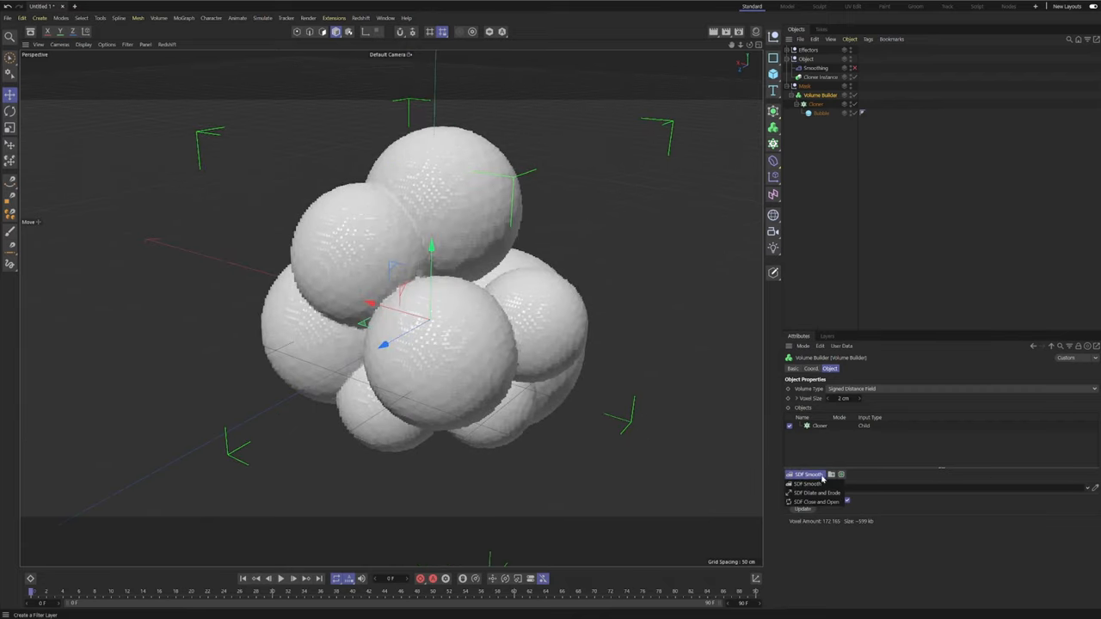
pyautogui.moveTo(811, 492)
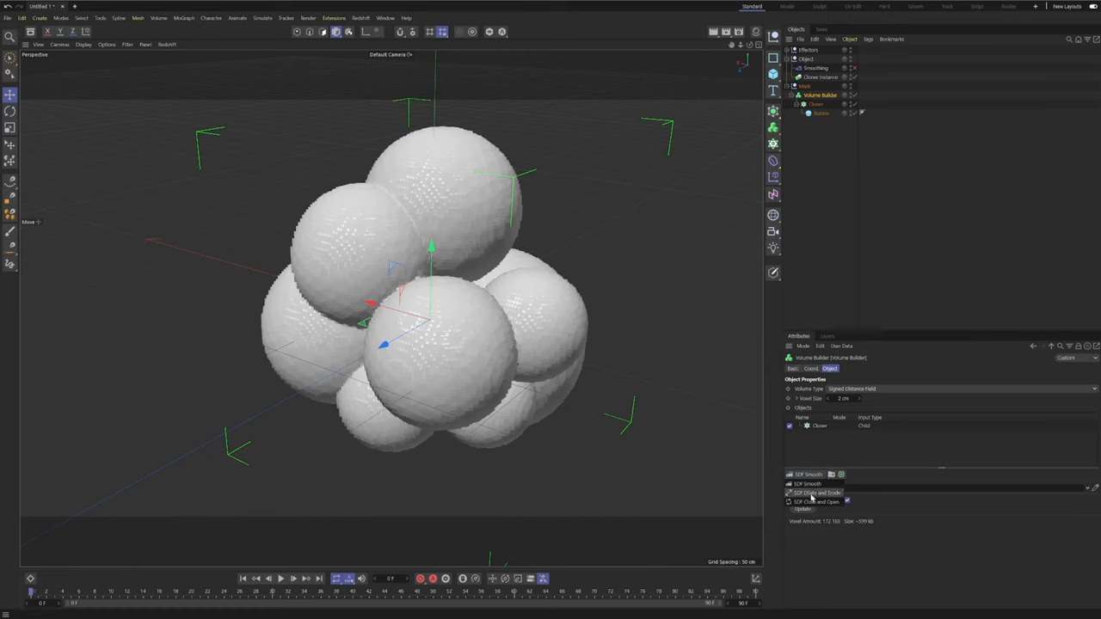
pyautogui.click(816, 493)
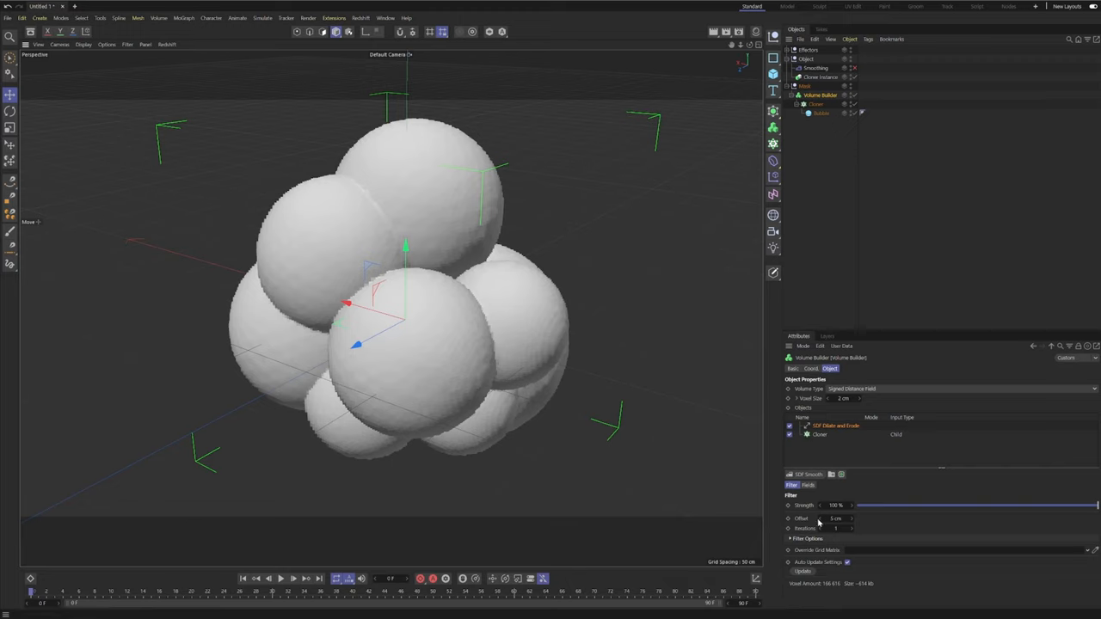
pyautogui.moveTo(814, 486)
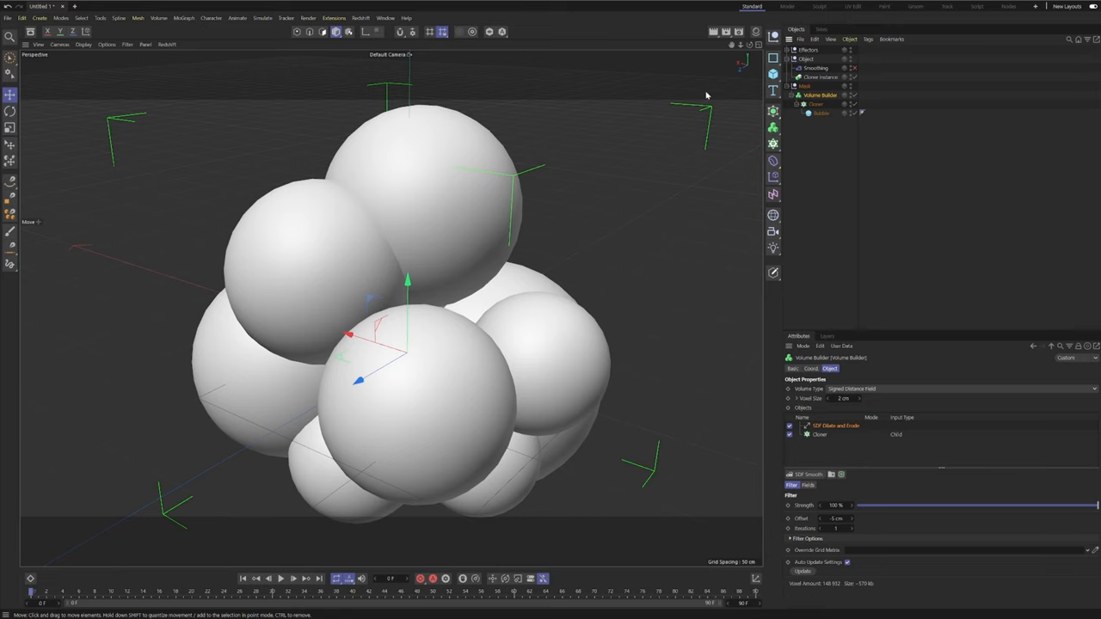
pyautogui.moveTo(402, 223)
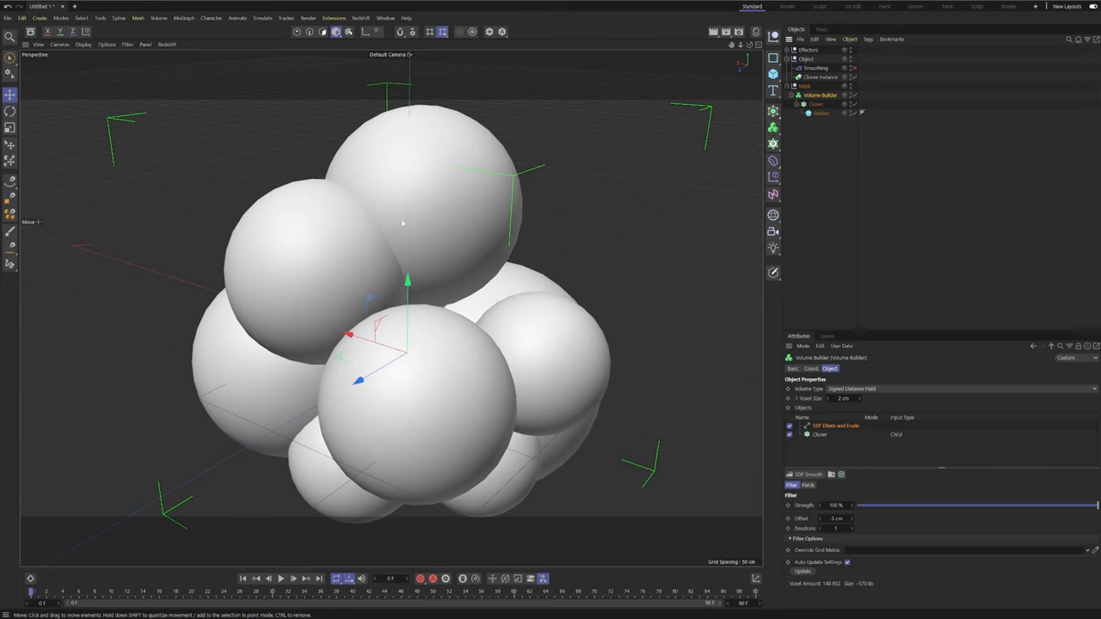
pyautogui.moveTo(428, 144)
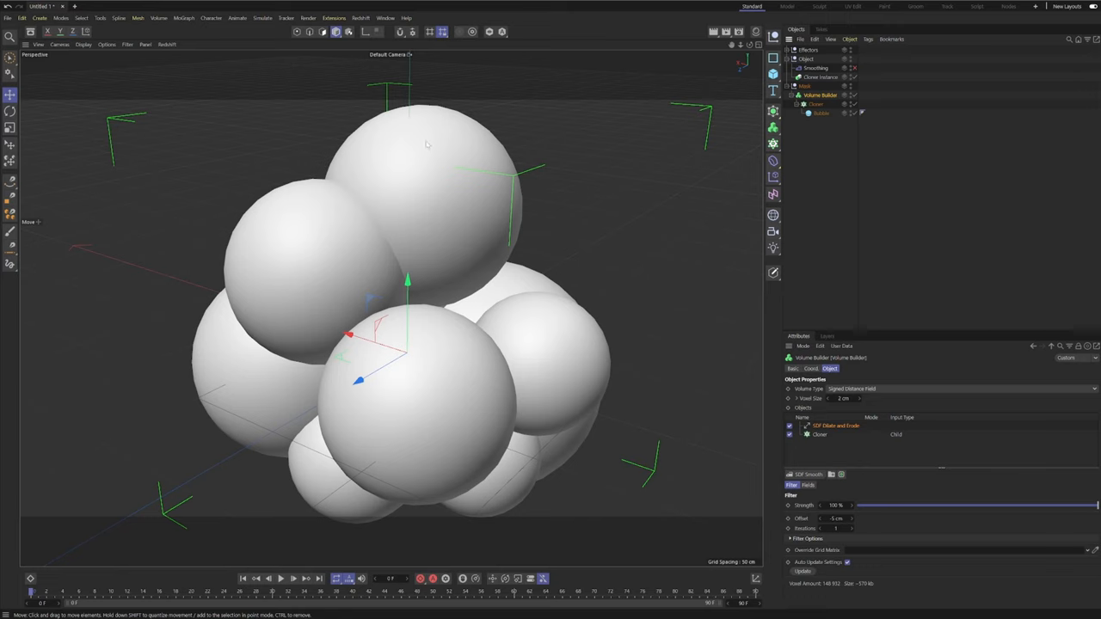
pyautogui.moveTo(633, 232)
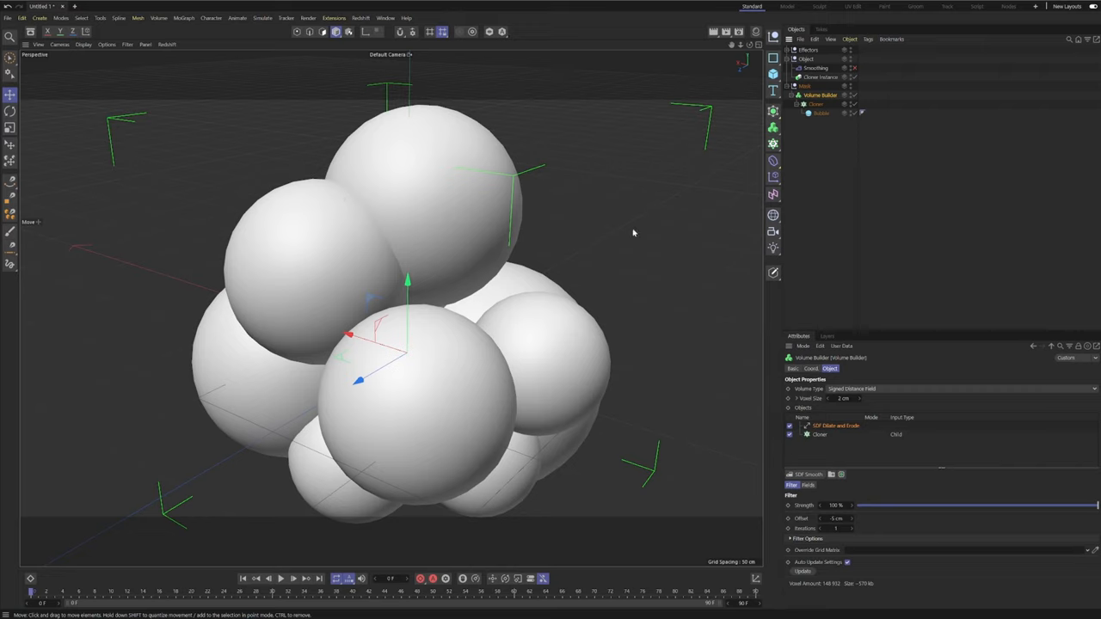
pyautogui.moveTo(560, 222)
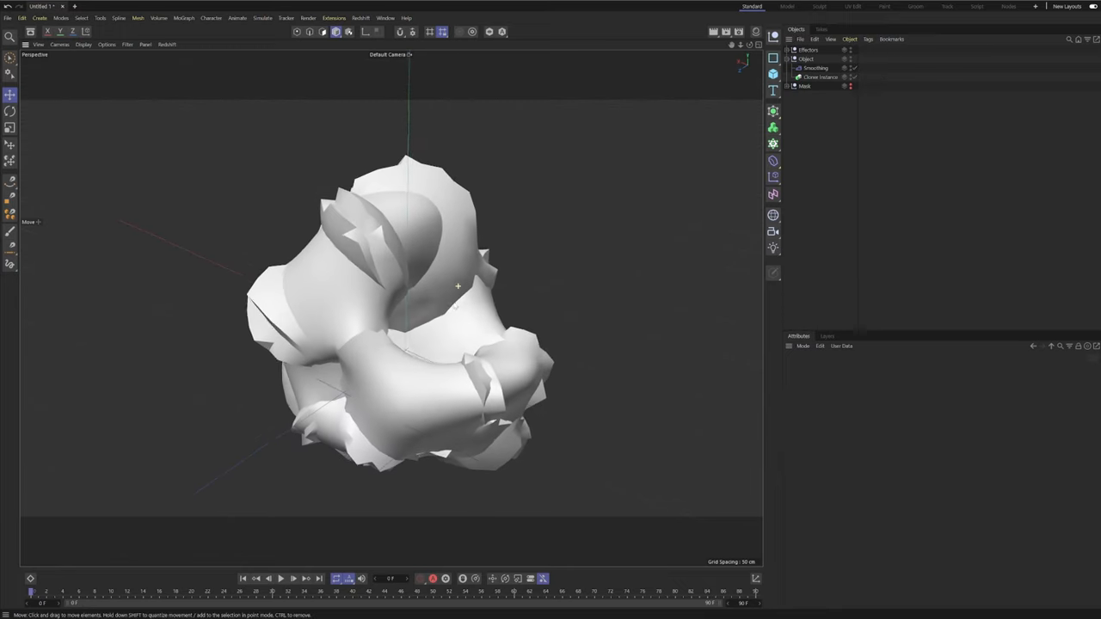
# - Add an Invert layer above Volume Builder in the Smoothing deformer's fields
pyautogui.click(815, 68)
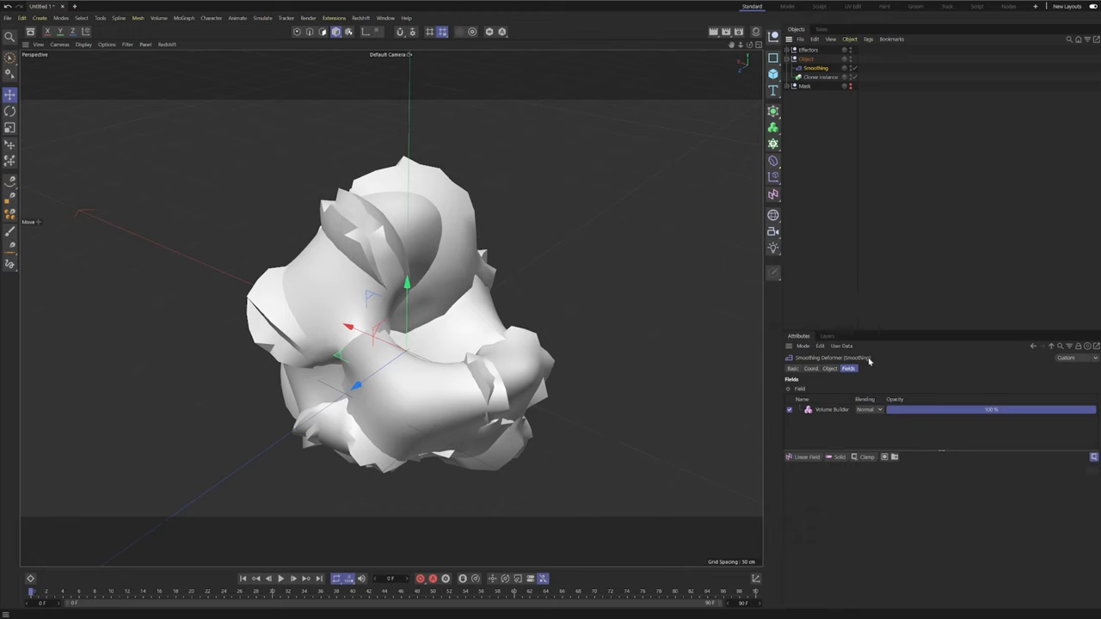
pyautogui.moveTo(861, 400)
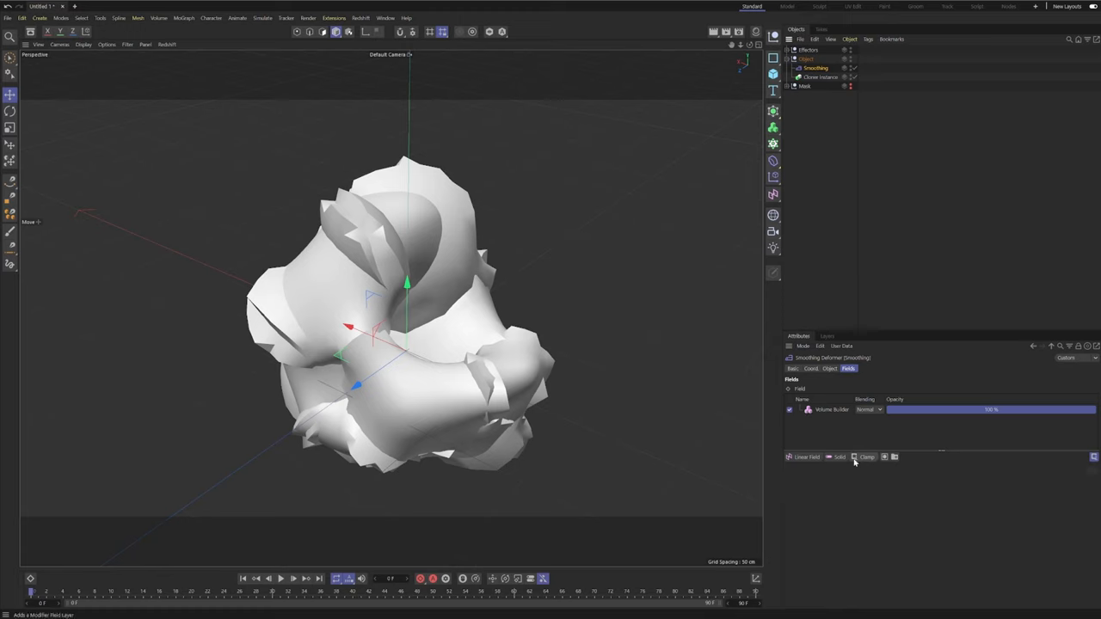
pyautogui.click(868, 457)
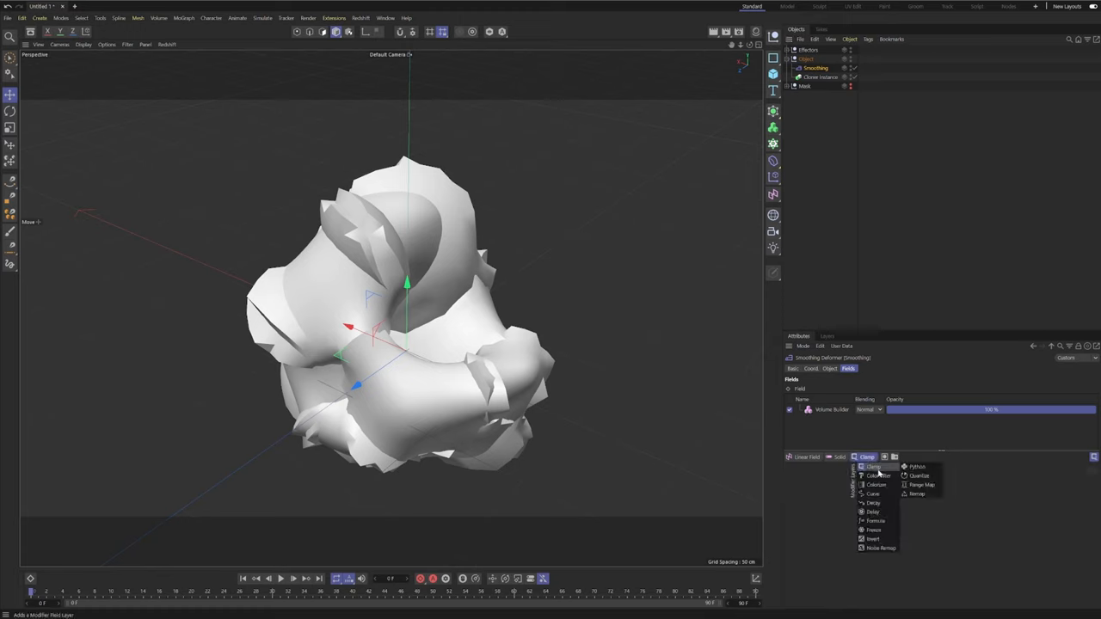
pyautogui.click(873, 539)
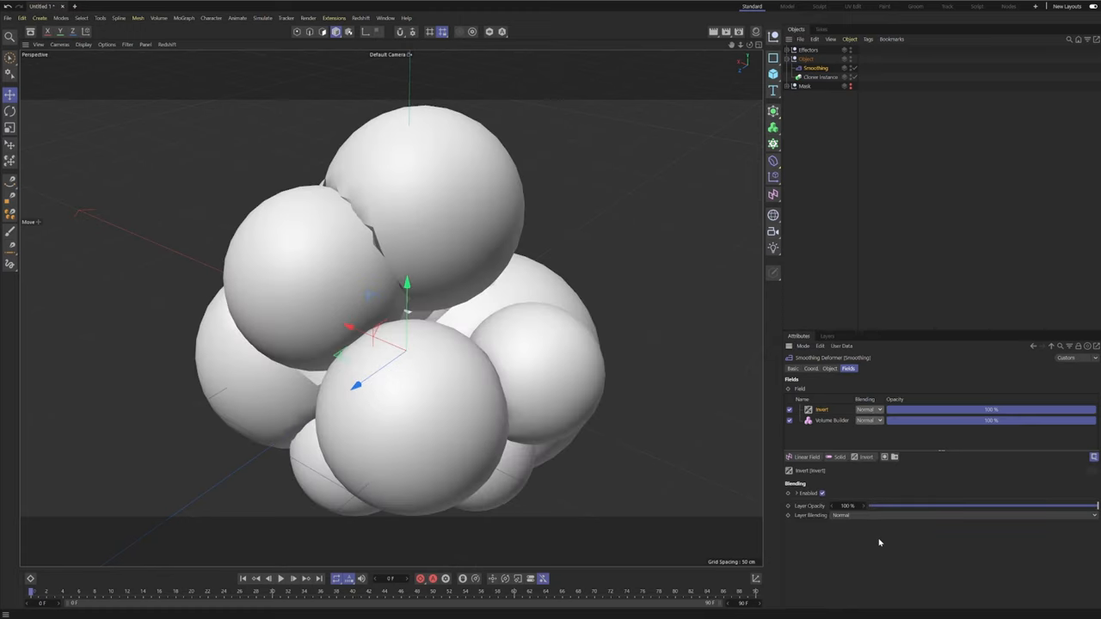
pyautogui.moveTo(323, 213)
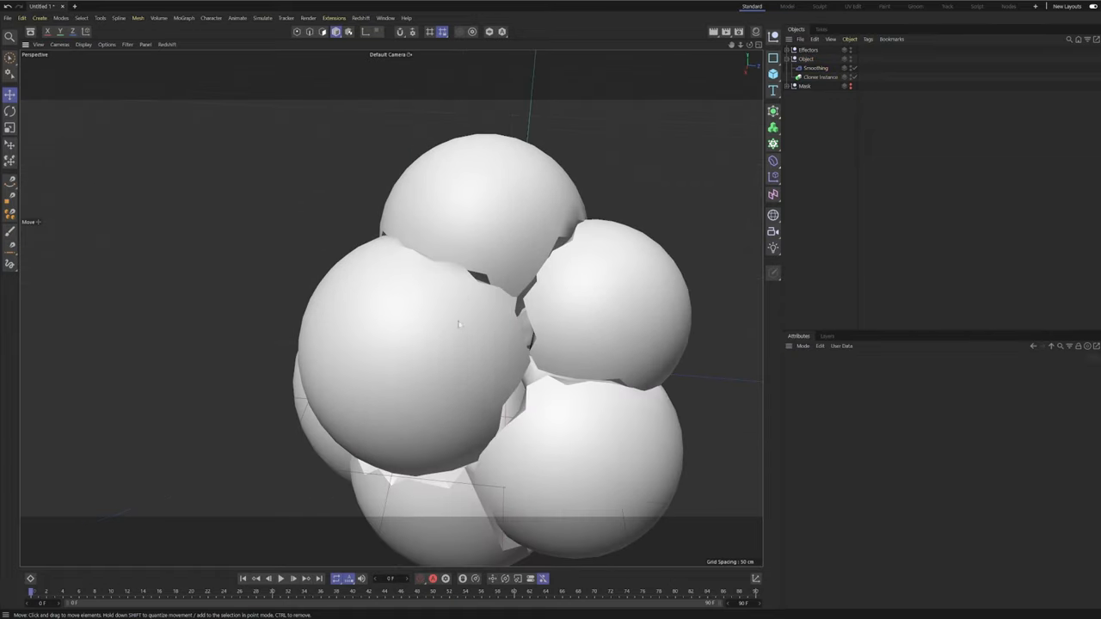
pyautogui.moveTo(460, 324); pyautogui.dragTo(542, 254)
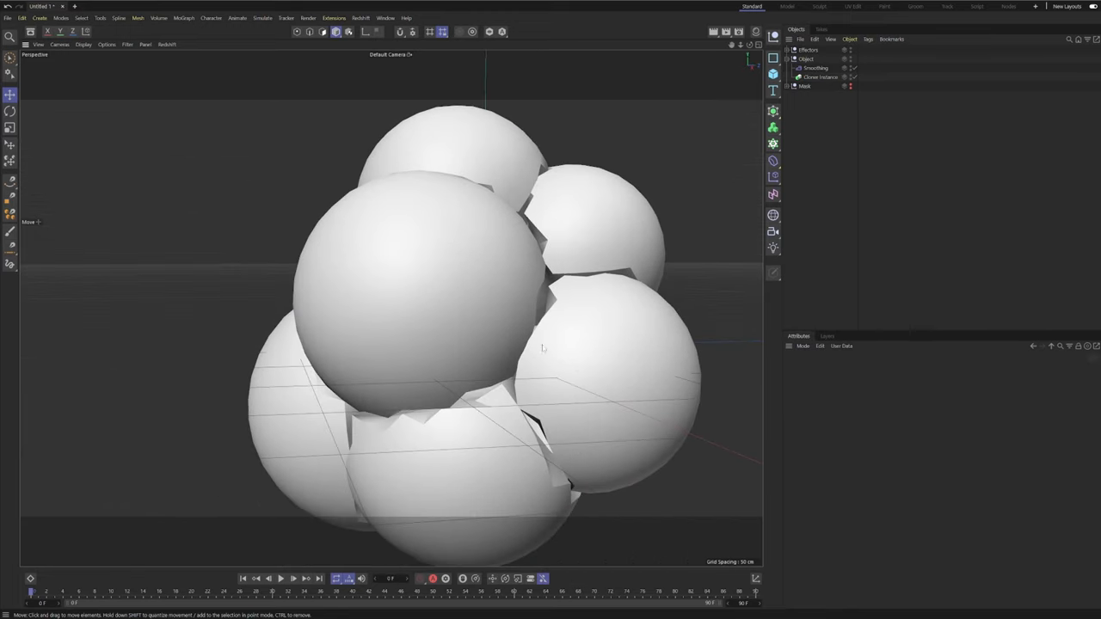
pyautogui.moveTo(607, 346)
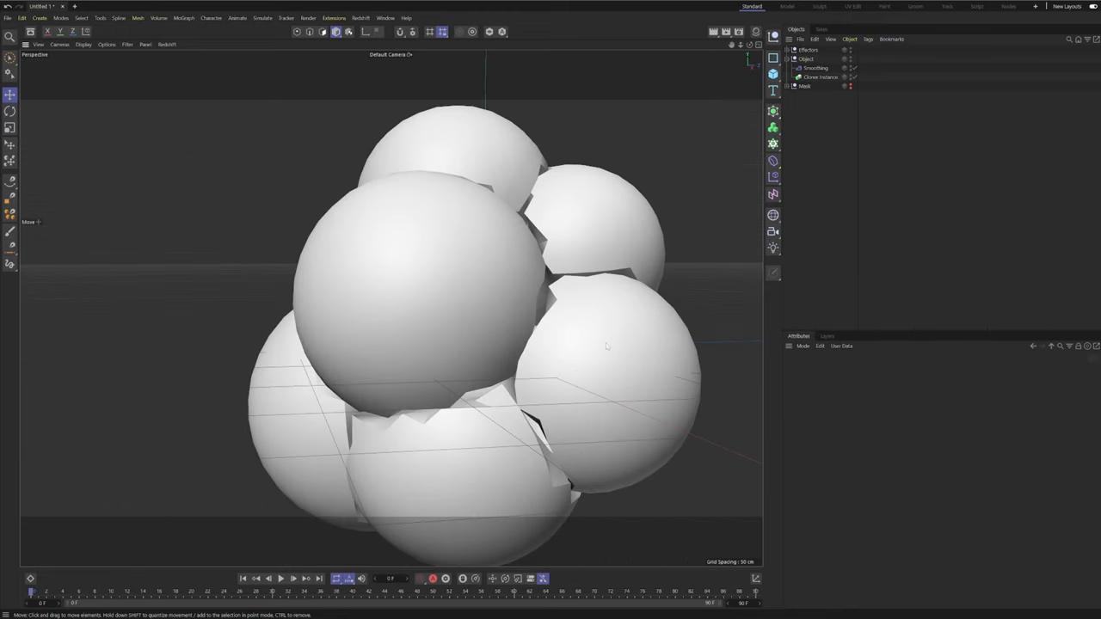
pyautogui.click(820, 77)
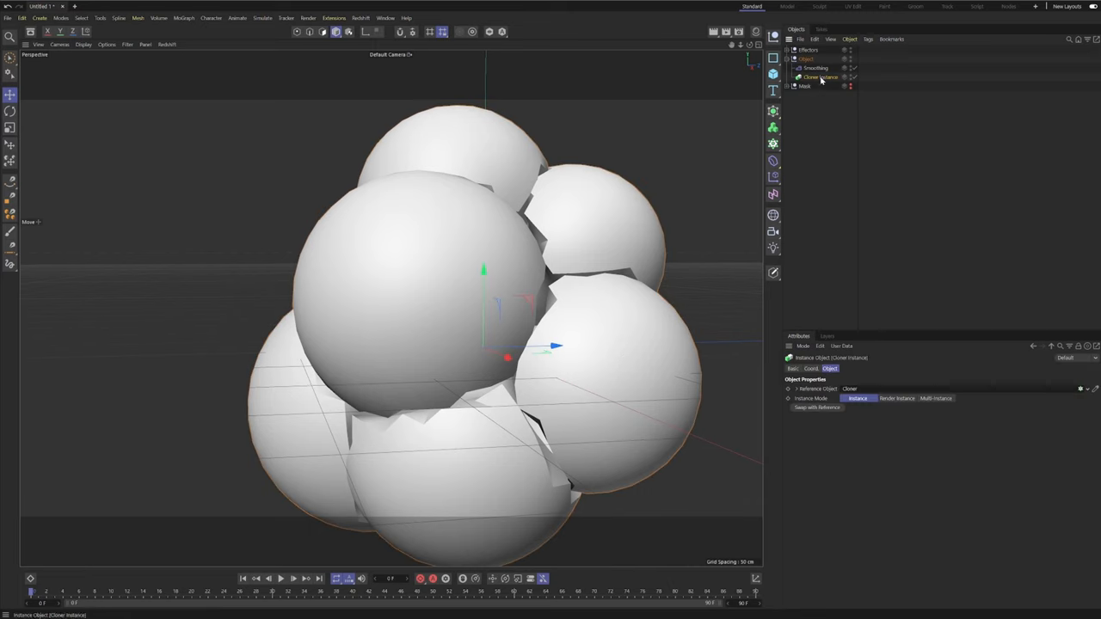
pyautogui.moveTo(834, 77)
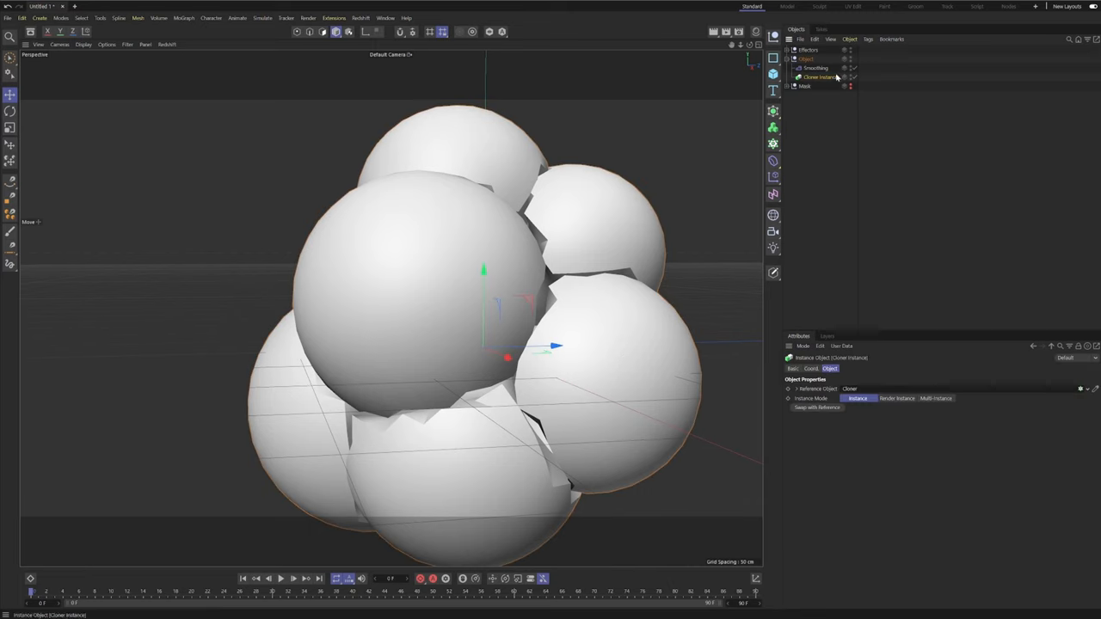
pyautogui.moveTo(773, 110)
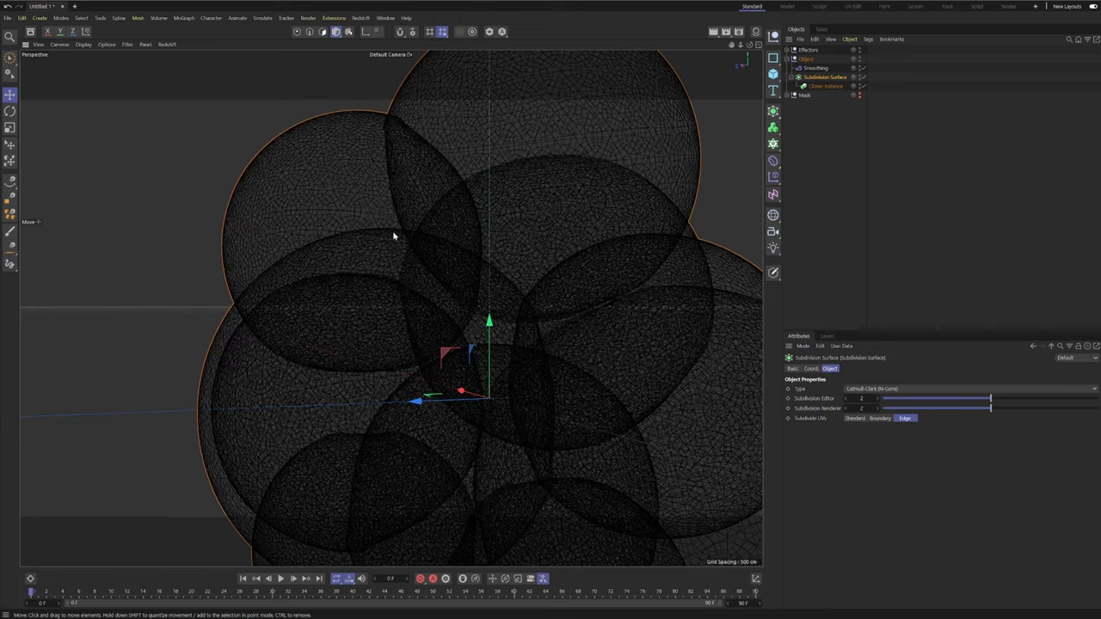
pyautogui.moveTo(355, 210)
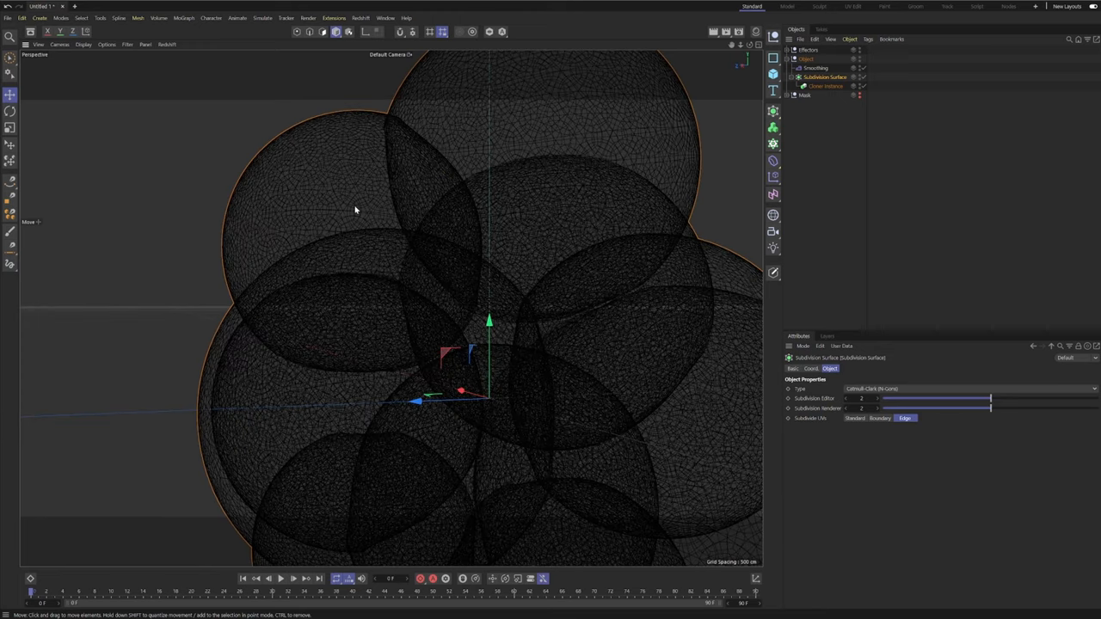
pyautogui.moveTo(392, 110)
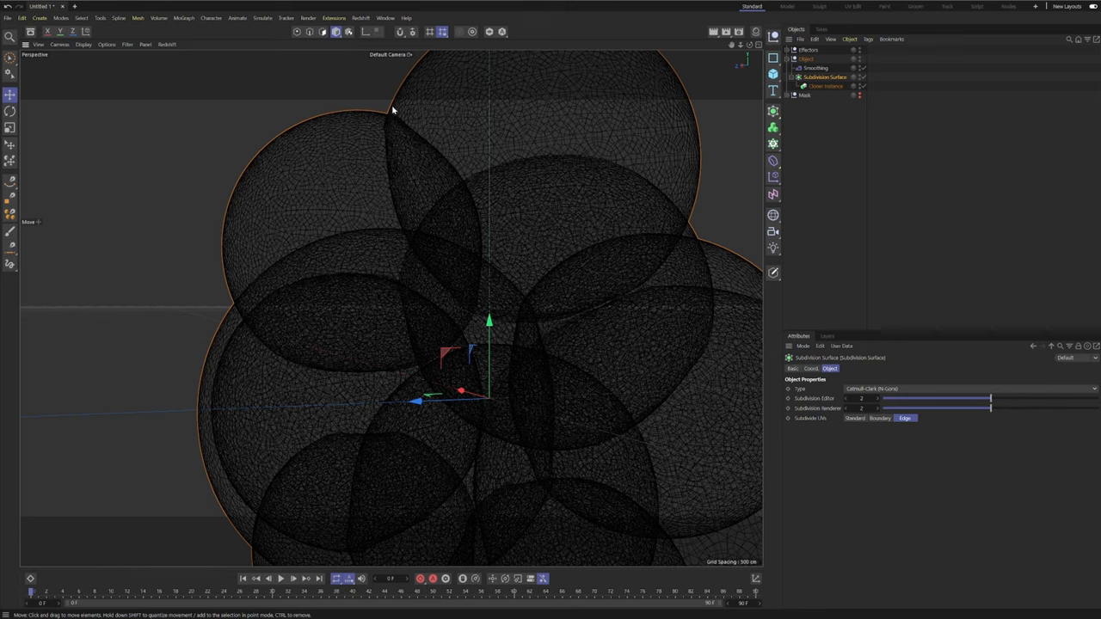
pyautogui.moveTo(321, 177)
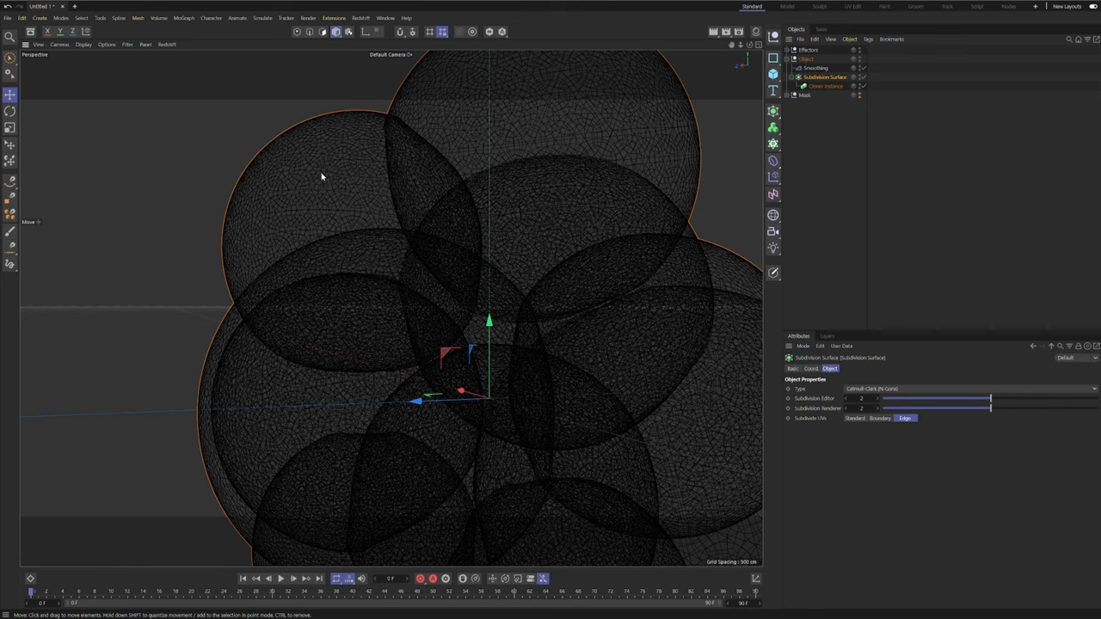
pyautogui.moveTo(400, 176)
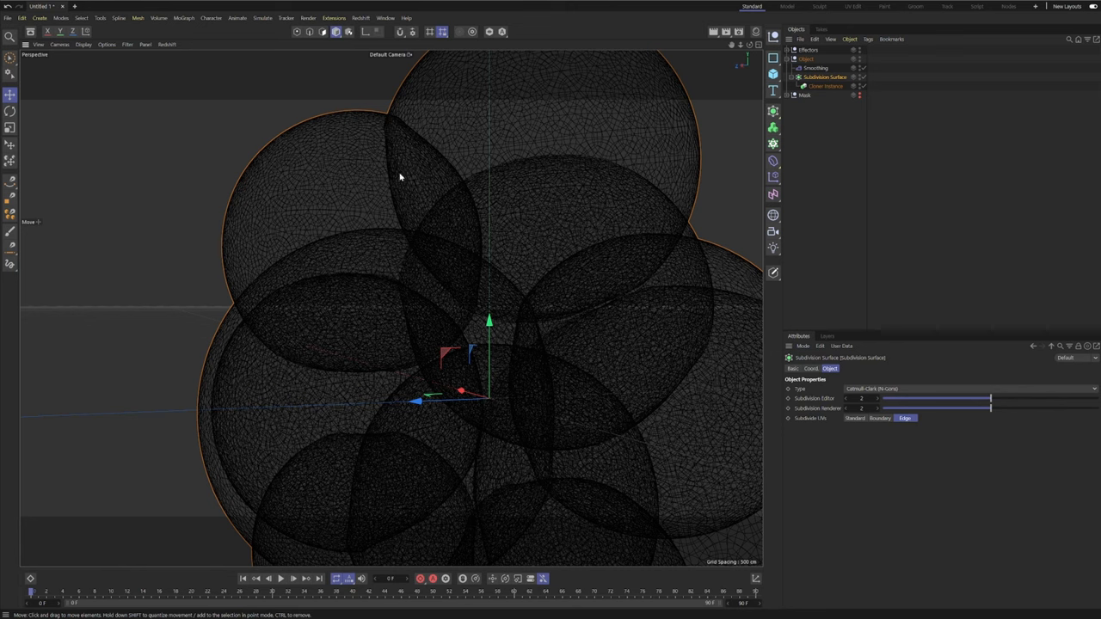
pyautogui.click(825, 86)
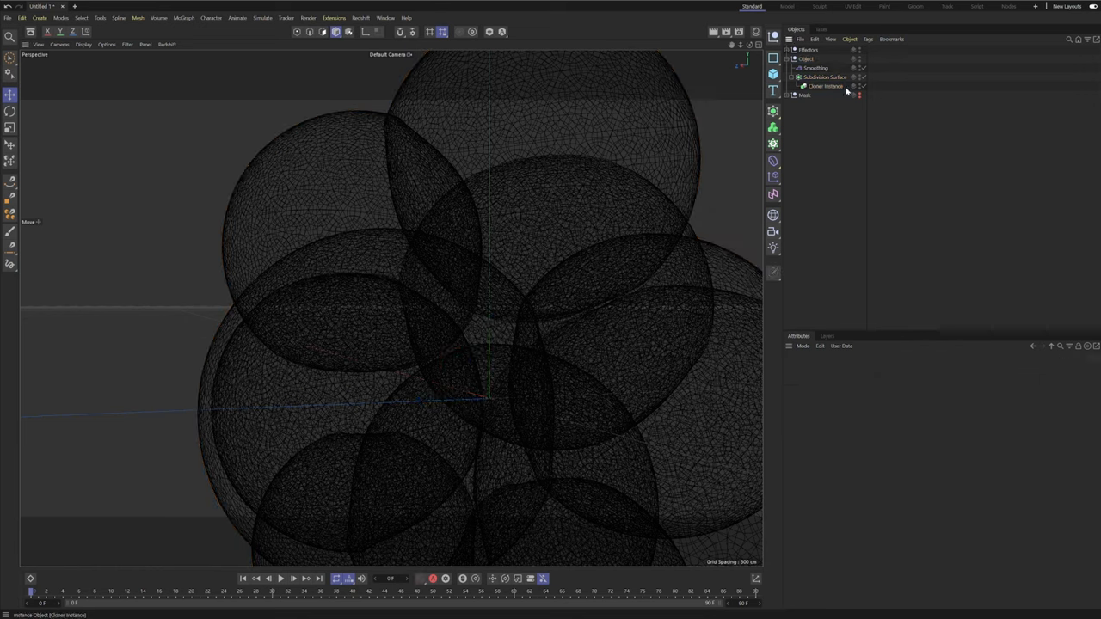
pyautogui.click(815, 68)
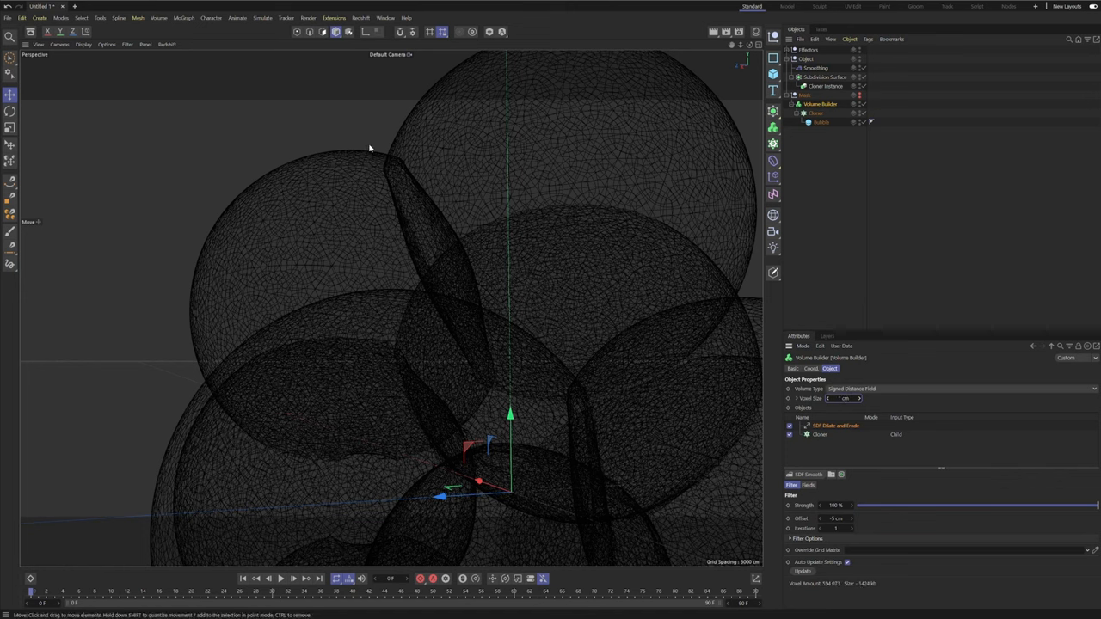
pyautogui.moveTo(422, 197)
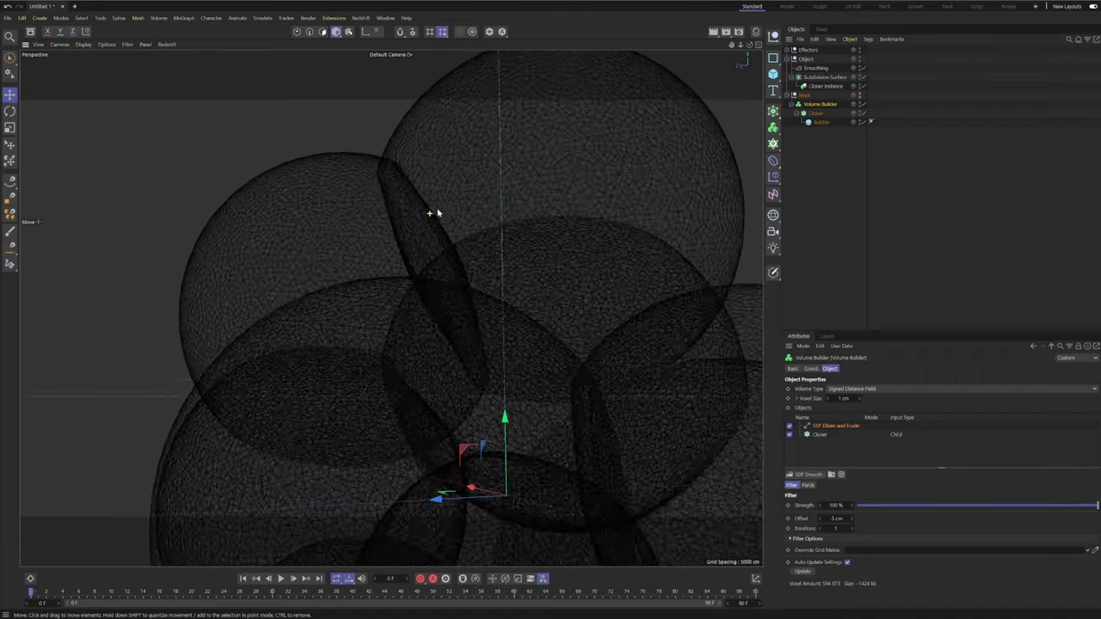
# - Deselect the Volume Builder after inspecting its SDF Smooth filter settings
pyautogui.click(836, 518)
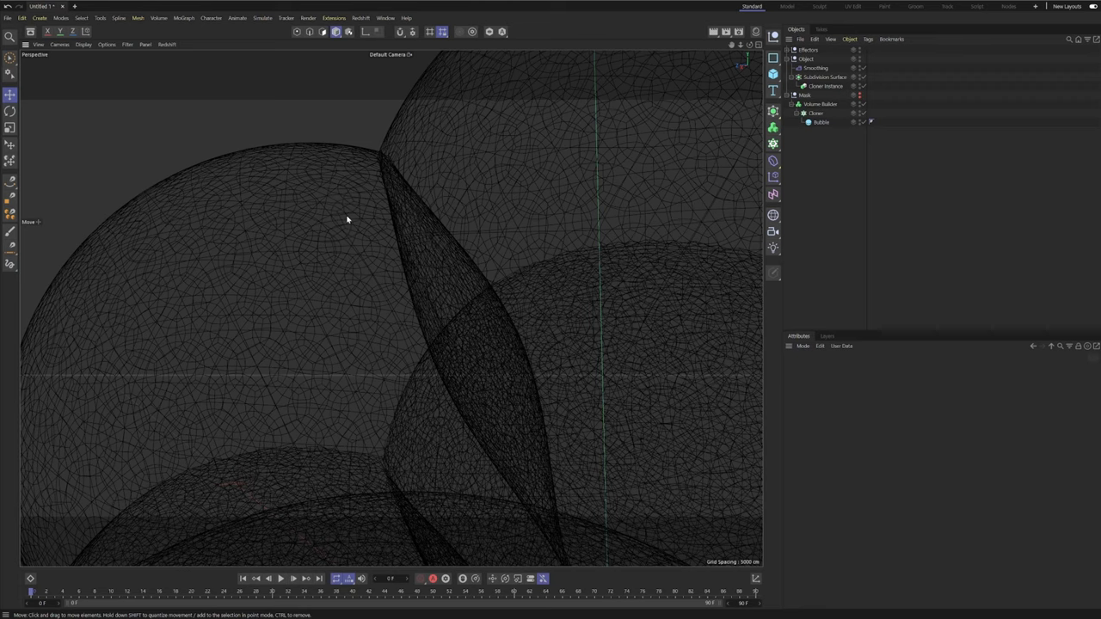
pyautogui.moveTo(417, 167)
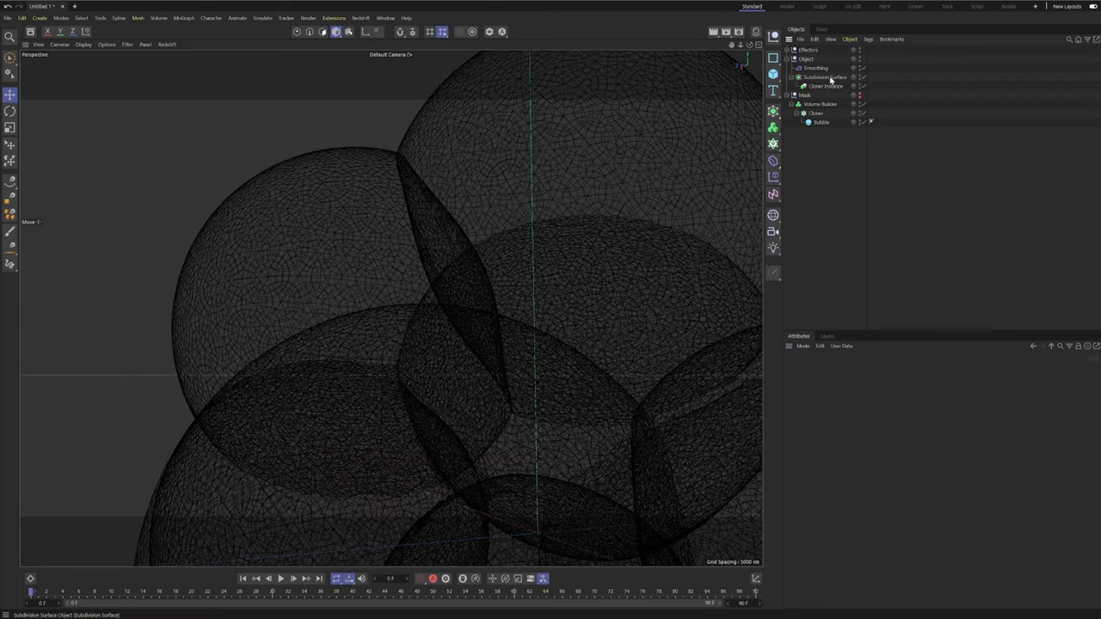
# - Select the Subdivision Surface to bring up its subdivision level settings
pyautogui.click(824, 77)
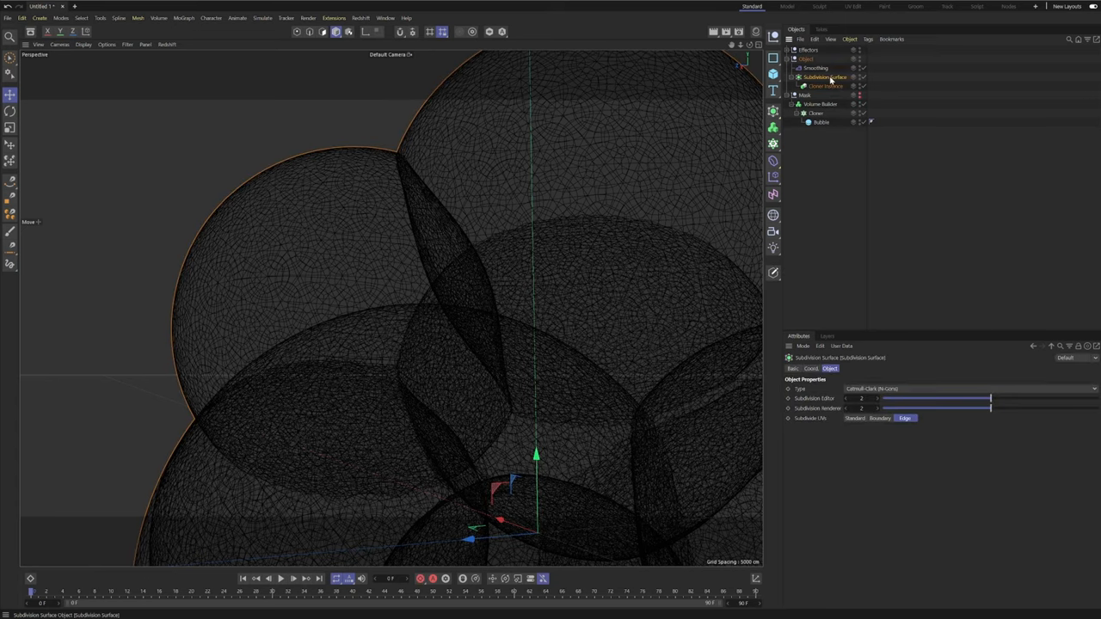
pyautogui.moveTo(850, 425)
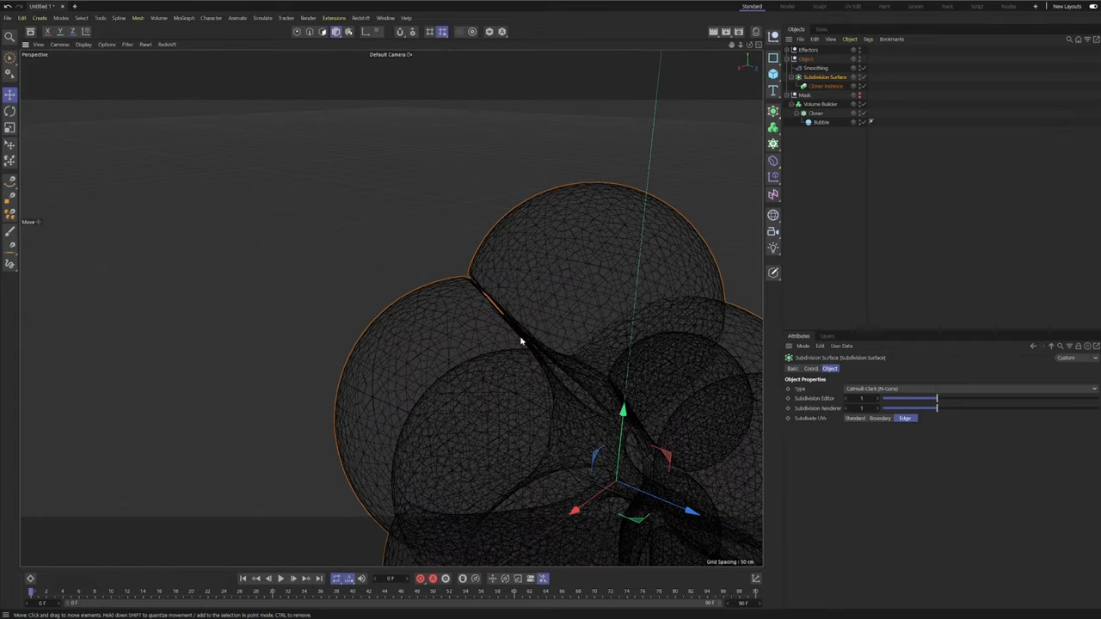
pyautogui.moveTo(524, 364)
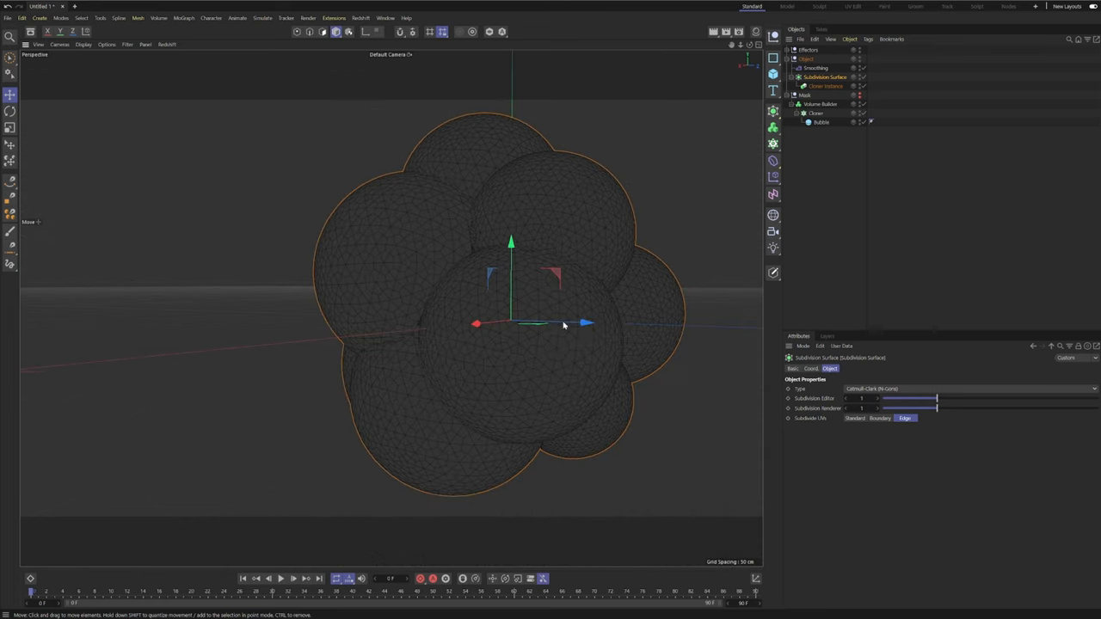
# - Select the Volume Builder and drag its SDF Smooth Offset value
pyautogui.scroll(3)
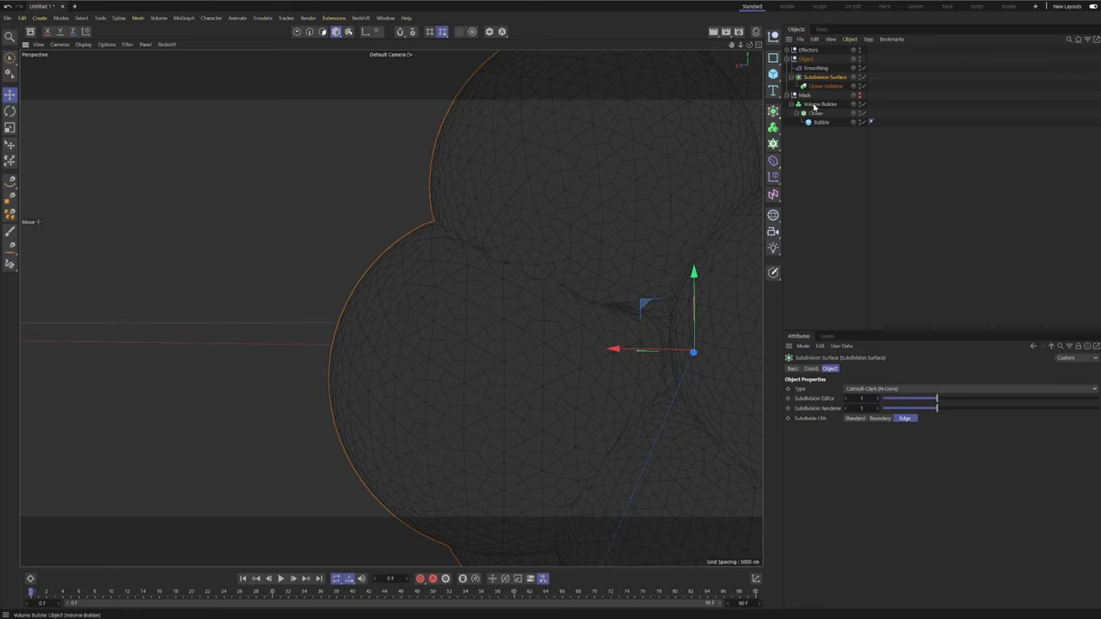
pyautogui.click(820, 104)
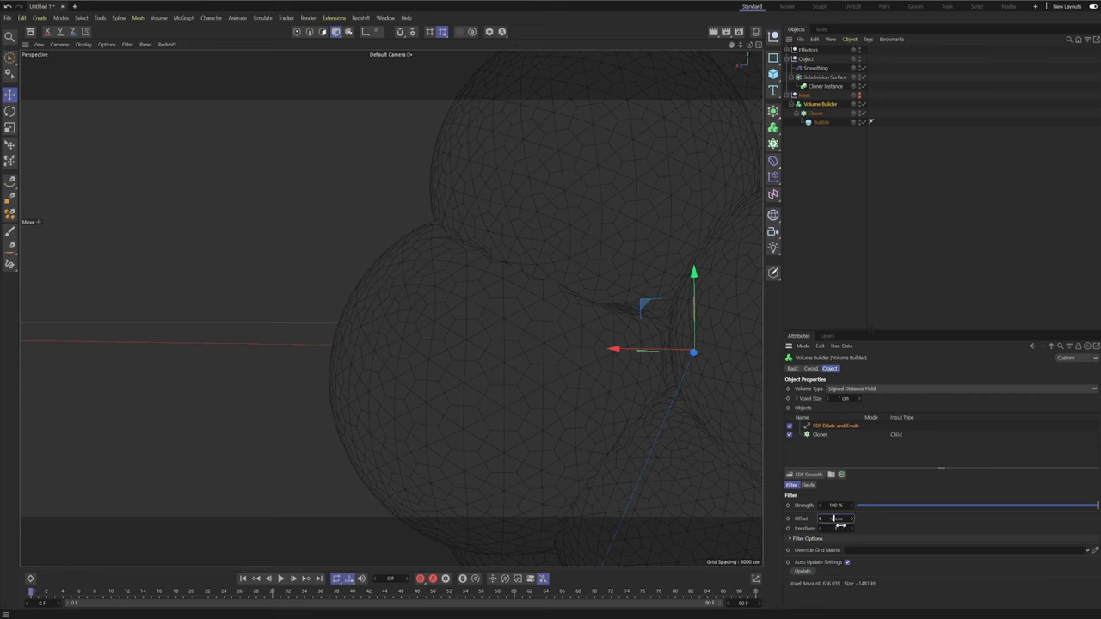
pyautogui.moveTo(839, 519); pyautogui.dragTo(830, 519)
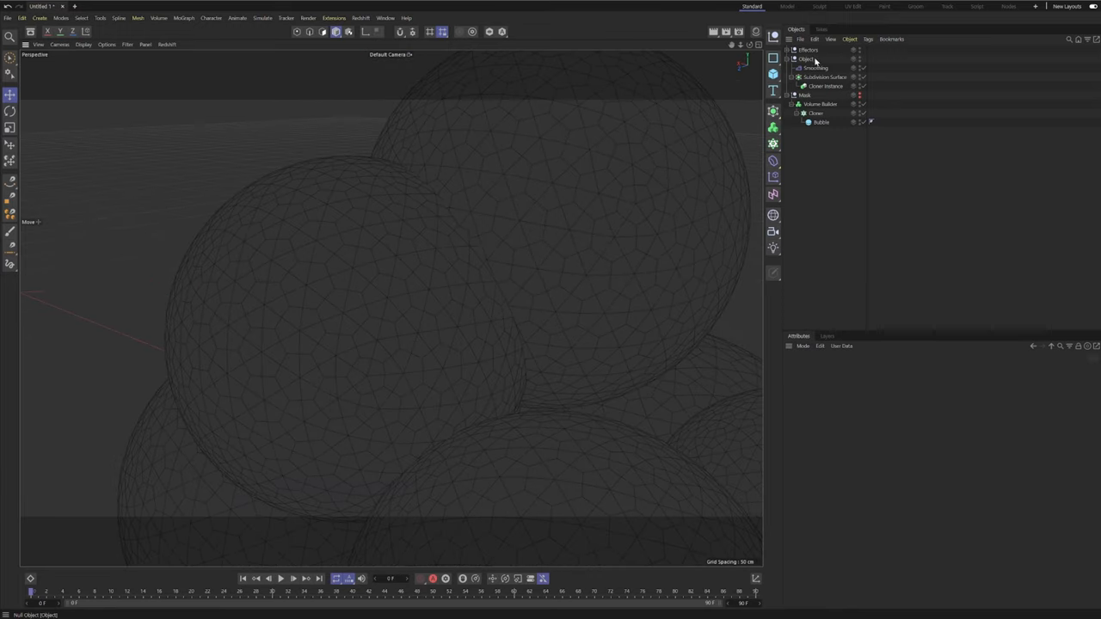
# - Nest the Object group under a Subdivision Surface, keeping subdivision levels at 2
pyautogui.click(805, 58)
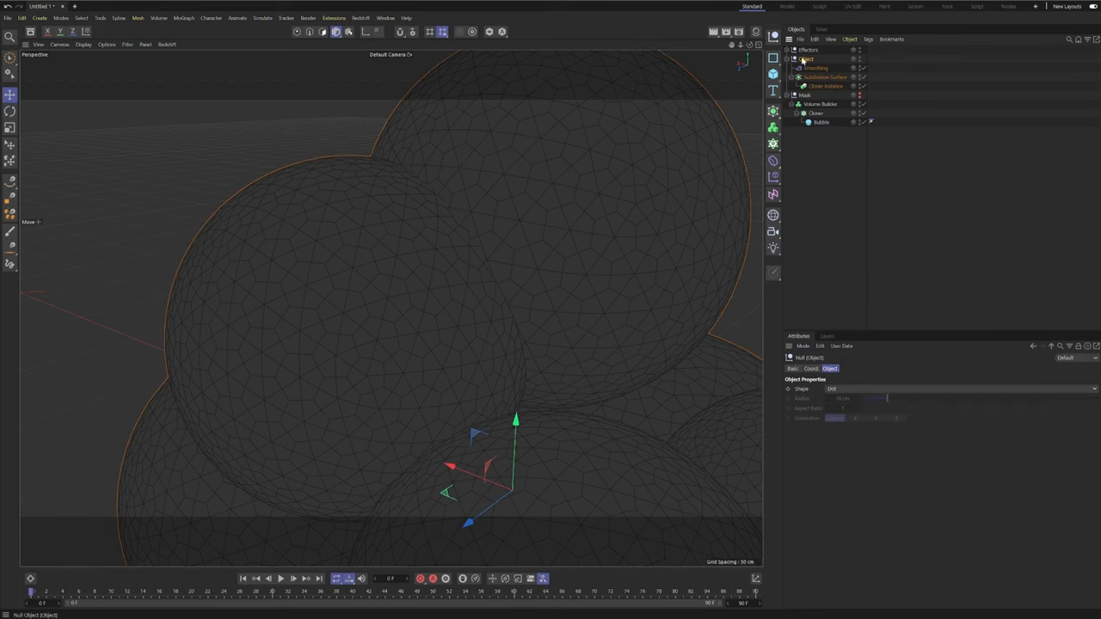
pyautogui.click(787, 58)
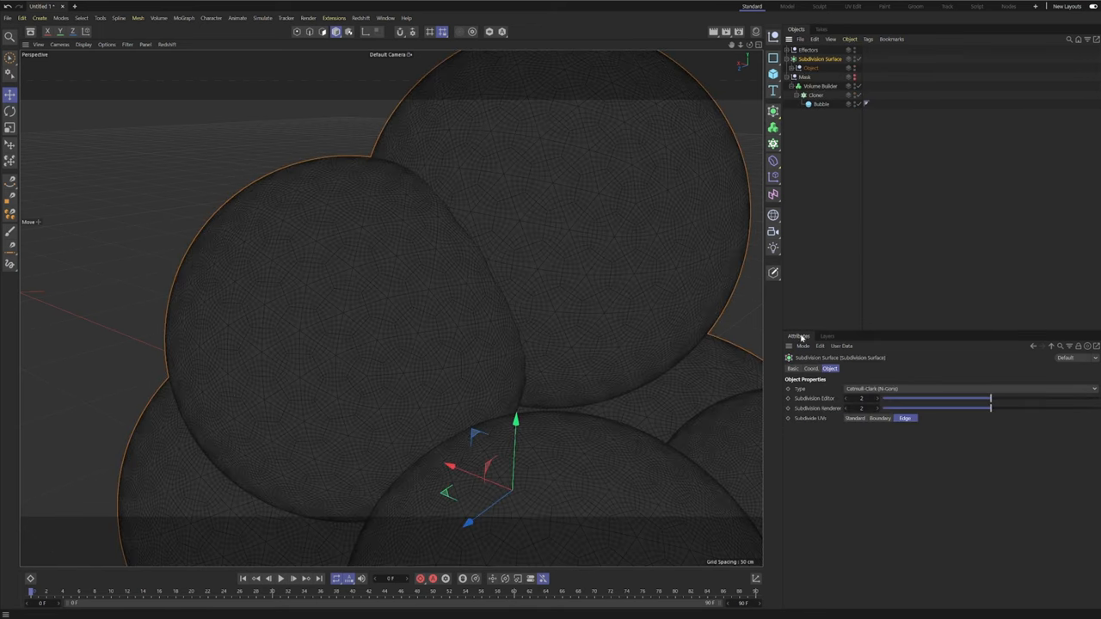
pyautogui.click(856, 398)
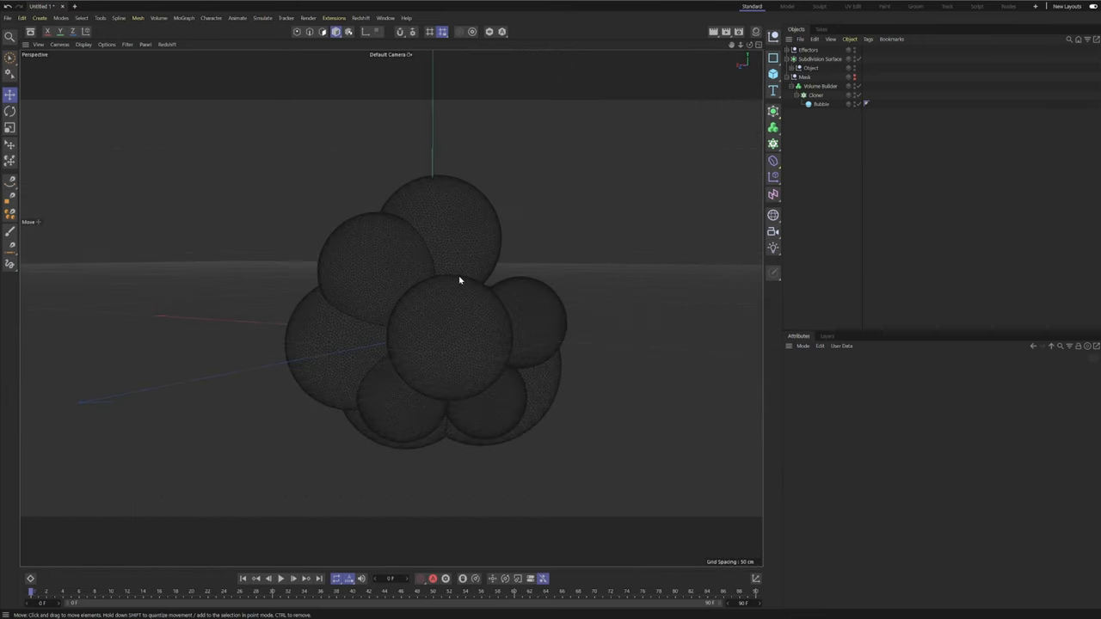
pyautogui.moveTo(459, 280); pyautogui.dragTo(424, 277)
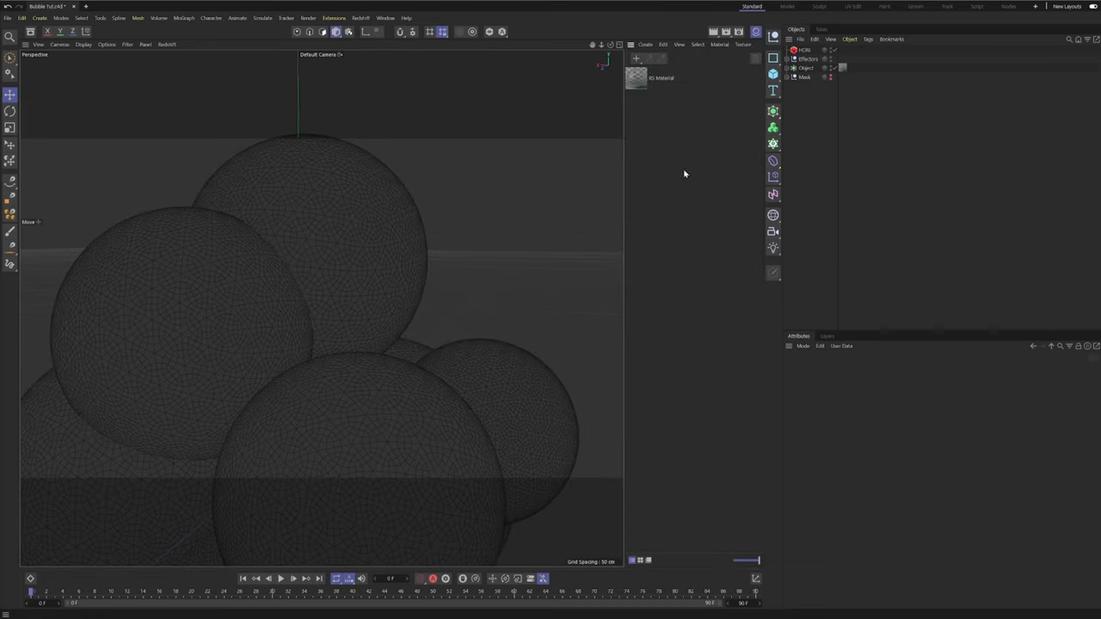
# - Select the RS Material and render Bubble Tut to the Picture Viewer
pyautogui.click(636, 78)
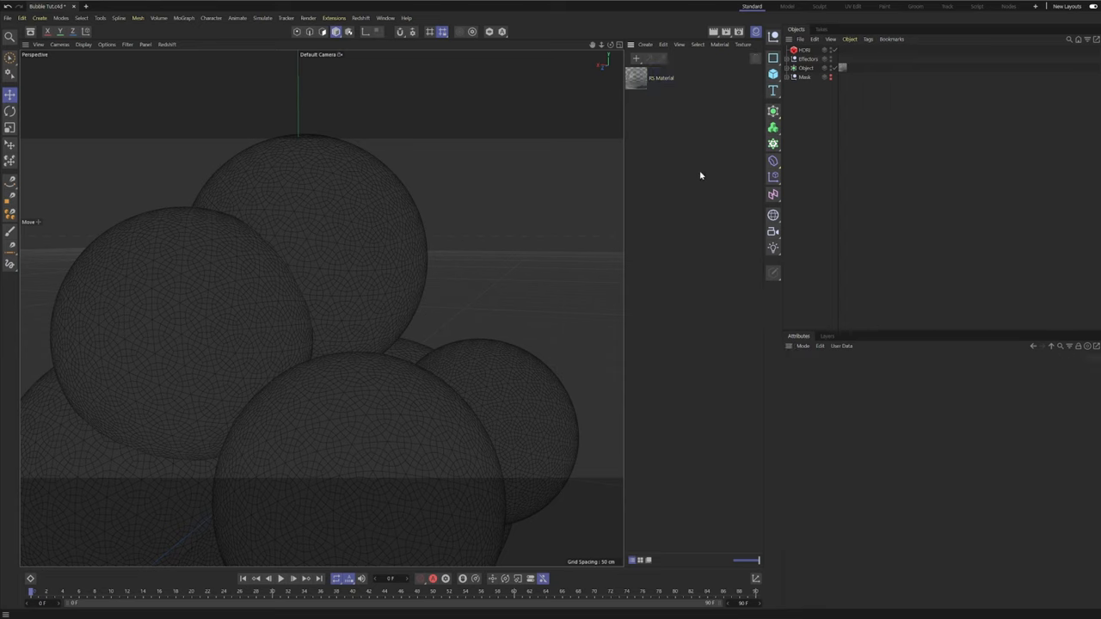
pyautogui.click(636, 78)
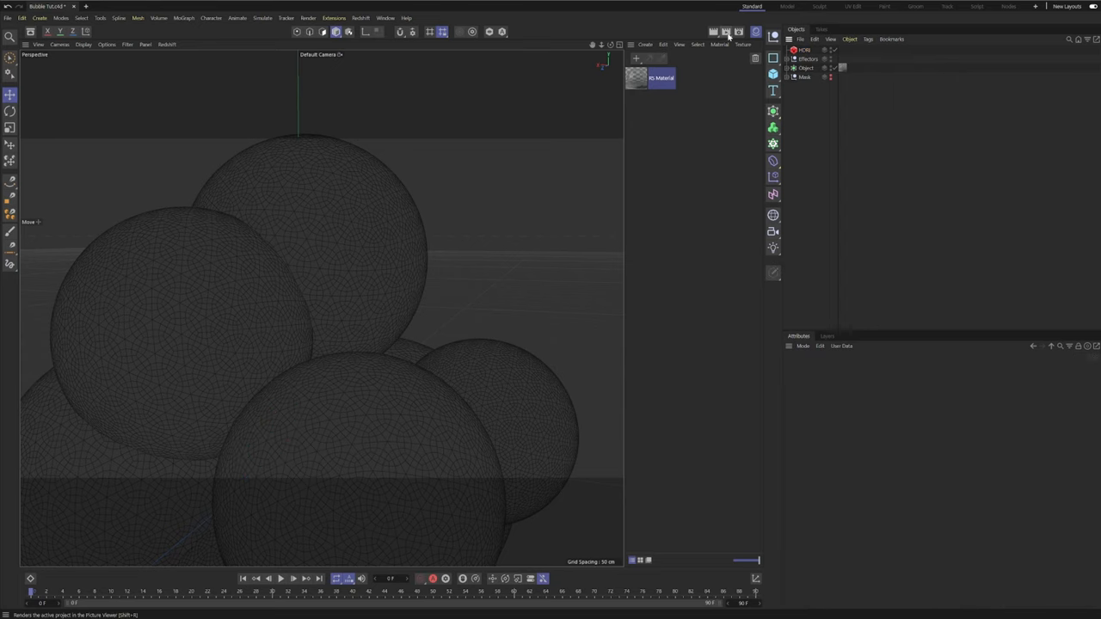
pyautogui.moveTo(726, 32)
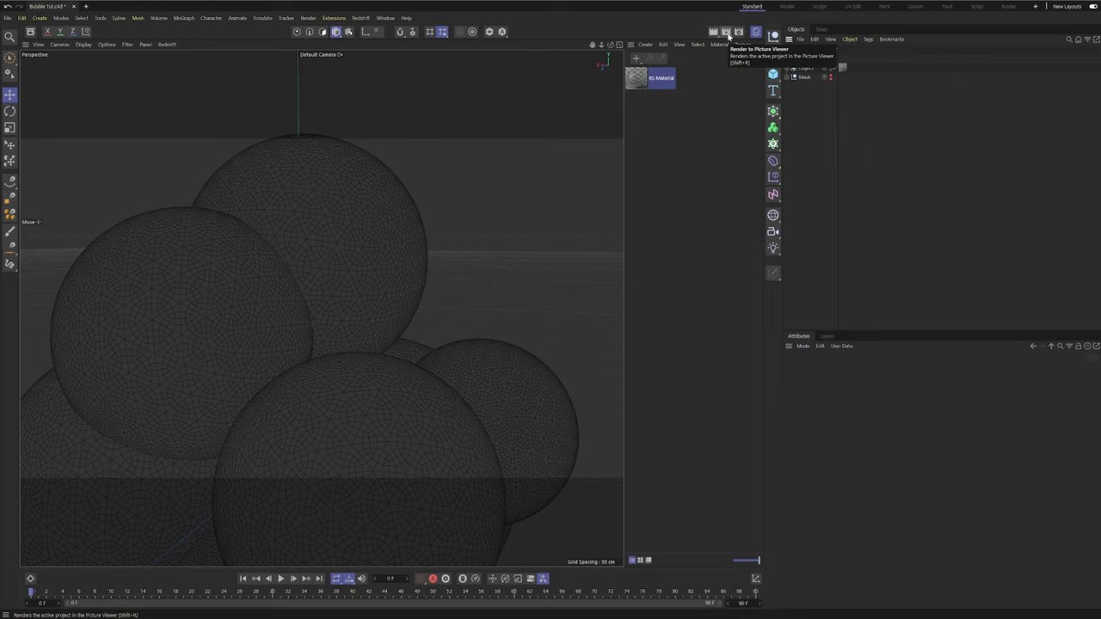
pyautogui.click(727, 32)
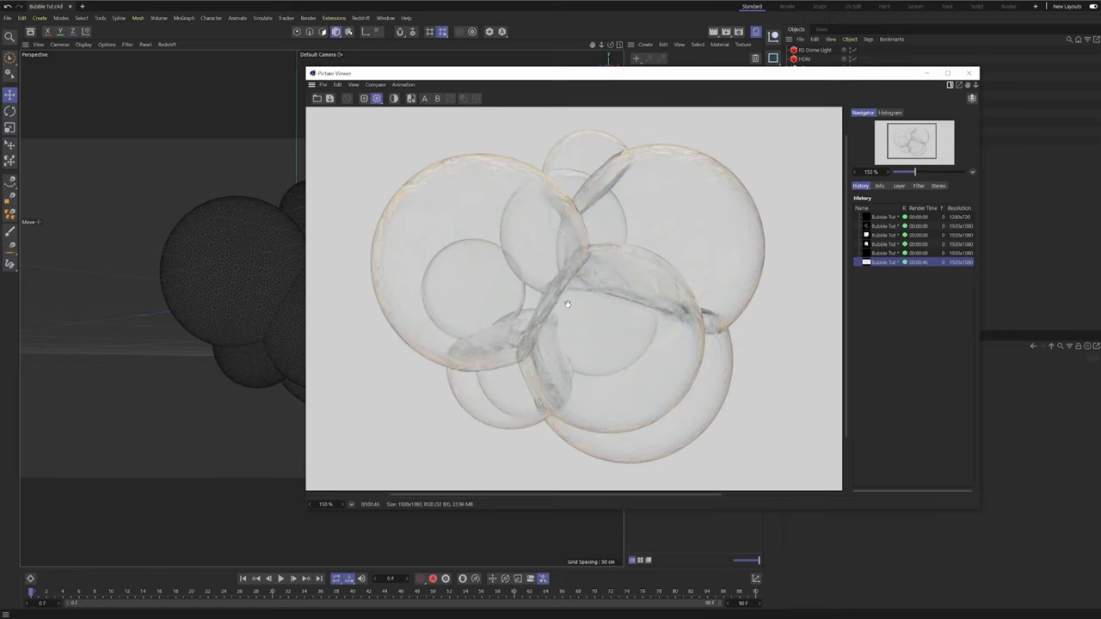
pyautogui.scroll(3)
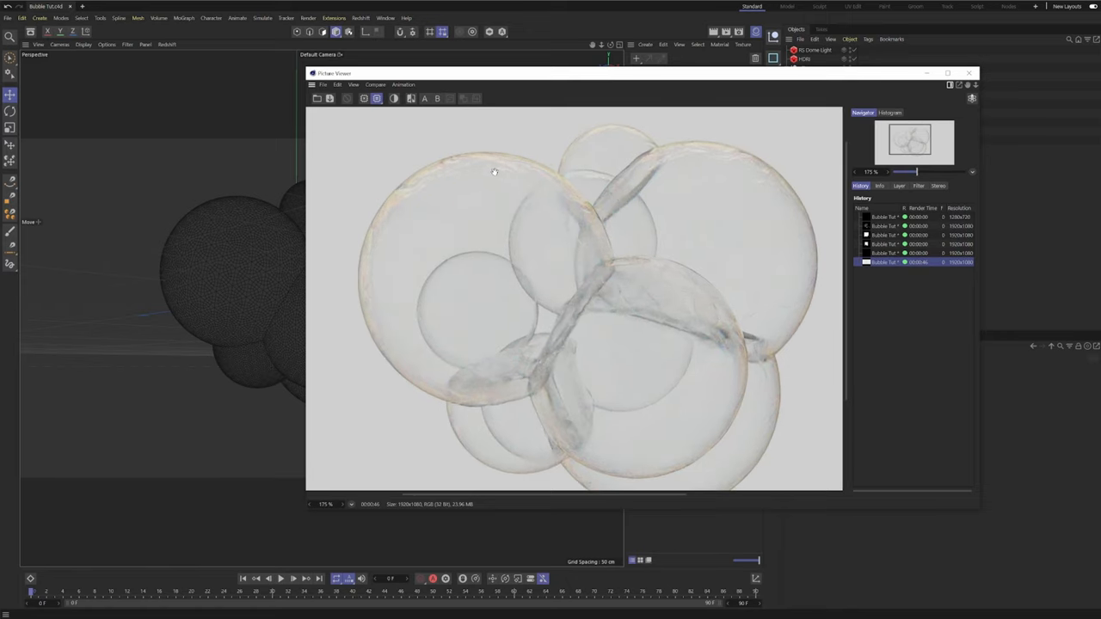
pyautogui.scroll(-3)
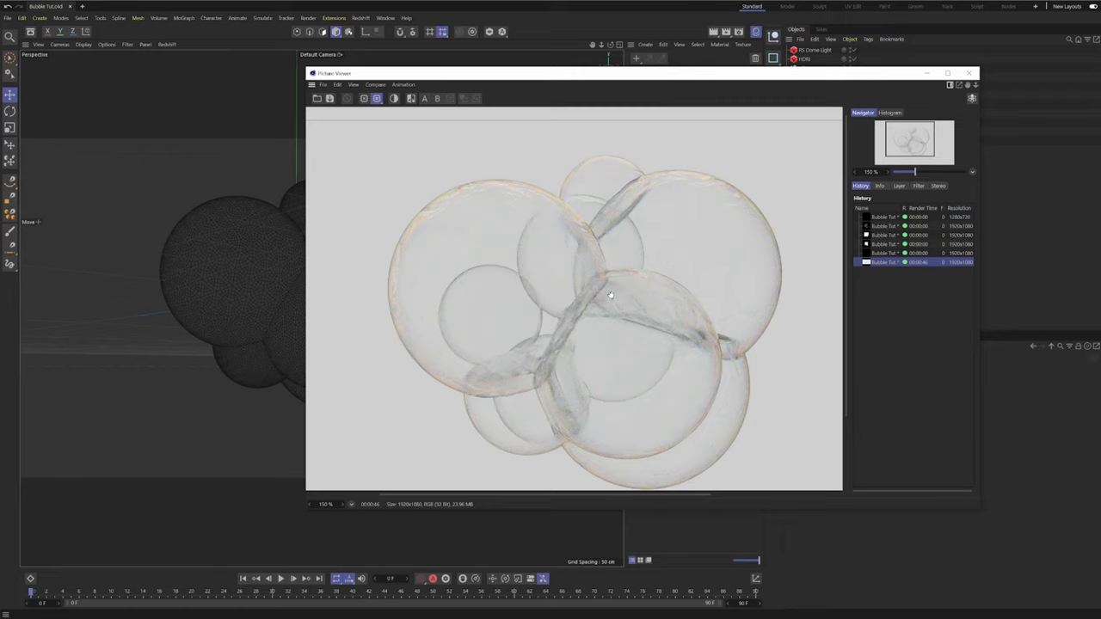
pyautogui.moveTo(646, 172)
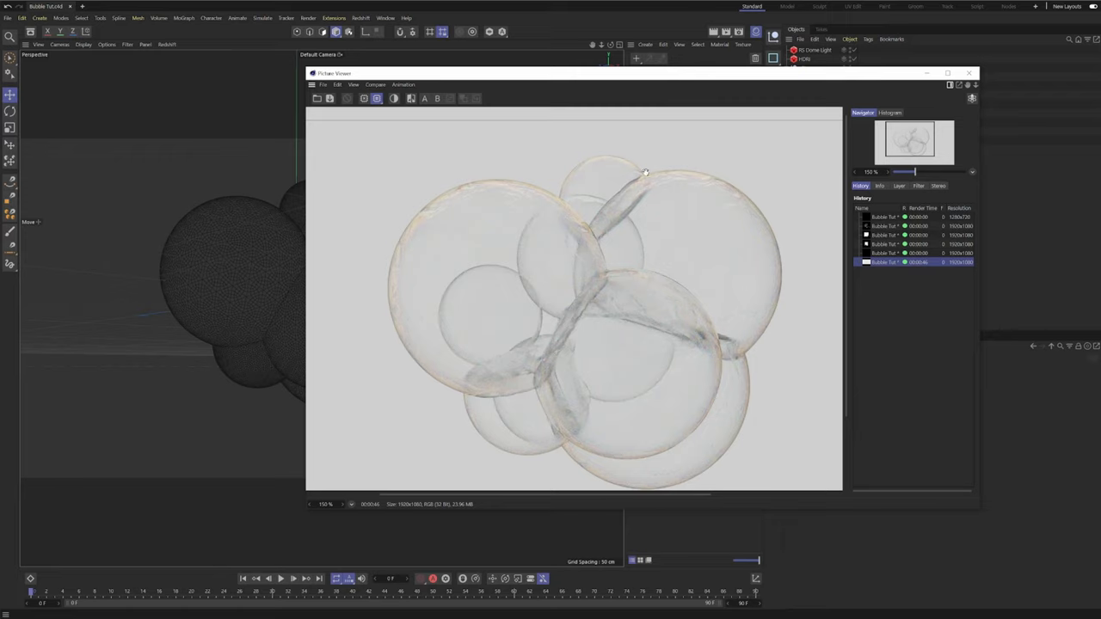
pyautogui.moveTo(608, 298)
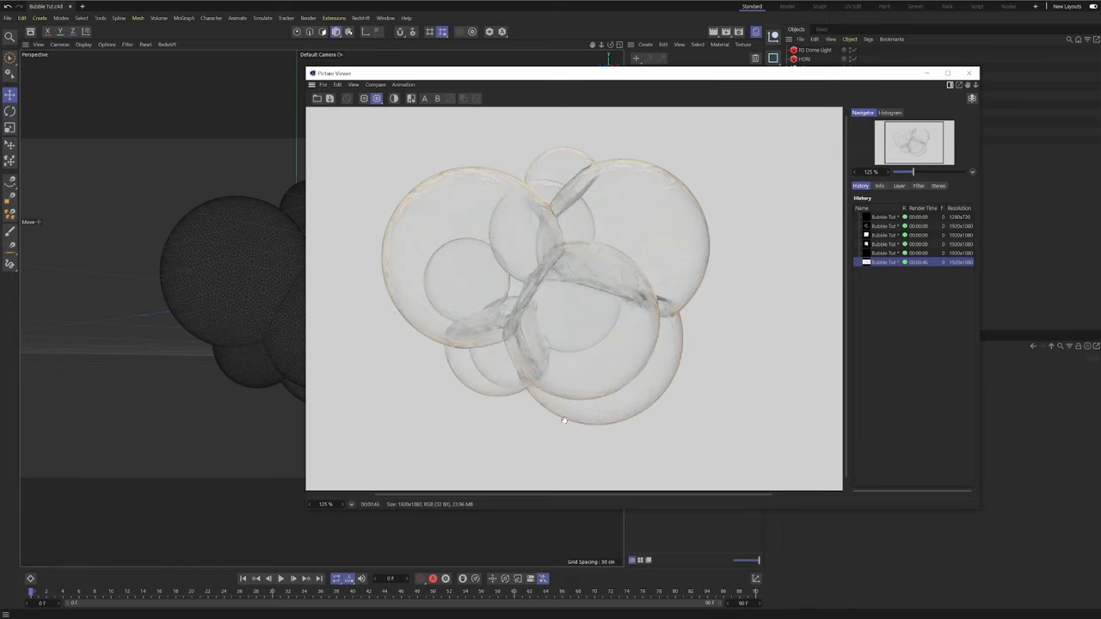
pyautogui.moveTo(522, 426)
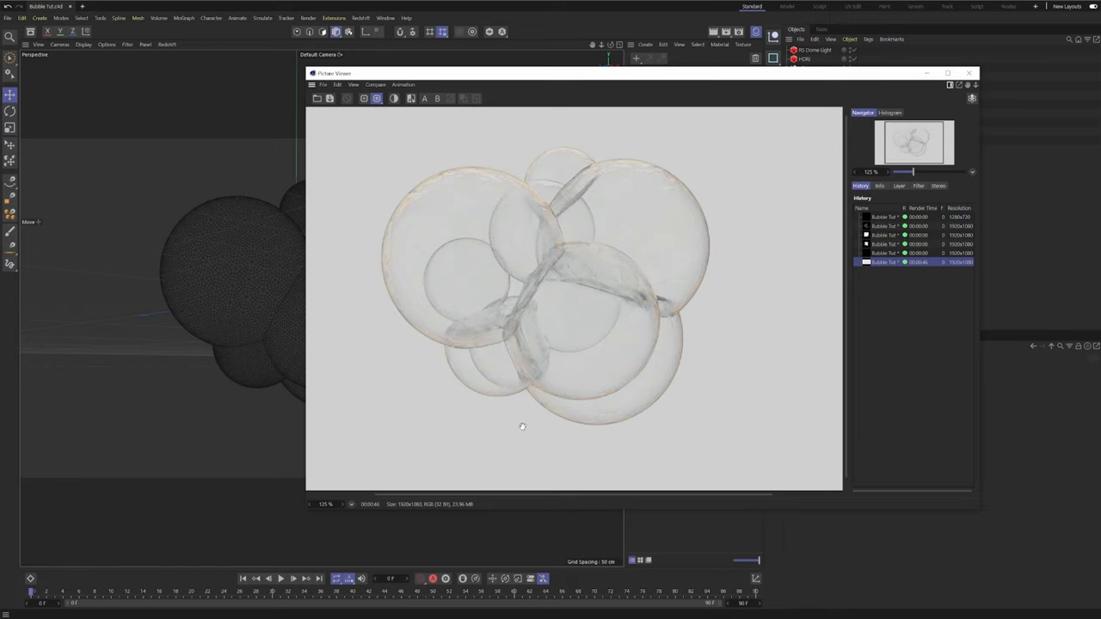